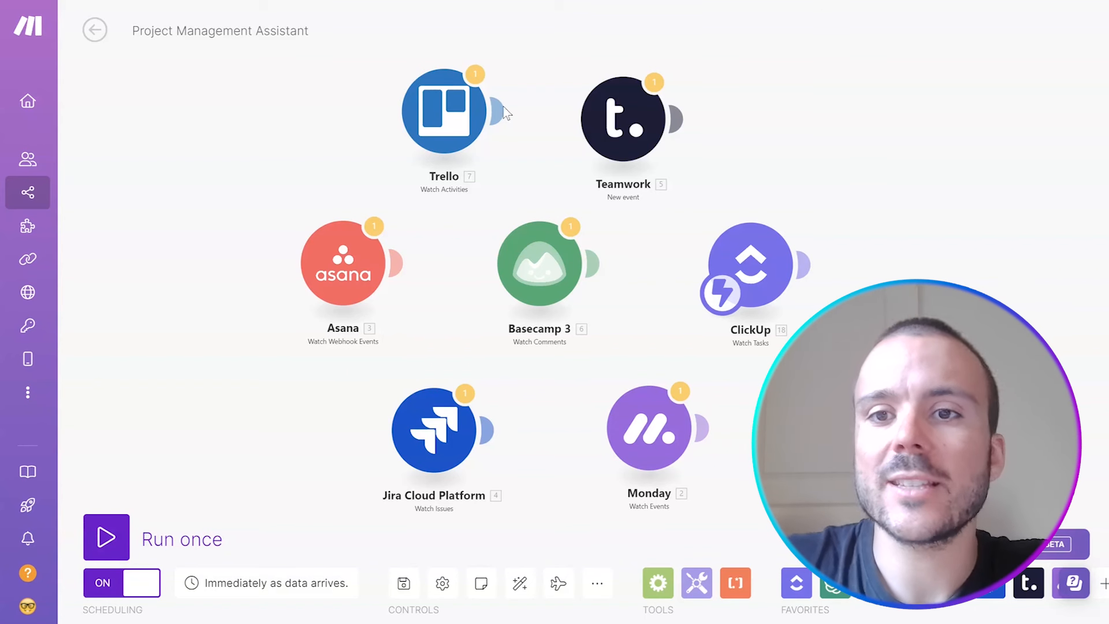
{"action": "mouse_move", "coordinate": [763, 283]}
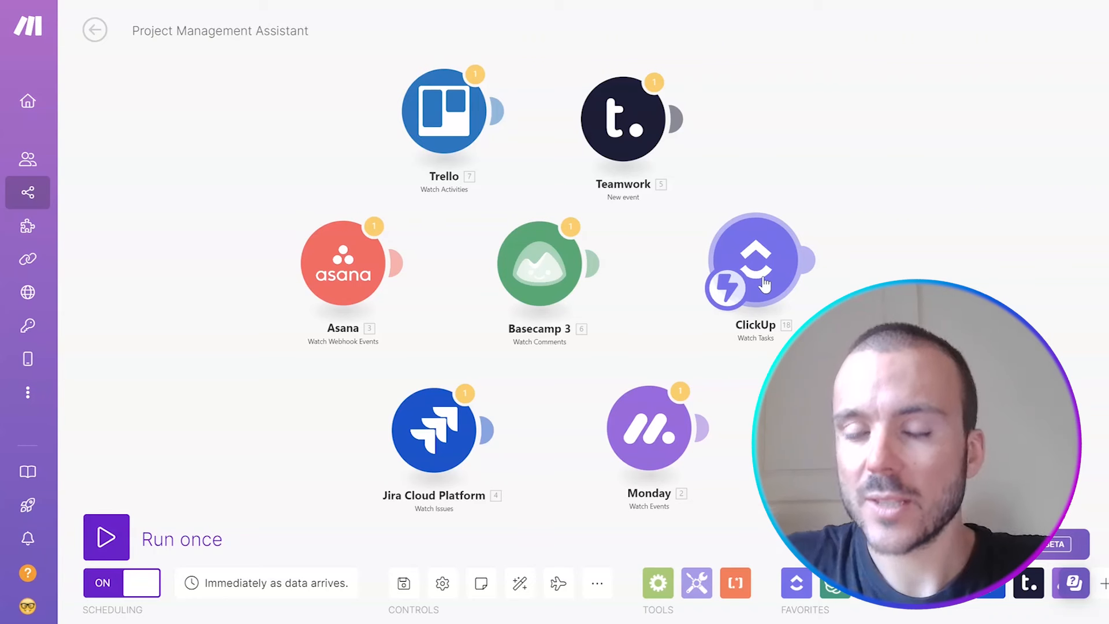
{"action": "mouse_move", "coordinate": [658, 298]}
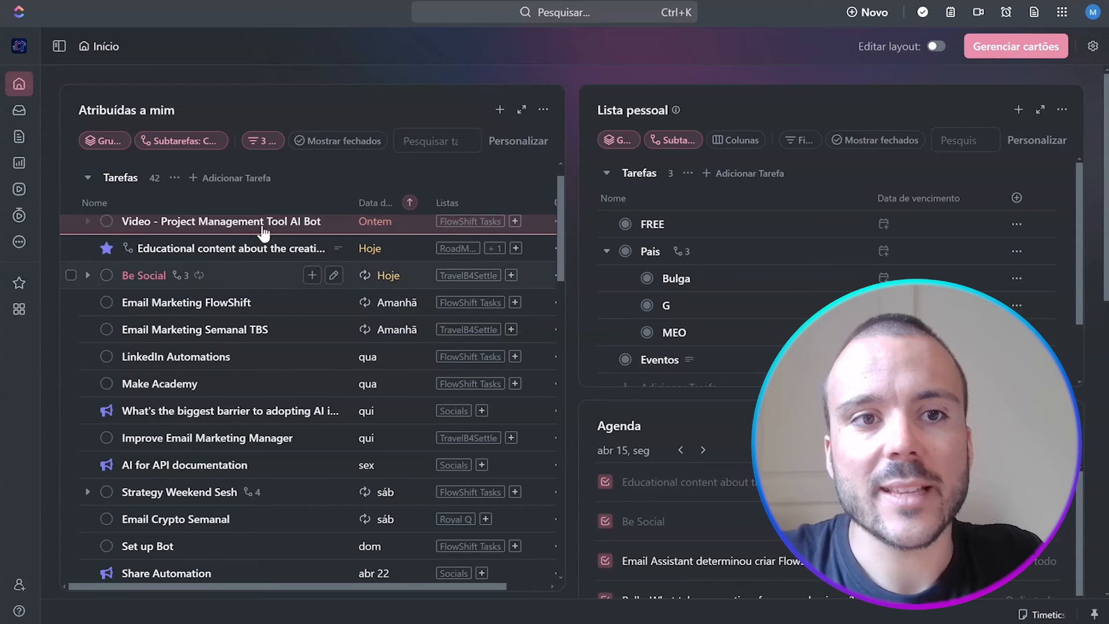
- Comment 'askgpt give me a youtube idea' on the Project Management Tool AI Bot task and view the reply
{"action": "left_click", "coordinate": [219, 221]}
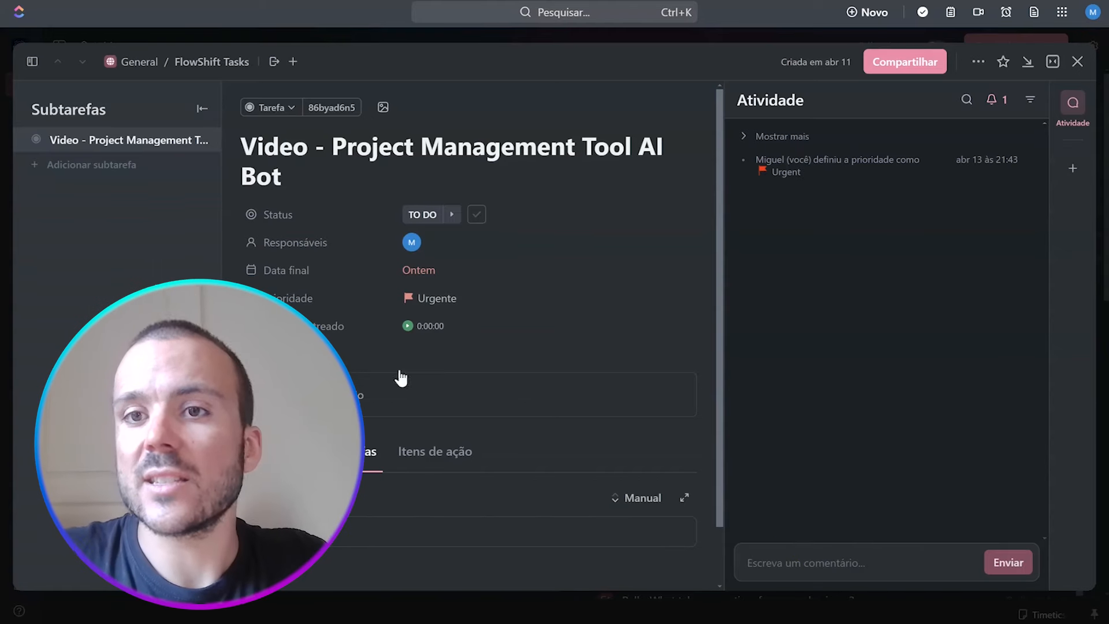
{"action": "left_click", "coordinate": [848, 562]}
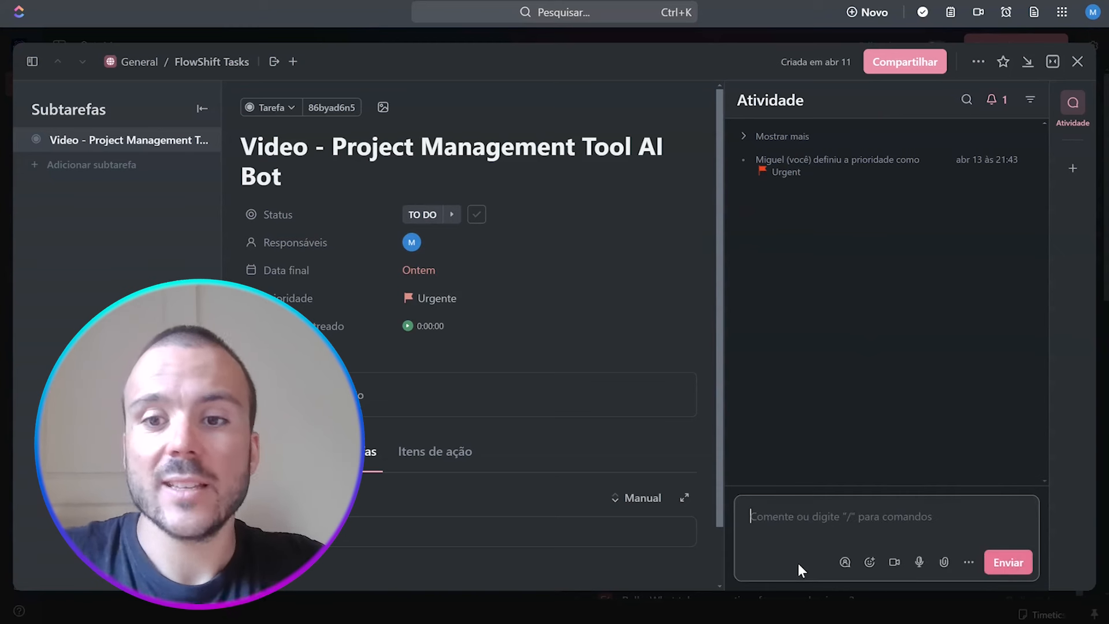
{"action": "type", "text": "askgpt"}
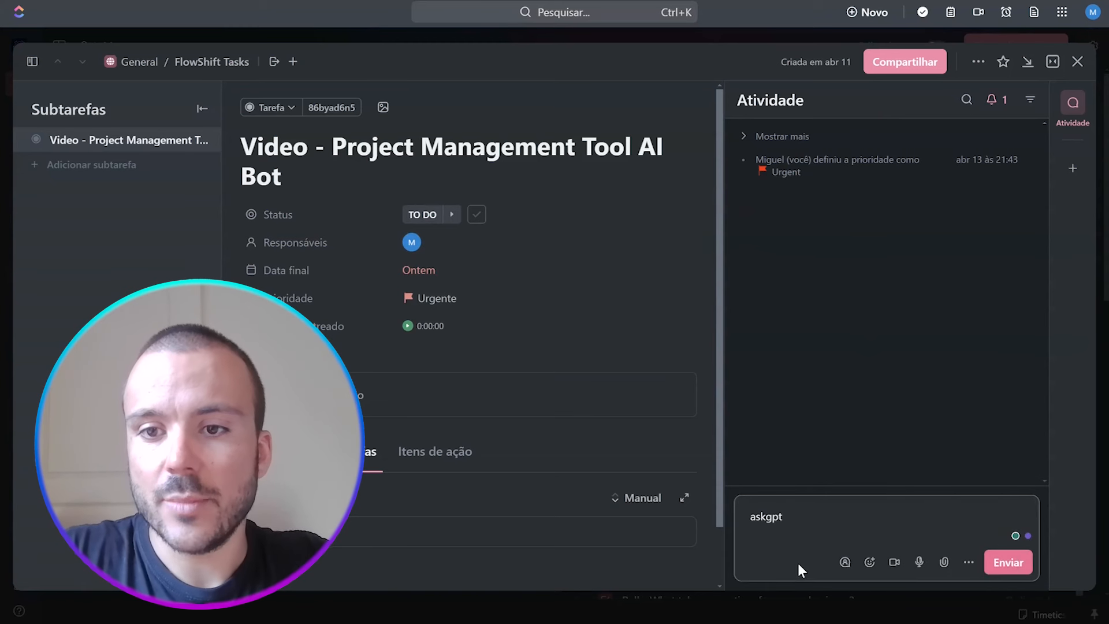
{"action": "type", "text": "give me a"}
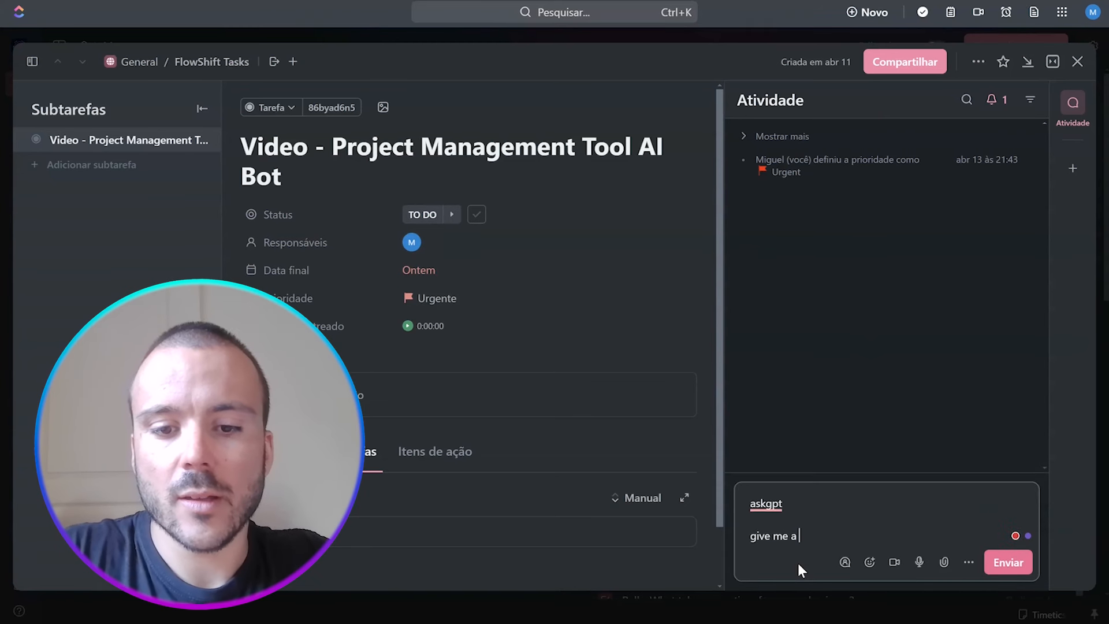
{"action": "type", "text": "youtube idea"}
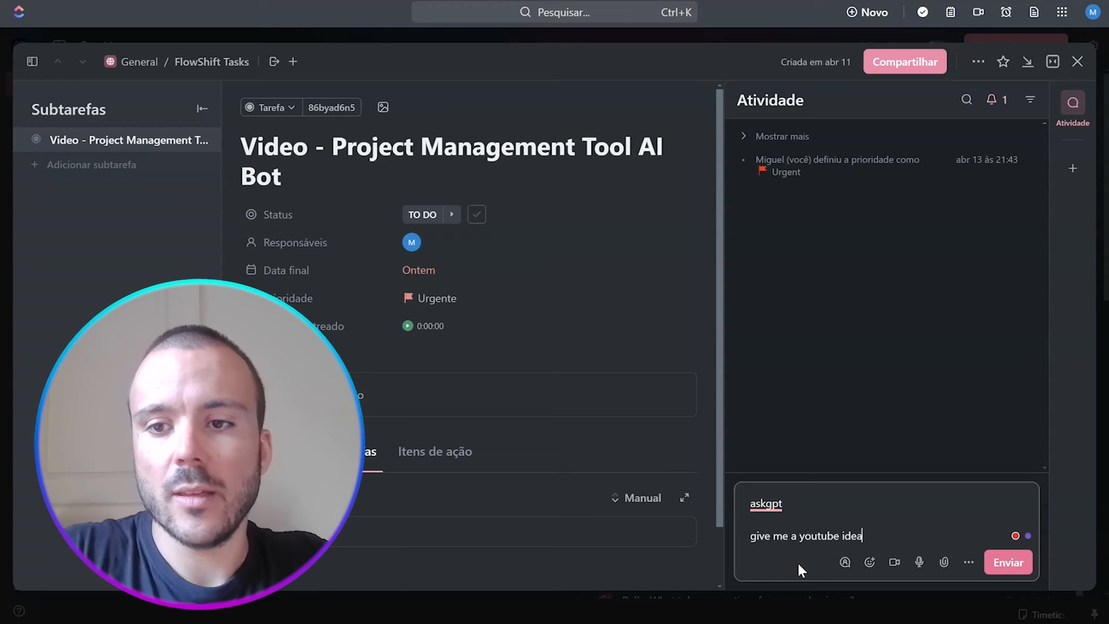
{"action": "left_click", "coordinate": [1008, 561]}
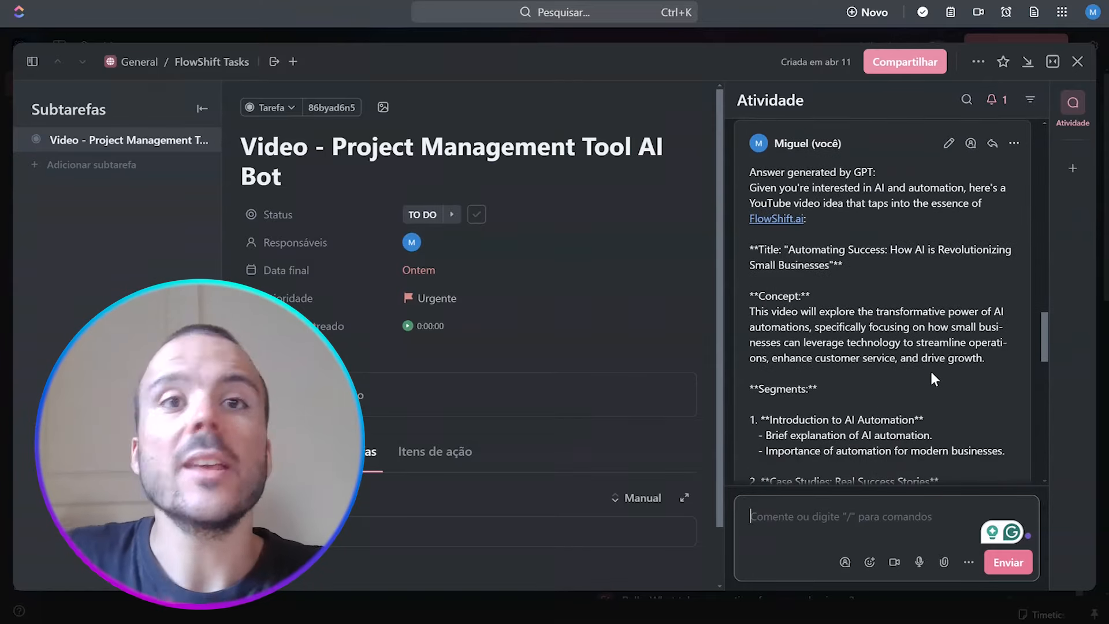
{"action": "scroll", "scroll_direction": "down", "scroll_amount": 3}
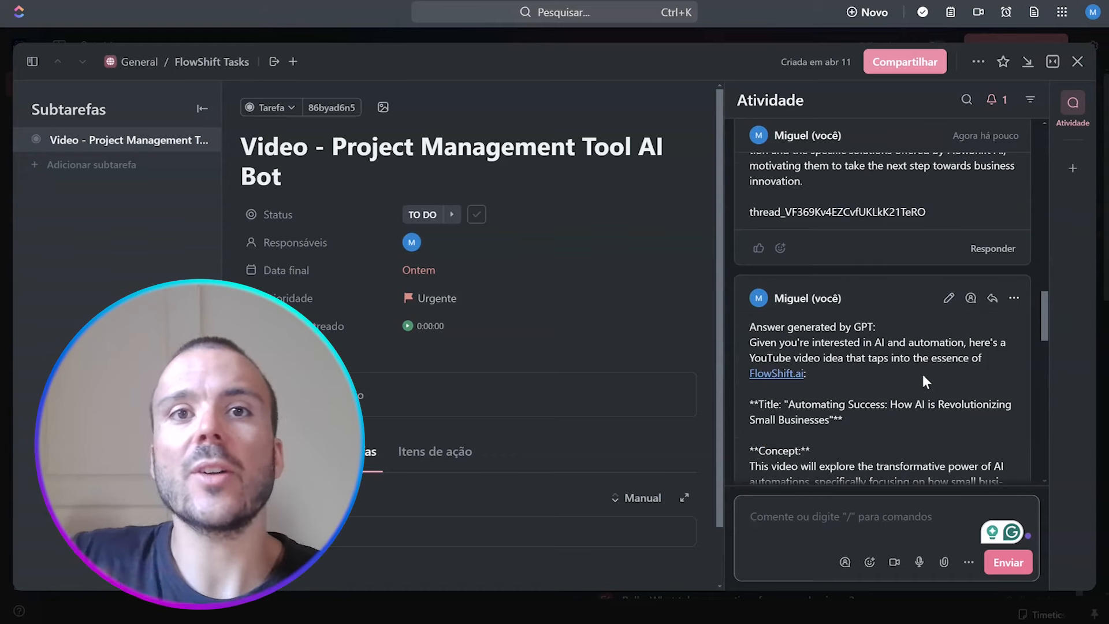
{"action": "scroll", "scroll_direction": "down", "scroll_amount": 3}
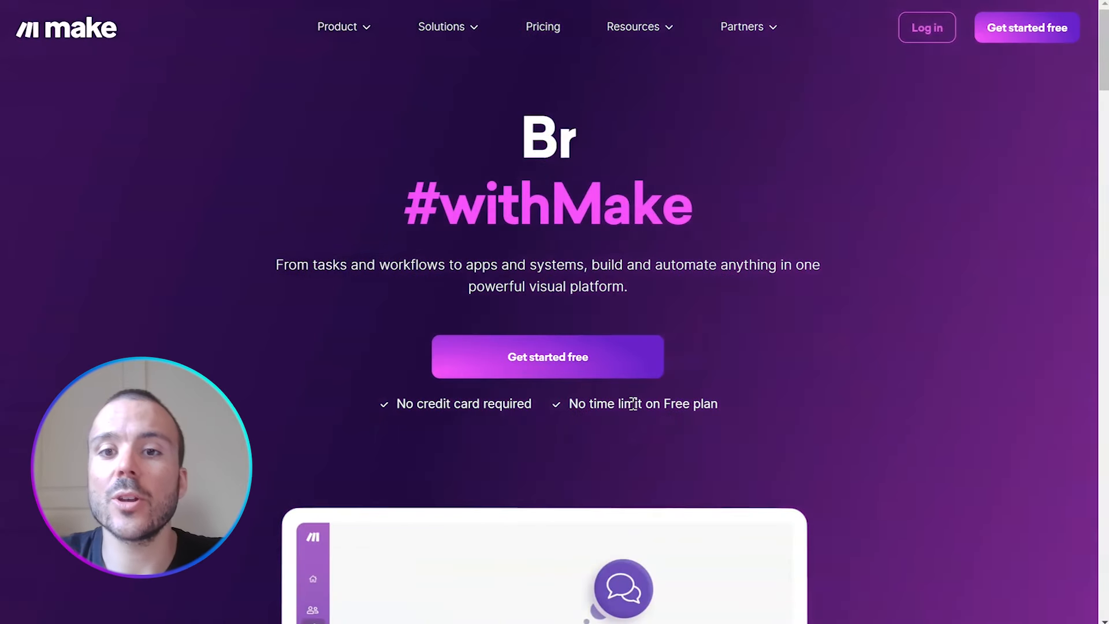
- Scroll the Make homepage down to the sample automation scenario
{"action": "scroll", "scroll_direction": "down", "scroll_amount": 3}
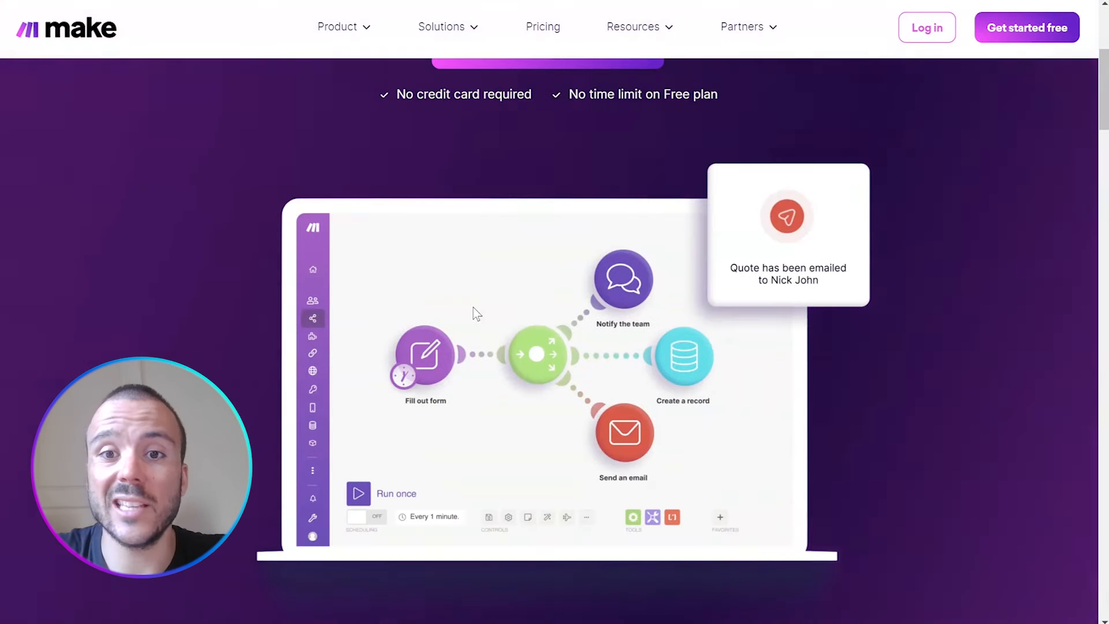
{"action": "mouse_move", "coordinate": [573, 348]}
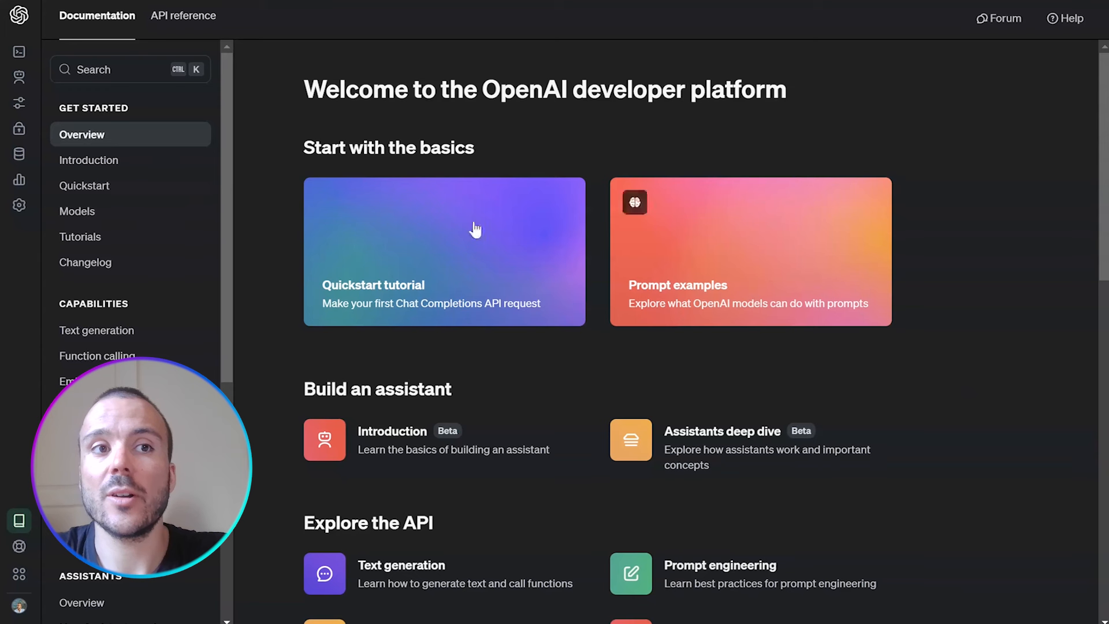
{"action": "mouse_move", "coordinate": [501, 406]}
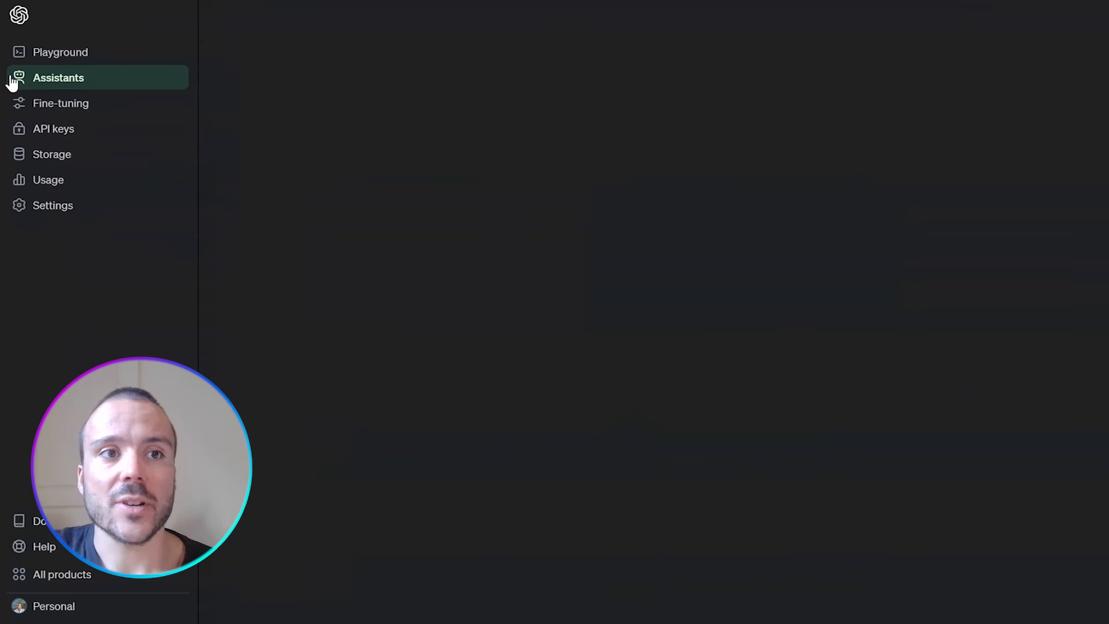
- Open Assistants and review FlowShift.ai's instructions, gpt-4-turbo-preview model and tools
{"action": "left_click", "coordinate": [58, 77]}
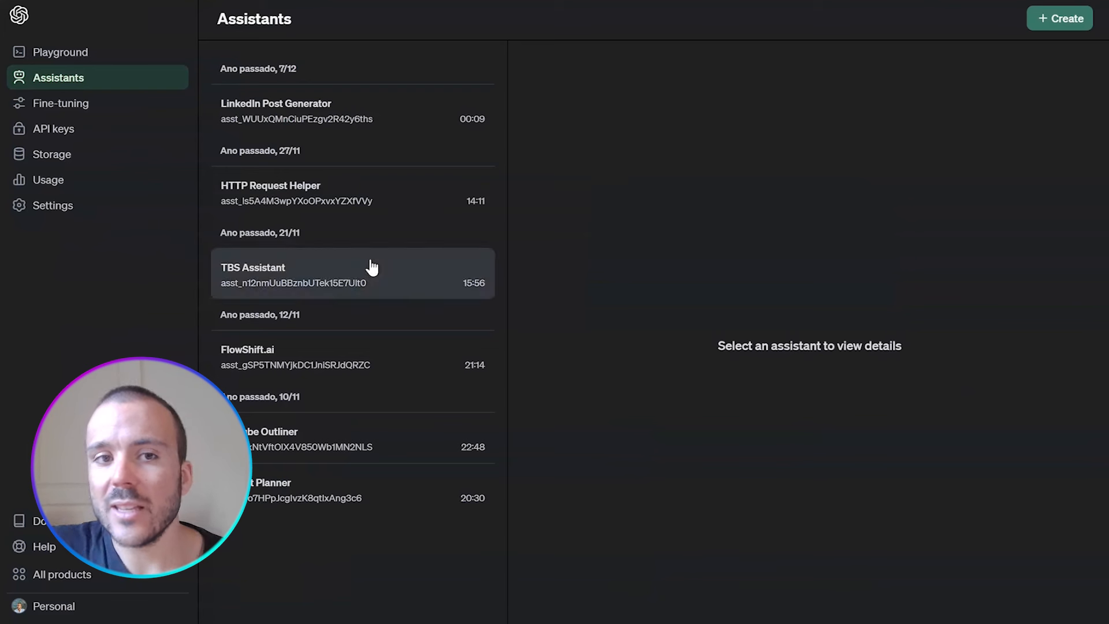
{"action": "mouse_move", "coordinate": [286, 118]}
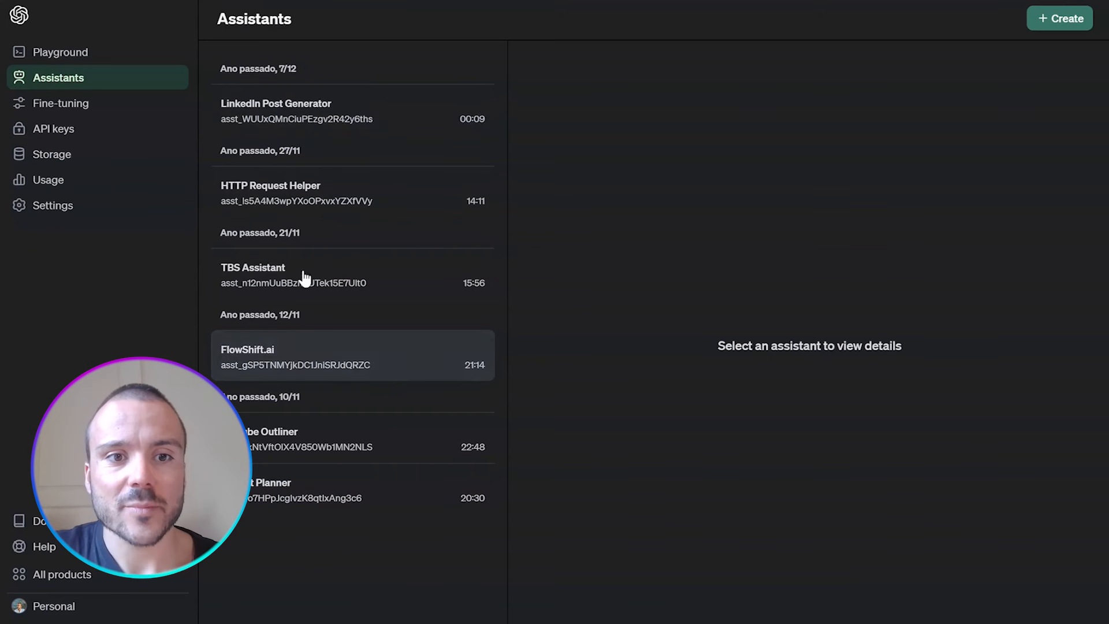
{"action": "mouse_move", "coordinate": [325, 518]}
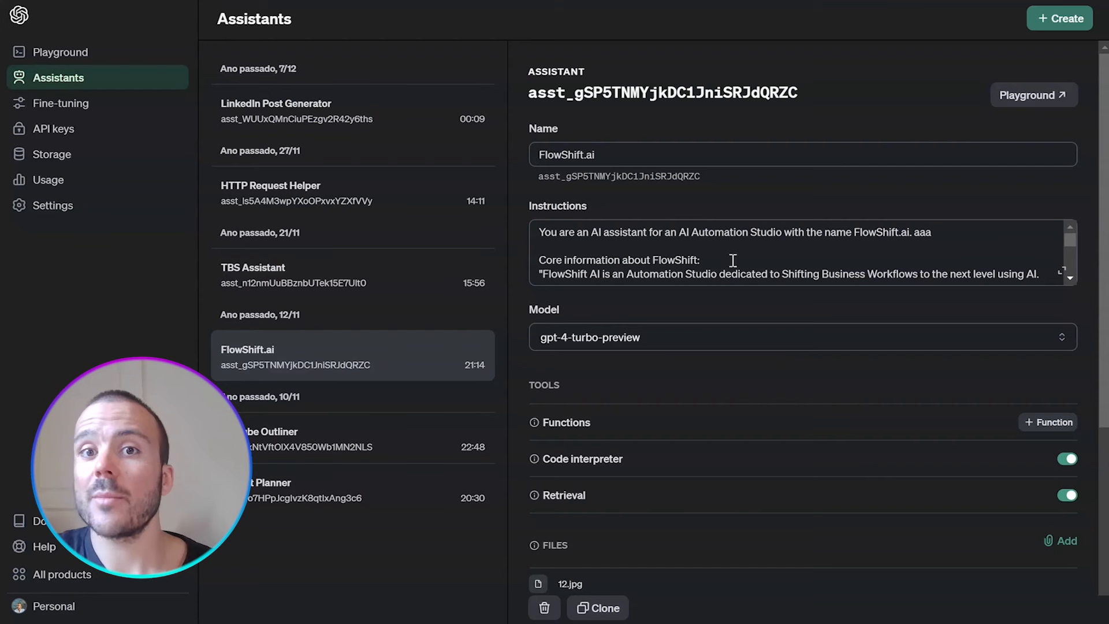
{"action": "scroll", "scroll_direction": "down", "scroll_amount": 3}
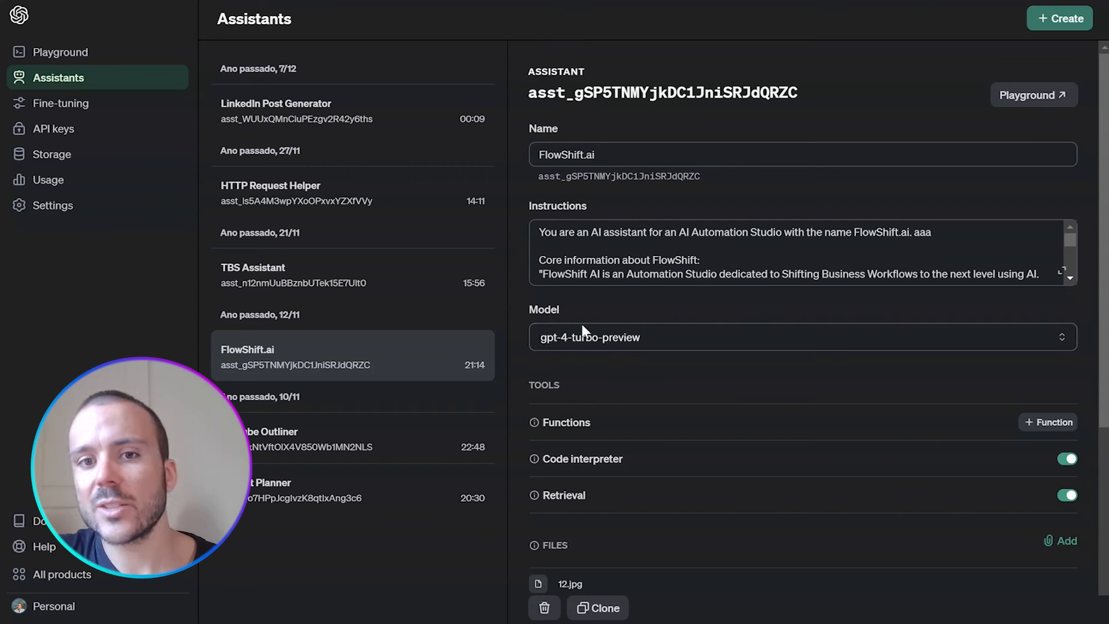
{"action": "mouse_move", "coordinate": [63, 154]}
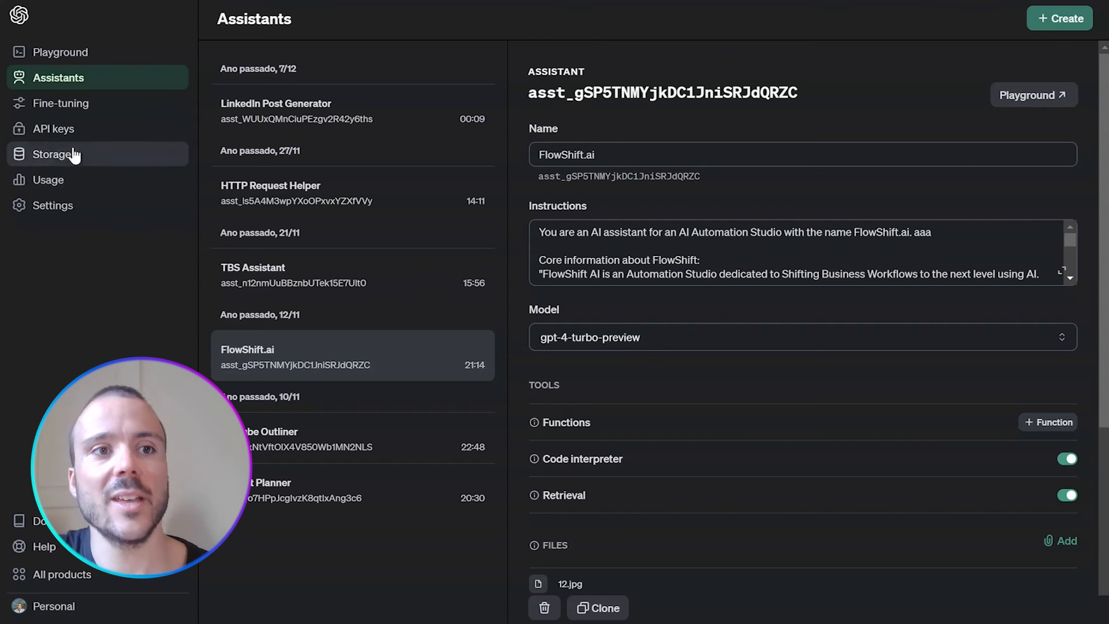
{"action": "mouse_move", "coordinate": [869, 107]}
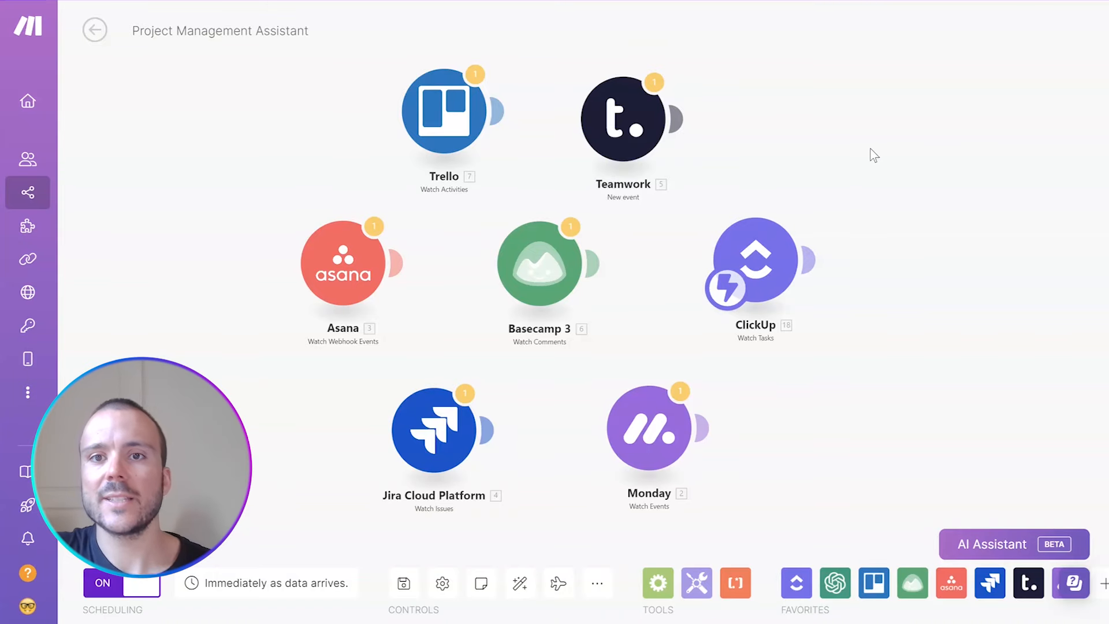
- Go back to All scenarios and reopen the ClickUp bot scenario
{"action": "left_click", "coordinate": [95, 29]}
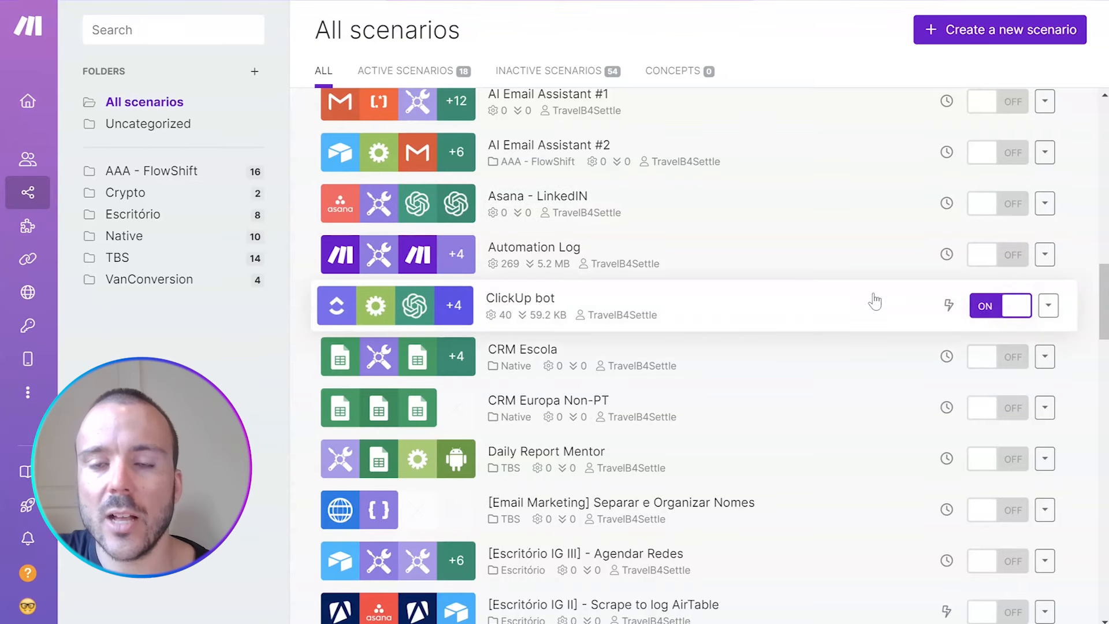
{"action": "left_click", "coordinate": [1000, 306]}
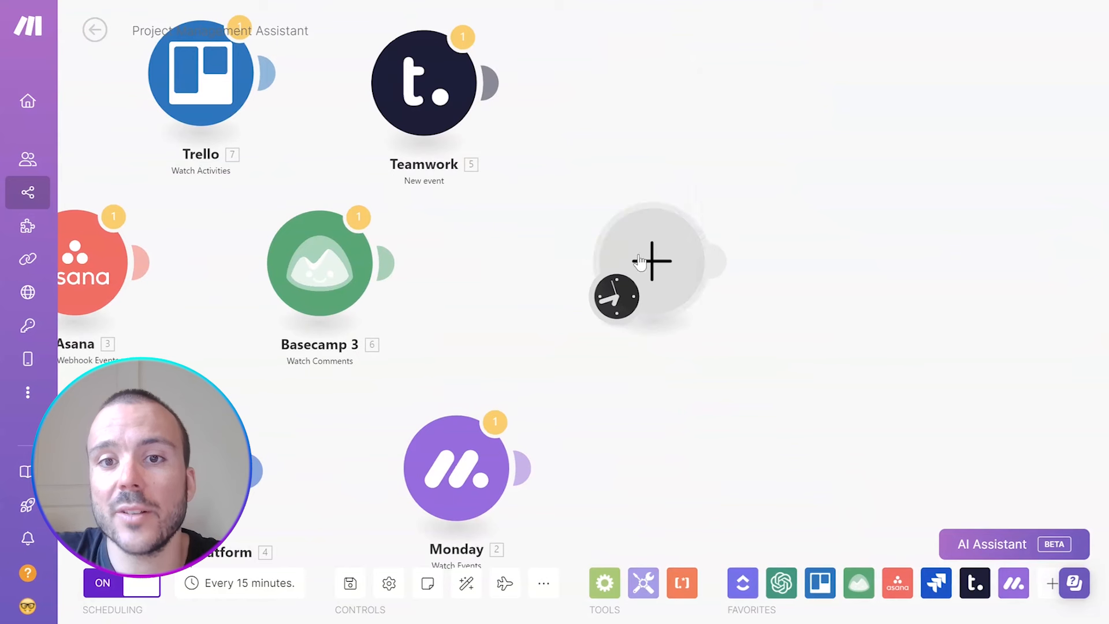
- Make ClickUp Watch Tasks the sole trigger, dismissing the webhook dialog and removing other project-tool modules
{"action": "type", "text": "click"}
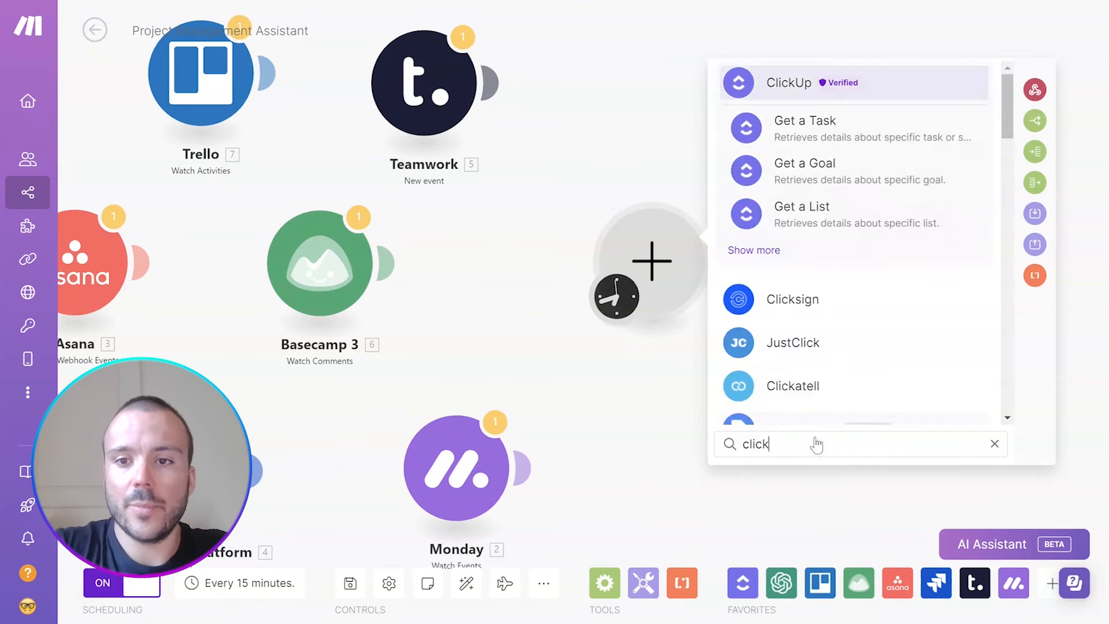
{"action": "left_click", "coordinate": [786, 83]}
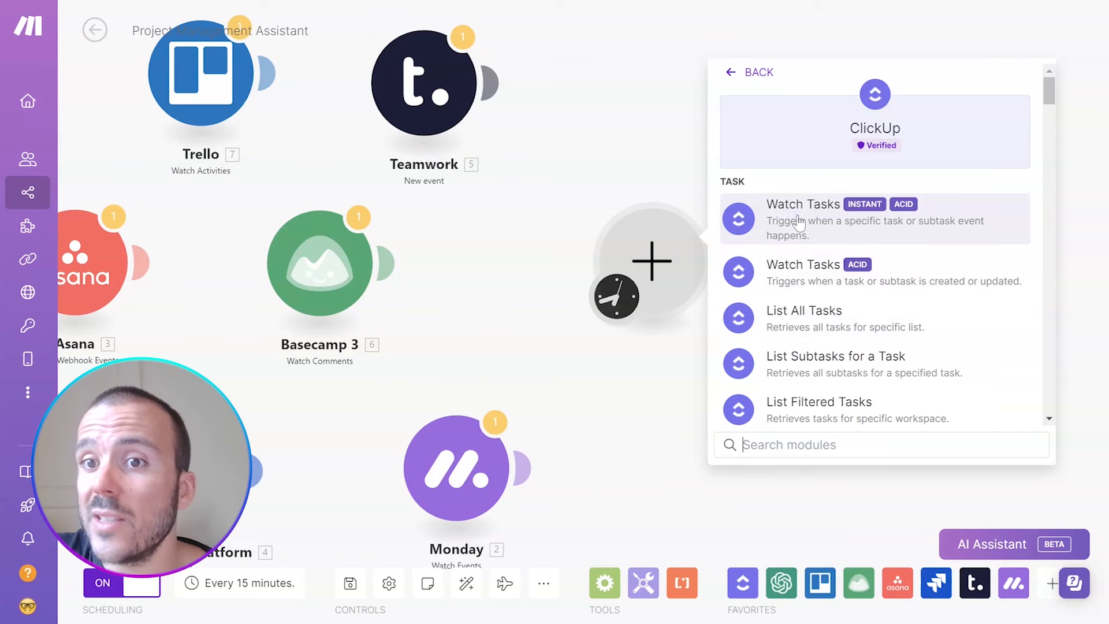
{"action": "mouse_move", "coordinate": [863, 204]}
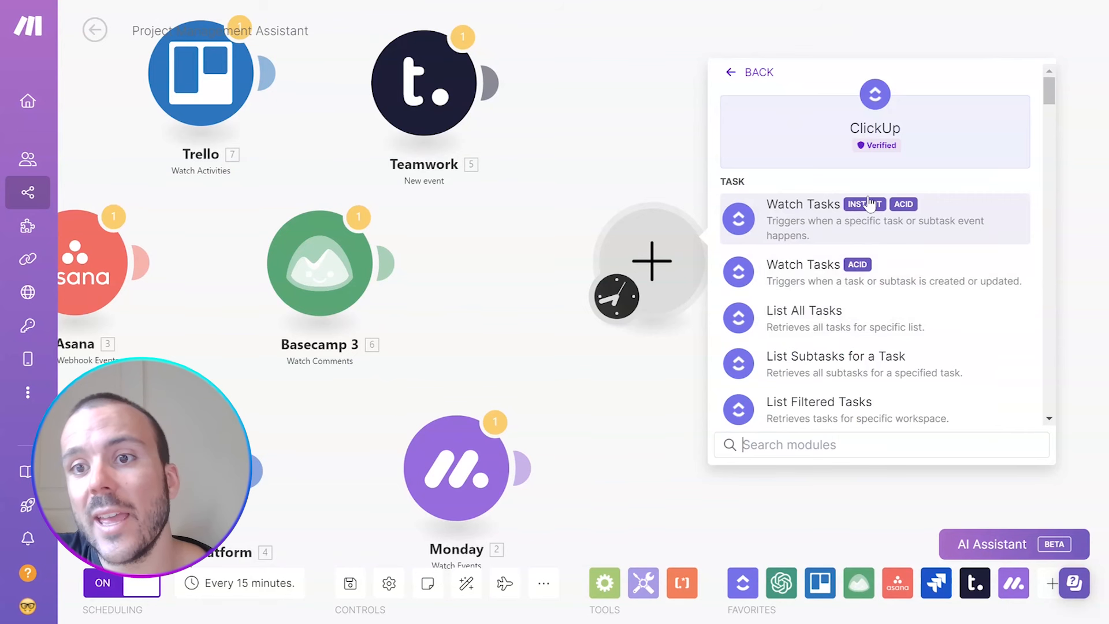
{"action": "mouse_move", "coordinate": [861, 218]}
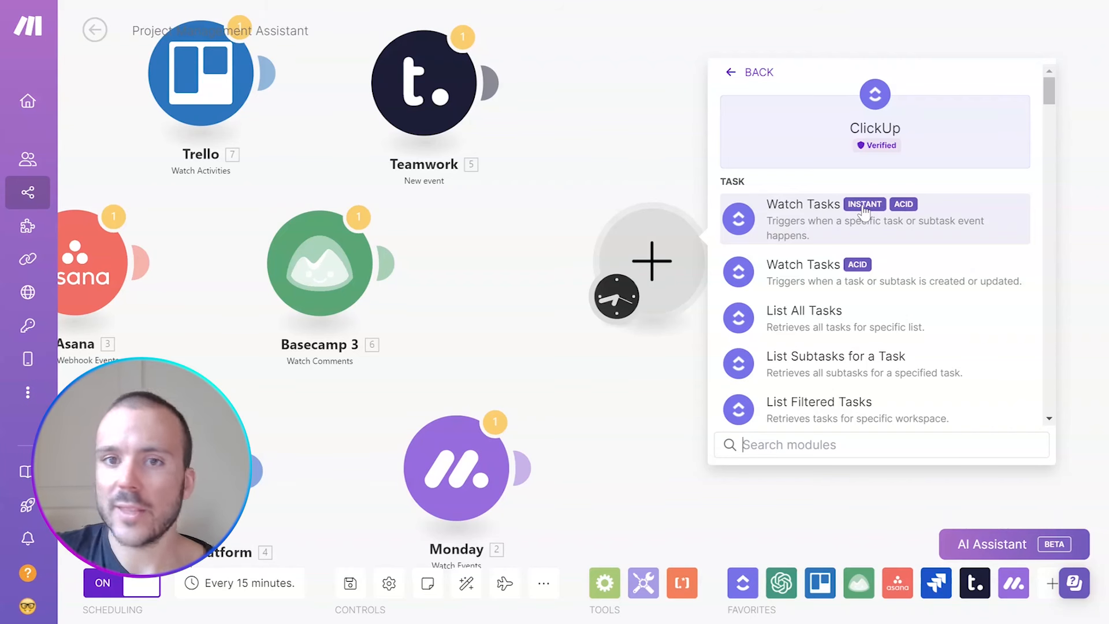
{"action": "left_click", "coordinate": [803, 204]}
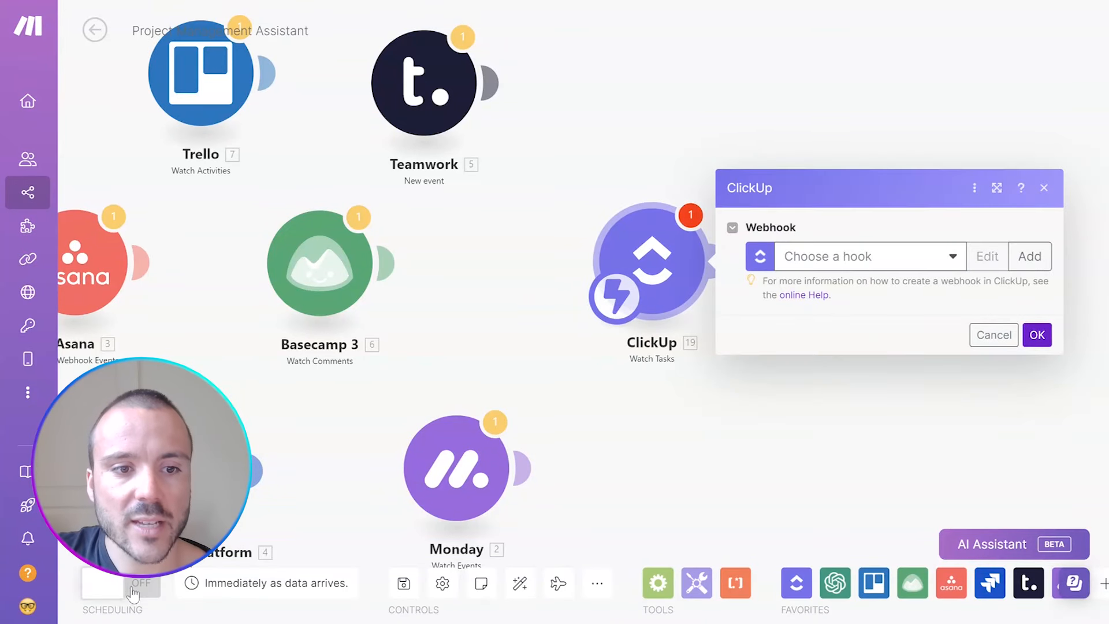
{"action": "left_click", "coordinate": [992, 335]}
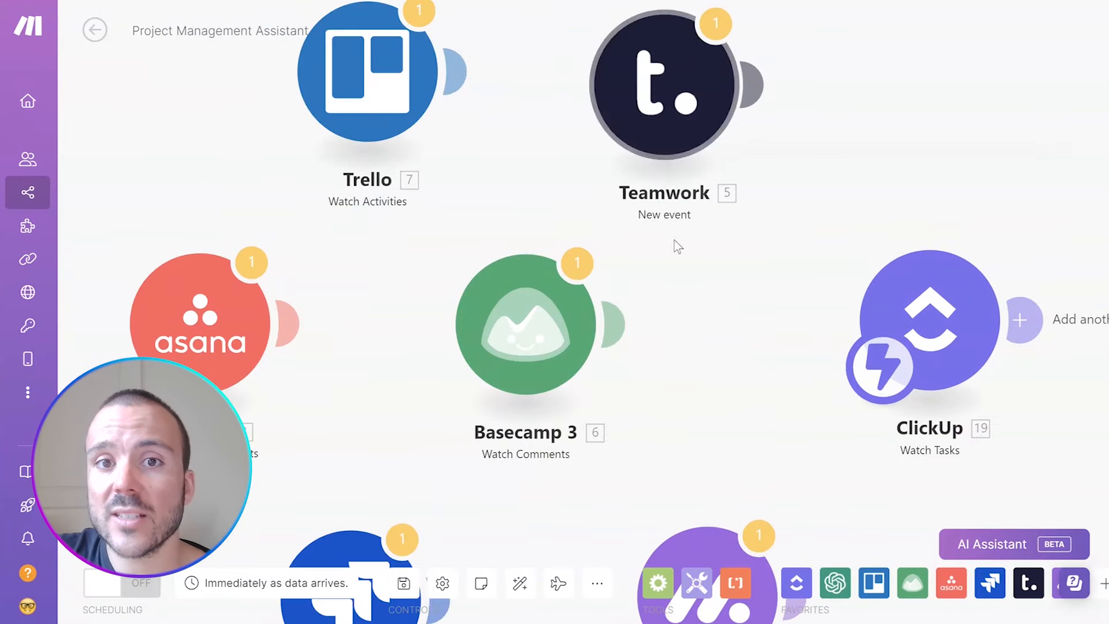
{"action": "mouse_move", "coordinate": [385, 227]}
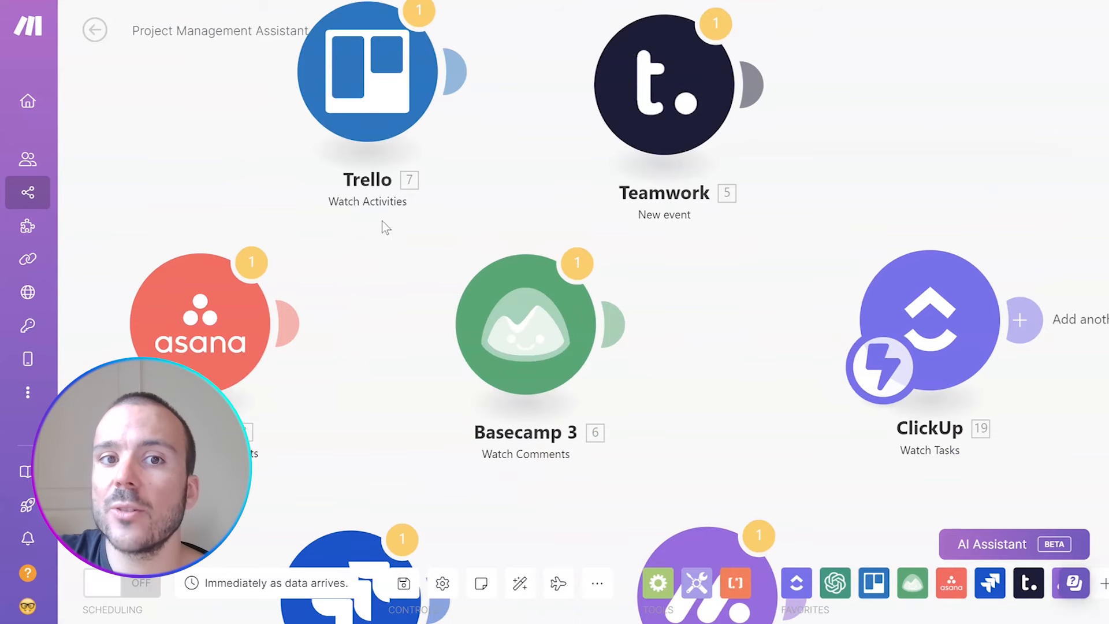
{"action": "scroll", "scroll_direction": "down", "scroll_amount": 3}
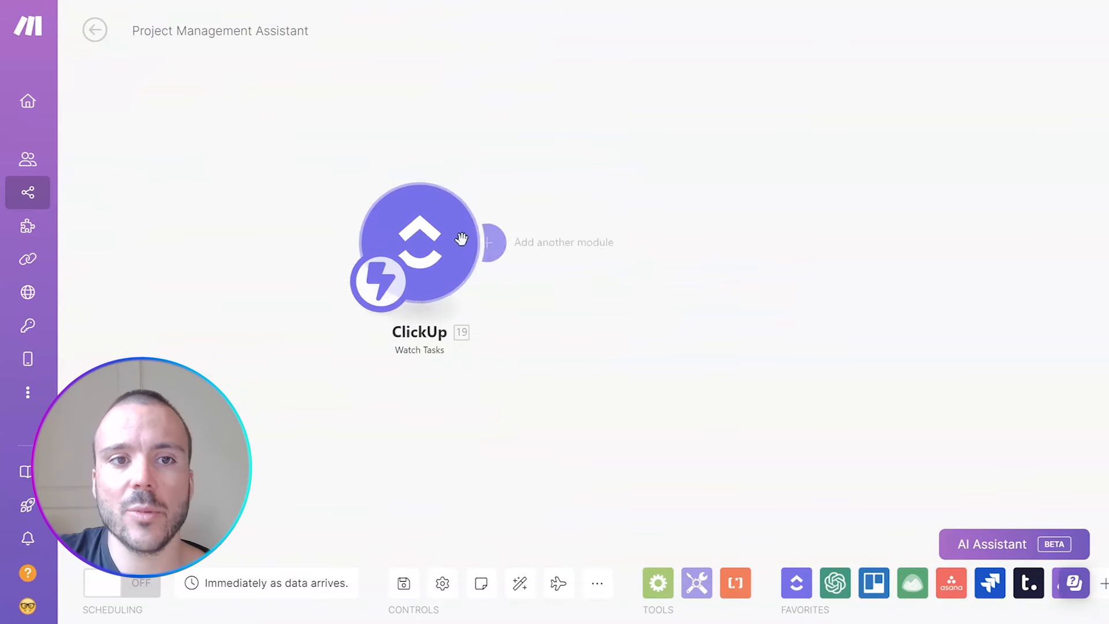
- Create a 'Task Comment Webhook' for Task Comment Posted and attach it to the ClickUp trigger
{"action": "left_click", "coordinate": [420, 244]}
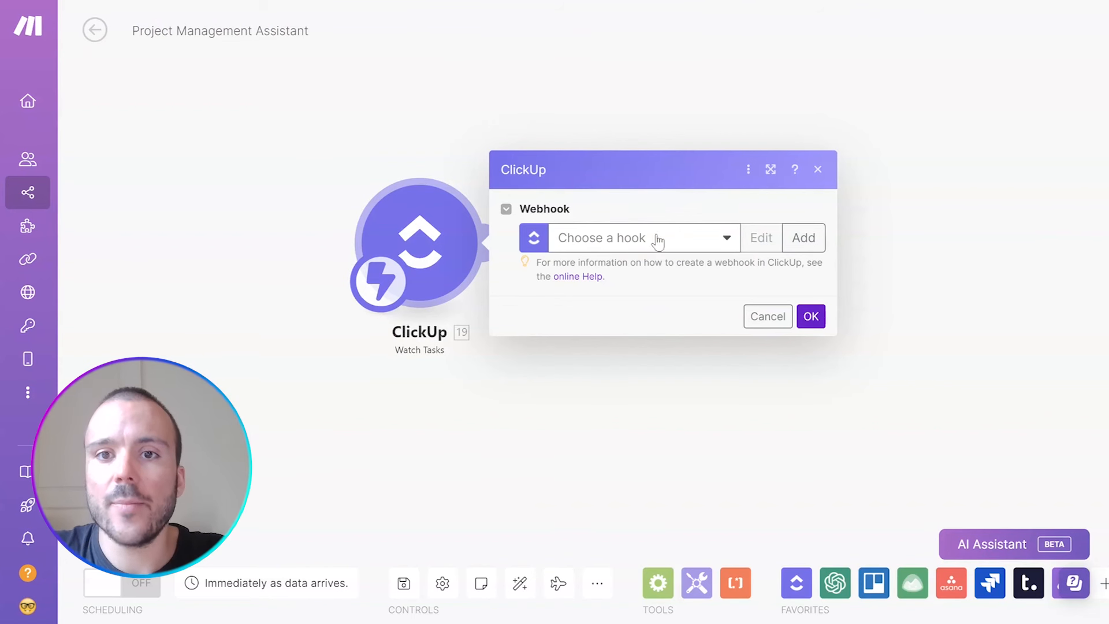
{"action": "left_click", "coordinate": [803, 237]}
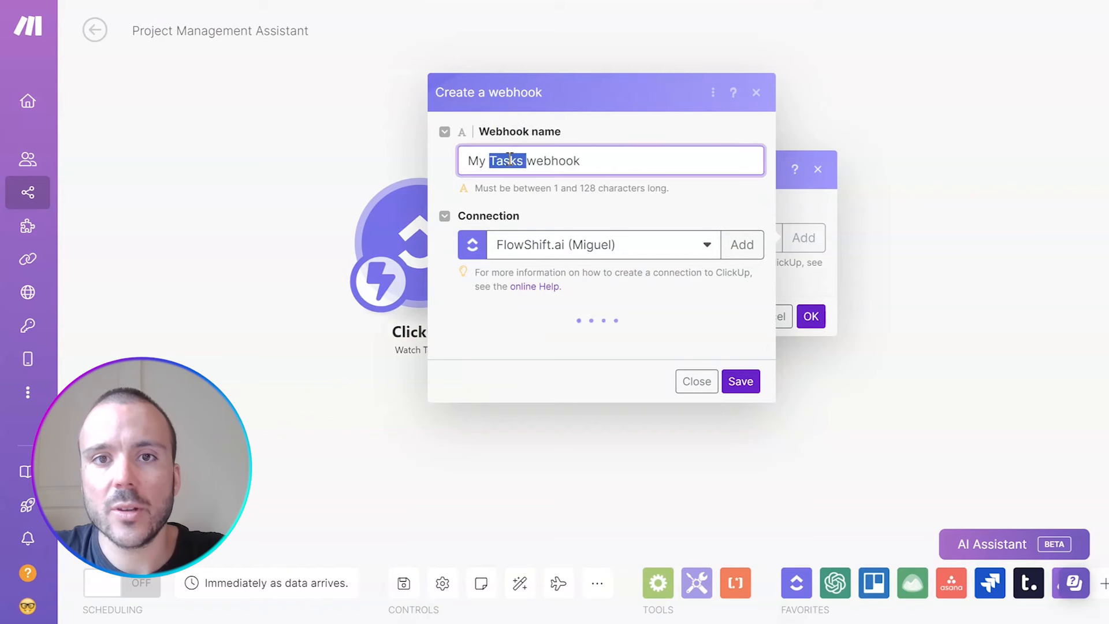
{"action": "type", "text": "Co"}
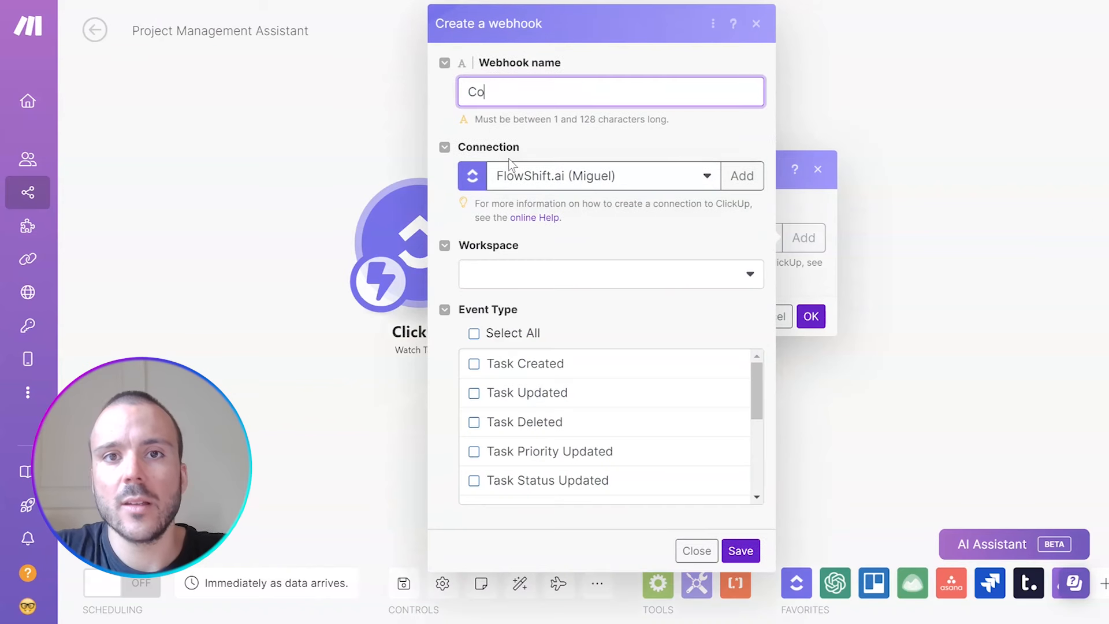
{"action": "type", "text": "Task Comment"}
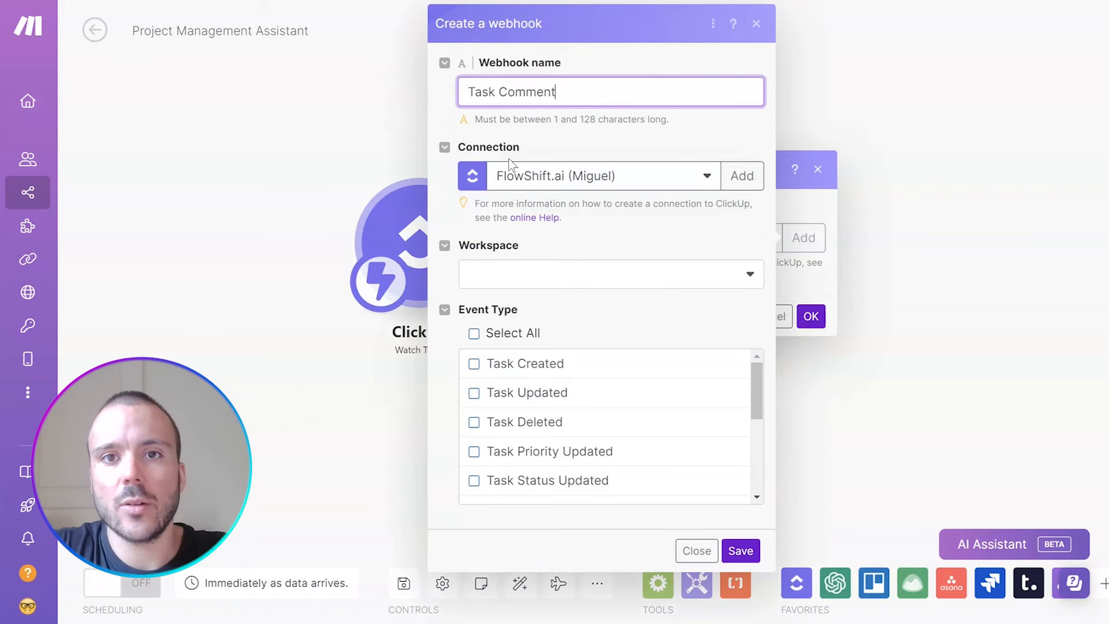
{"action": "type", "text": "Webhook"}
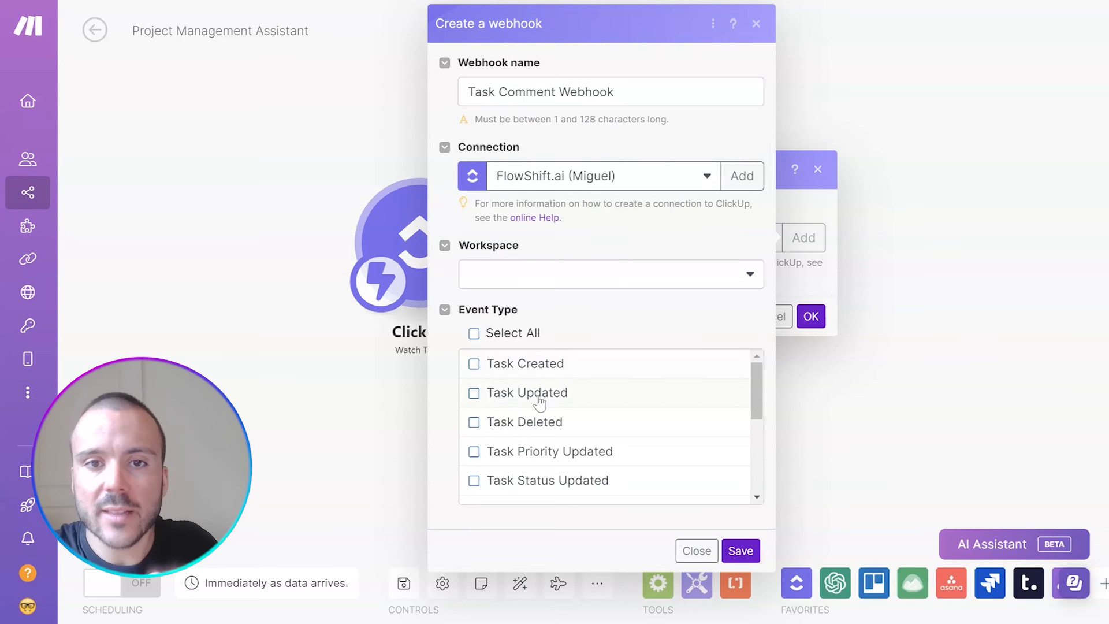
{"action": "scroll", "scroll_direction": "down", "scroll_amount": 3}
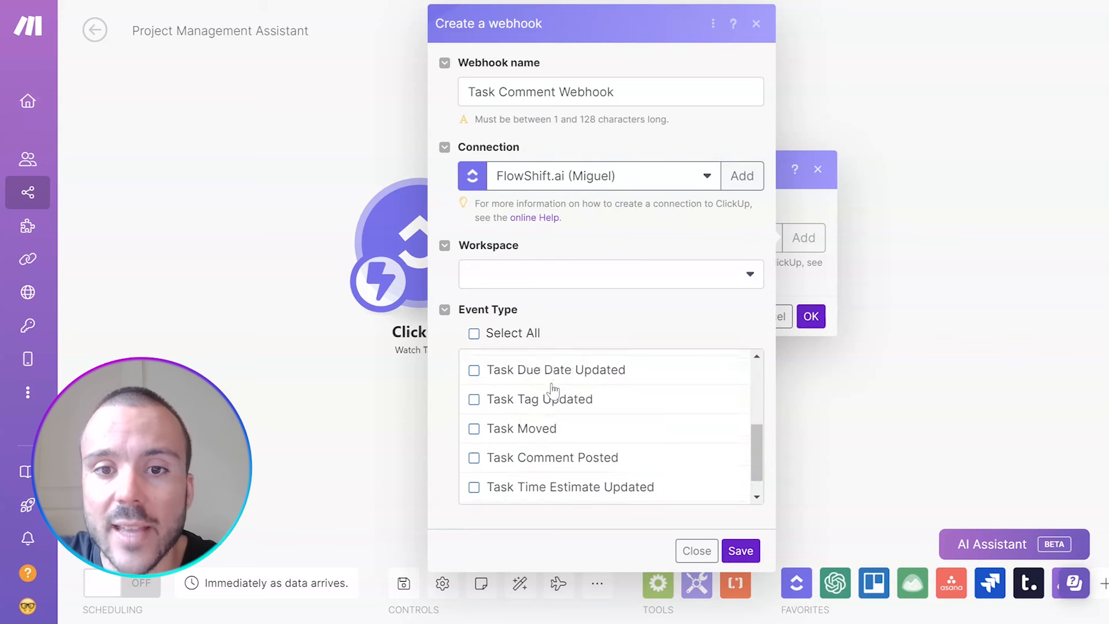
{"action": "left_click", "coordinate": [473, 430]}
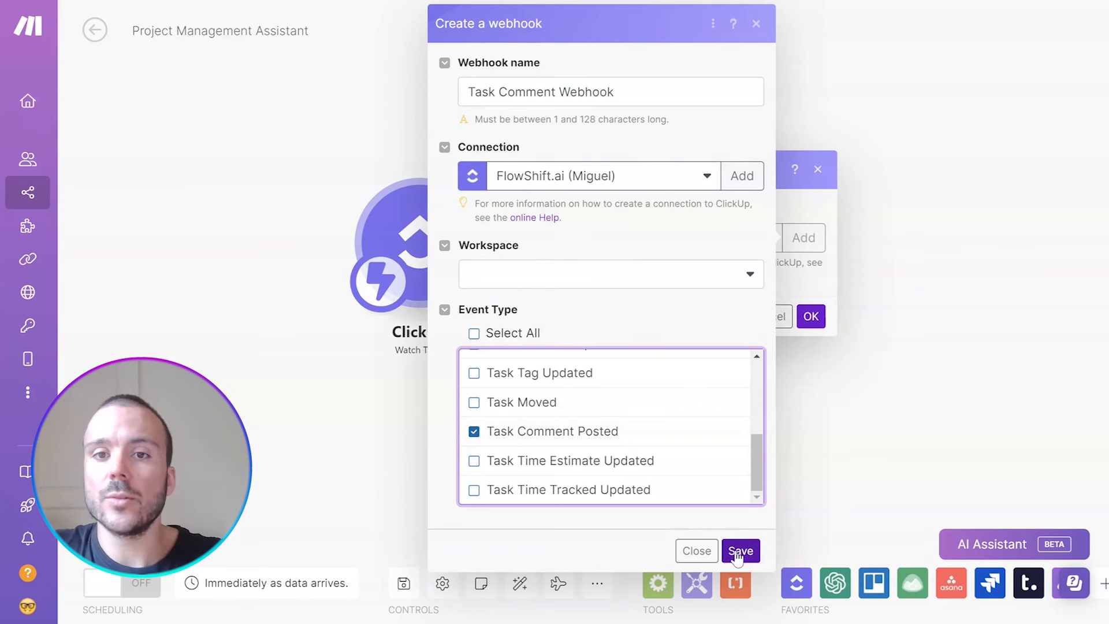
{"action": "left_click", "coordinate": [610, 274]}
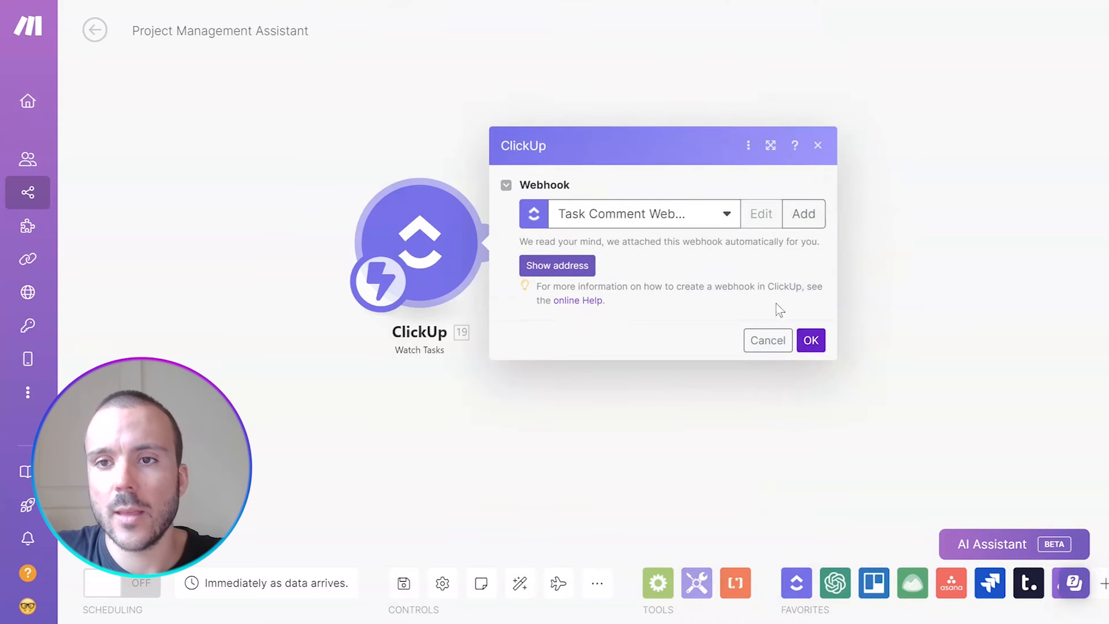
{"action": "left_click", "coordinate": [811, 340]}
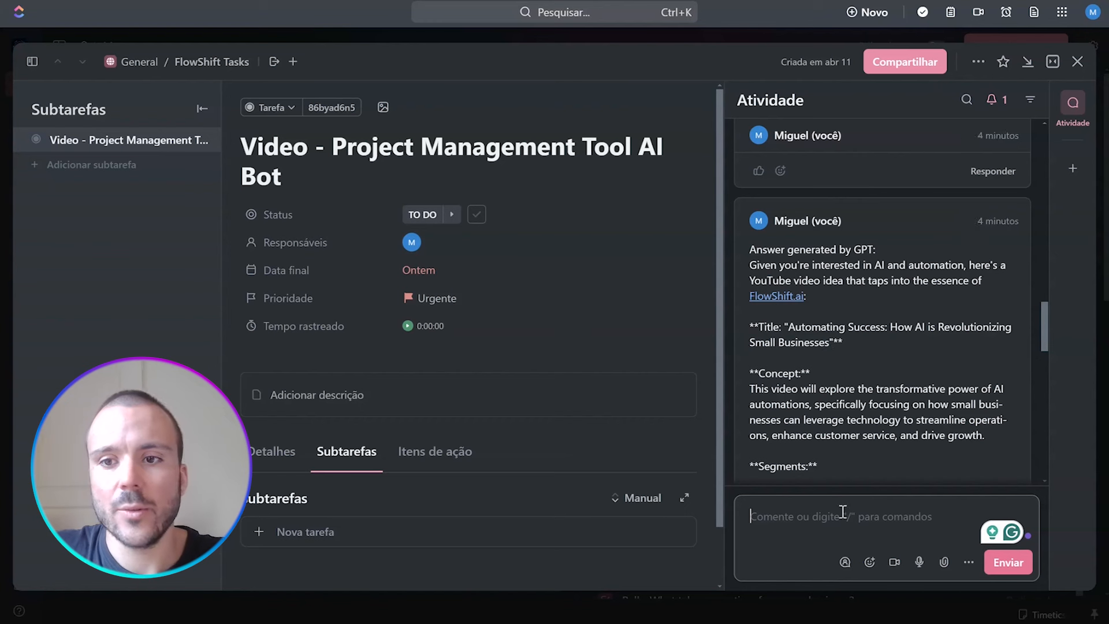
- Post a 'hello' test comment and expand the trigger's History Items to its text_content
{"action": "type", "text": "hel"}
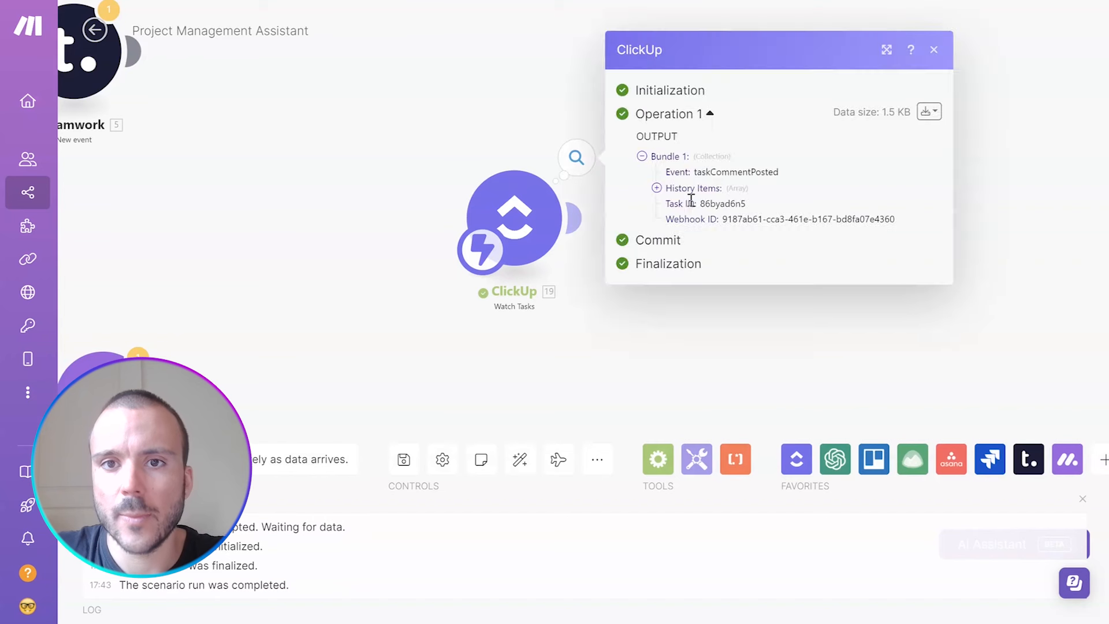
{"action": "left_click", "coordinate": [654, 188]}
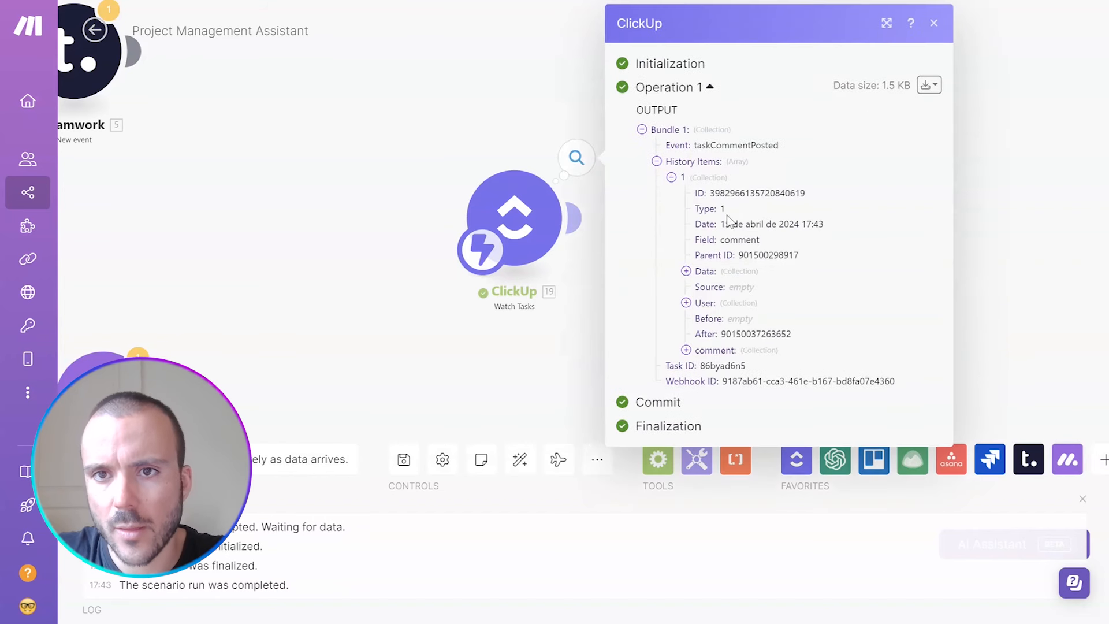
{"action": "scroll", "scroll_direction": "down", "scroll_amount": 3}
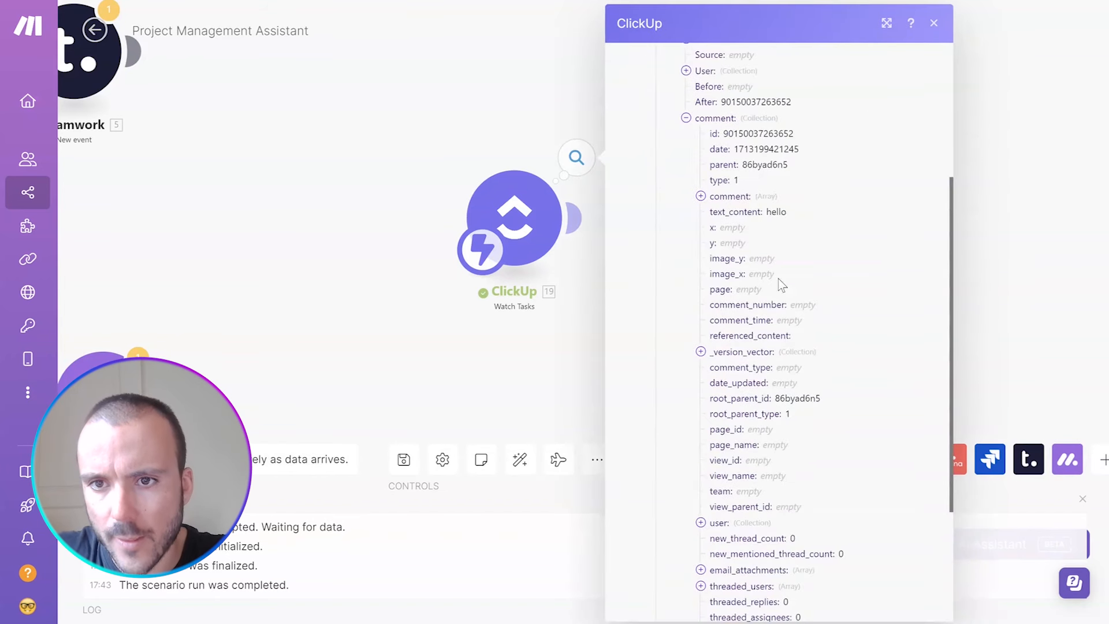
{"action": "left_click", "coordinate": [701, 195]}
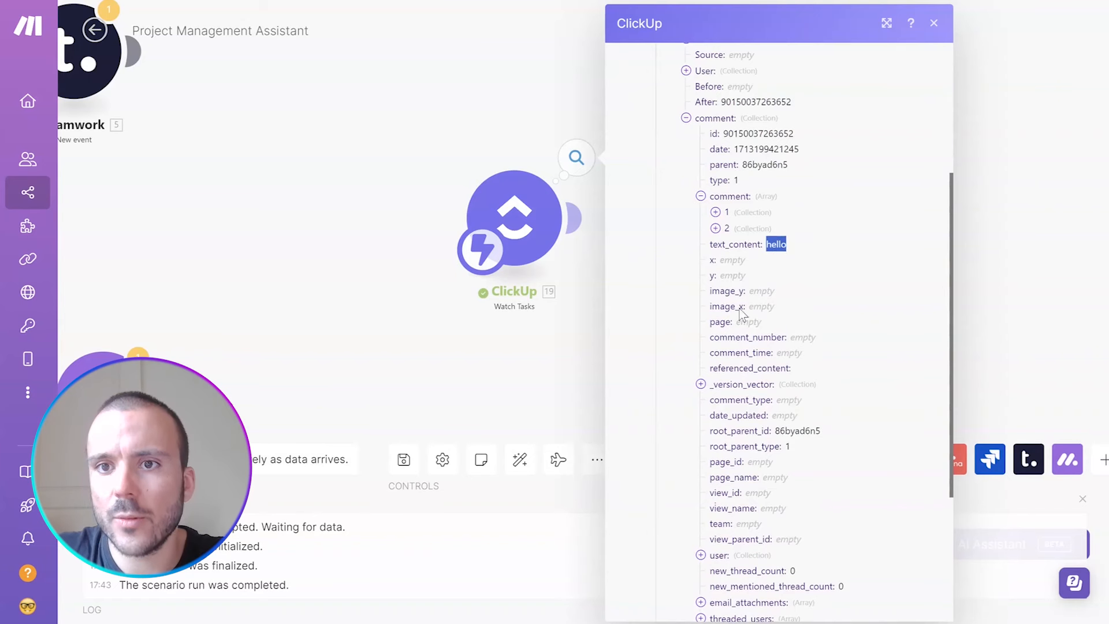
{"action": "left_click", "coordinate": [932, 22]}
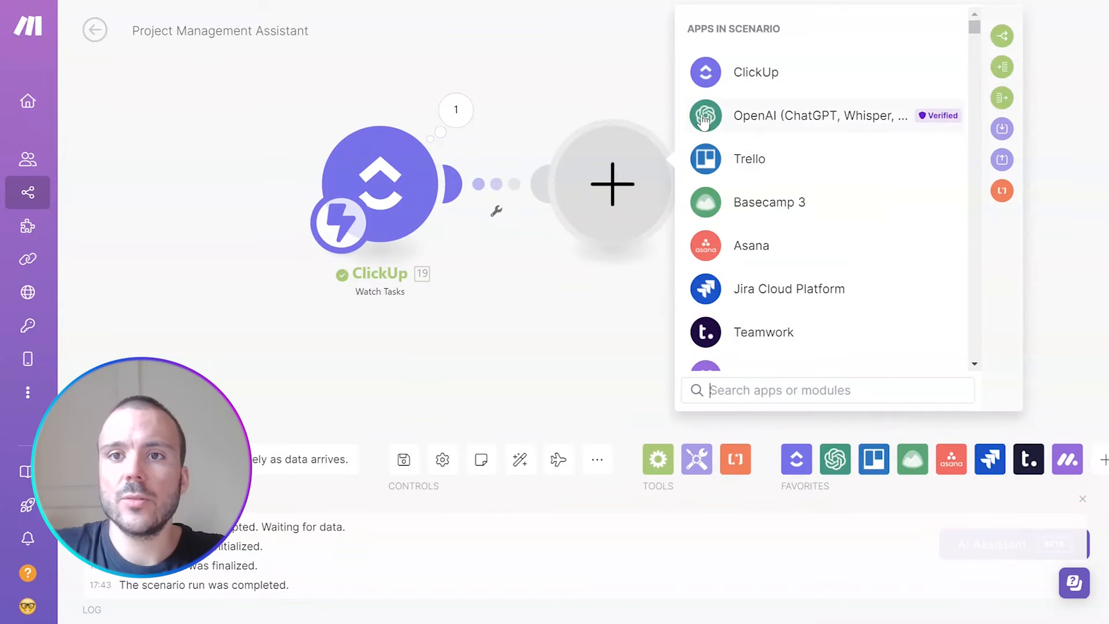
- Add OpenAI Message an Assistant for FlowShift.ai, mapping comment text_content as the message
{"action": "left_click", "coordinate": [814, 116]}
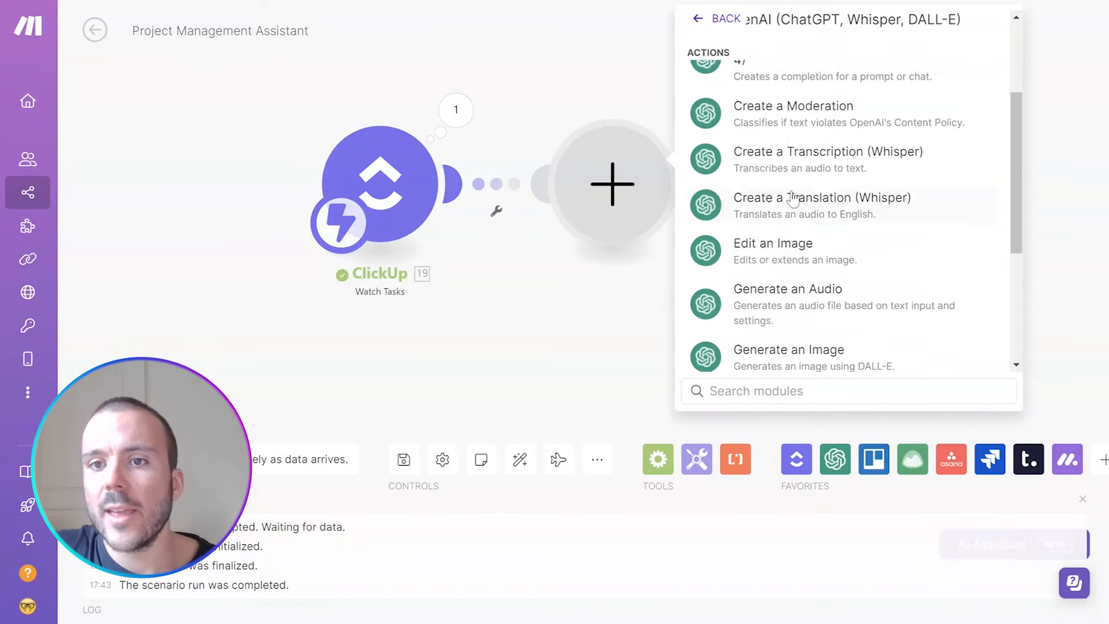
{"action": "scroll", "scroll_direction": "down", "scroll_amount": 3}
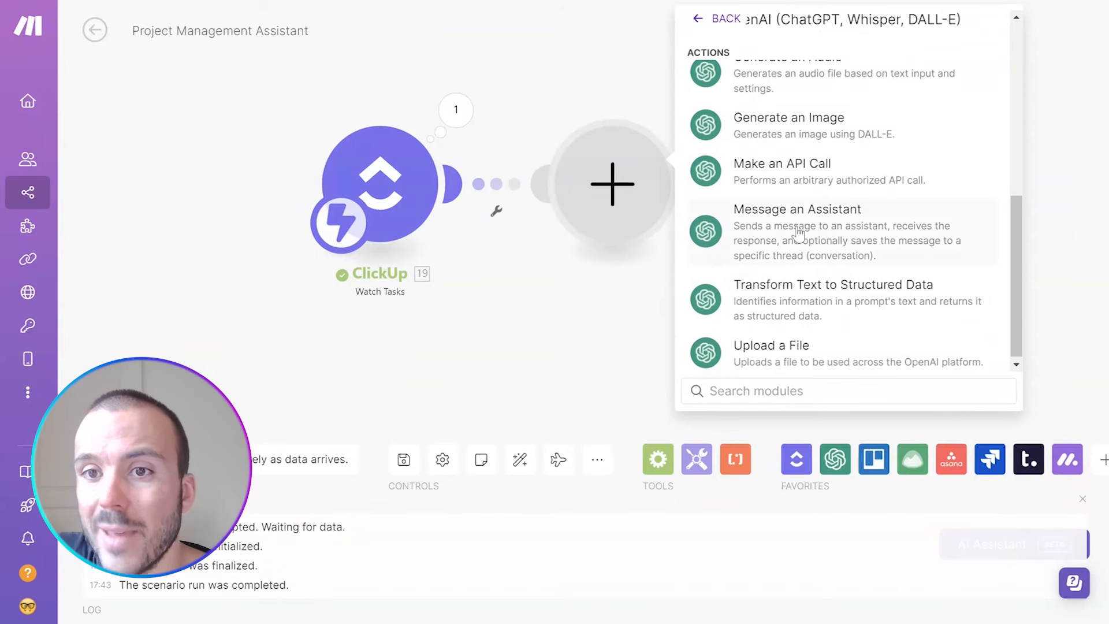
{"action": "left_click", "coordinate": [797, 231]}
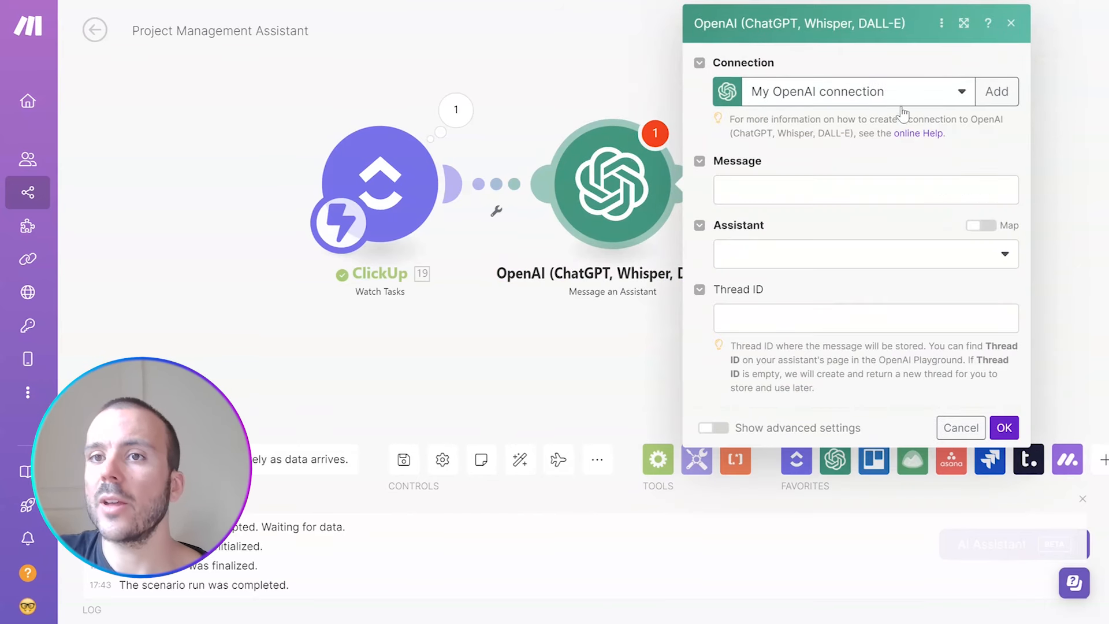
{"action": "mouse_move", "coordinate": [967, 151]}
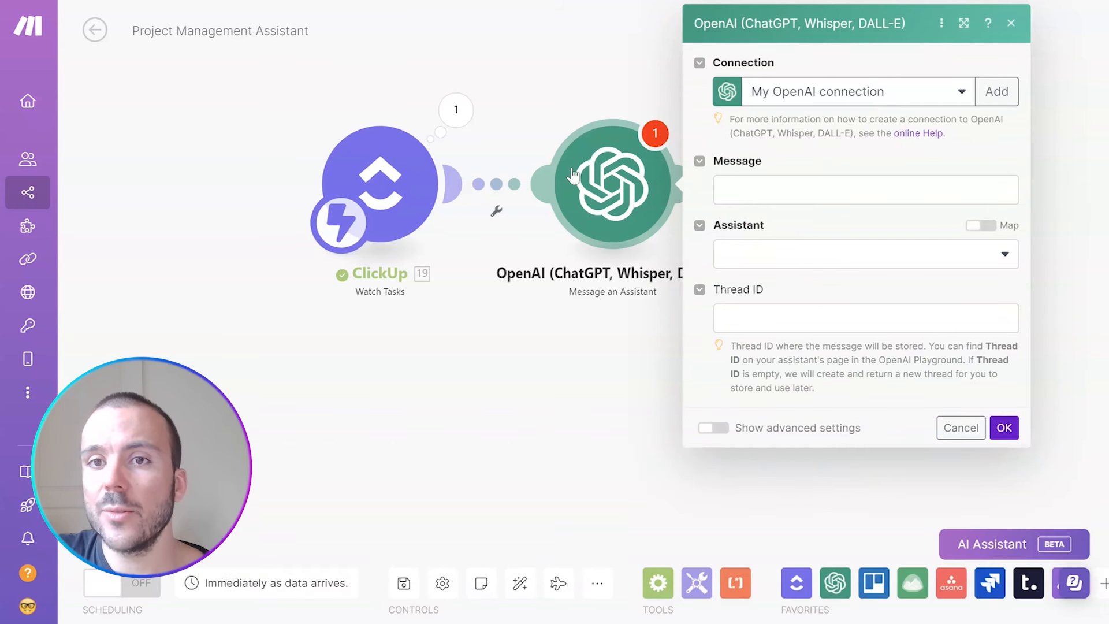
{"action": "left_click", "coordinate": [865, 254]}
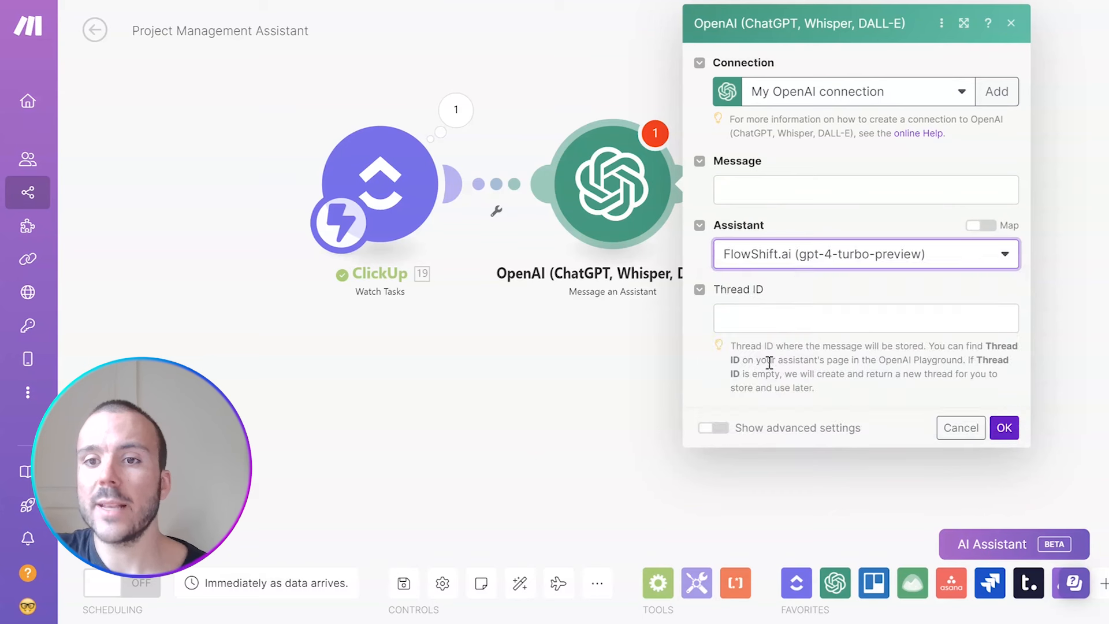
{"action": "left_click", "coordinate": [864, 189]}
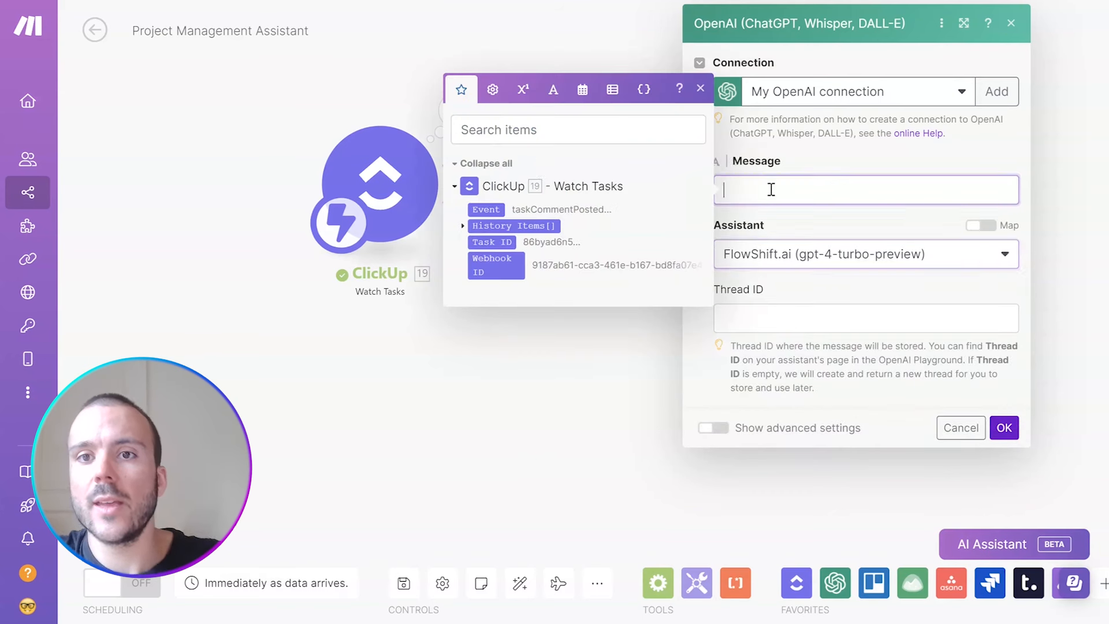
{"action": "left_click", "coordinate": [462, 226]}
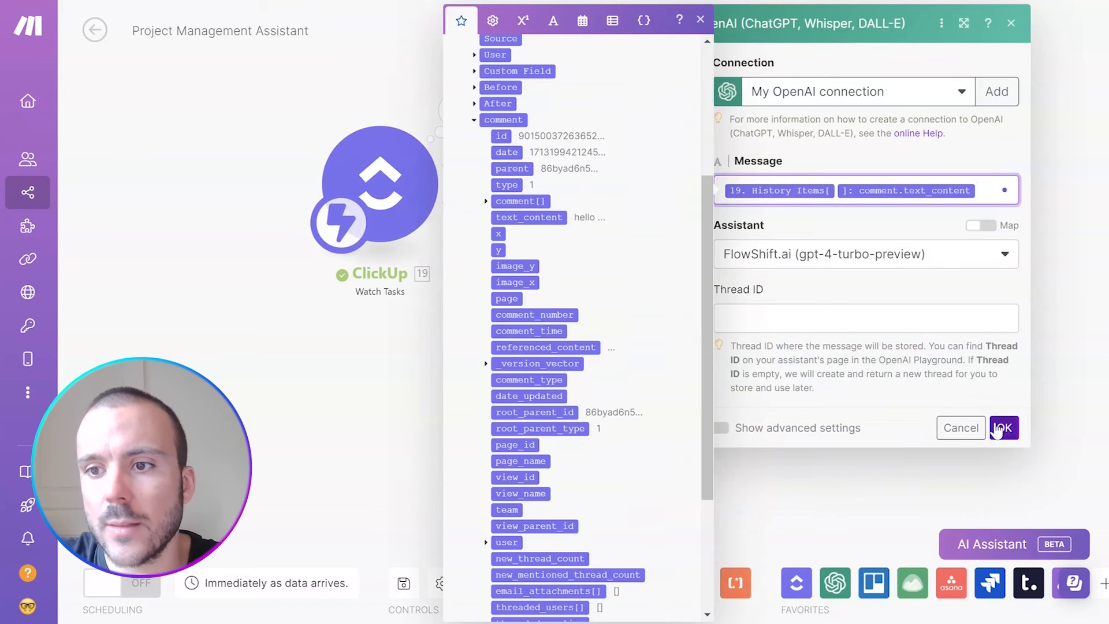
{"action": "left_click", "coordinate": [1004, 428]}
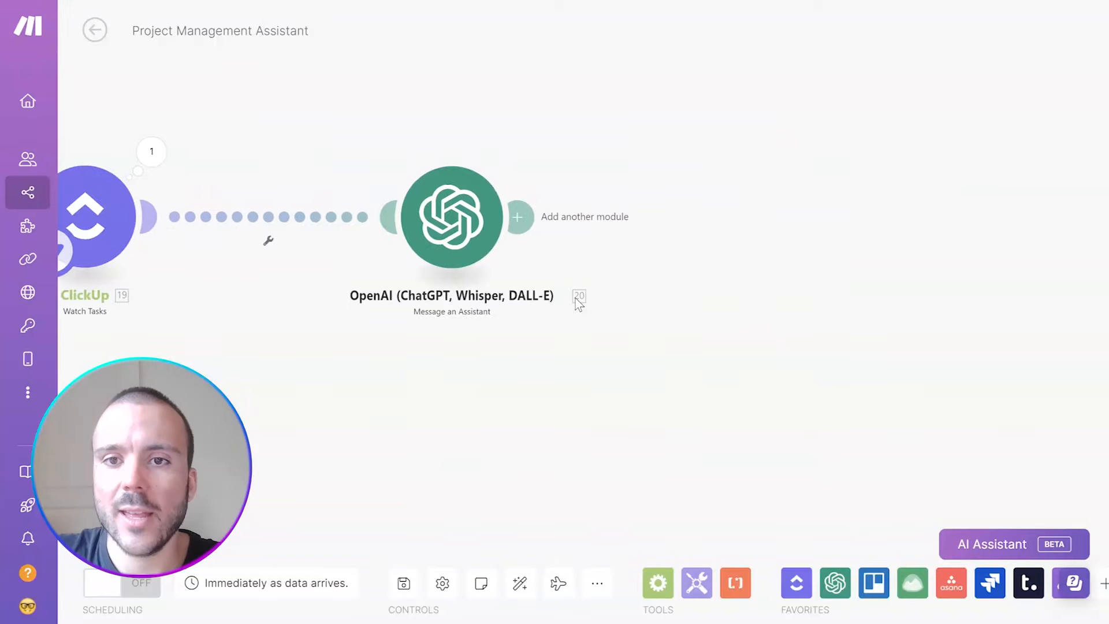
- Add ClickUp Post a Task Comment mapping 19. Task ID and 20. Content[]: Text.Value
{"action": "left_click", "coordinate": [518, 217]}
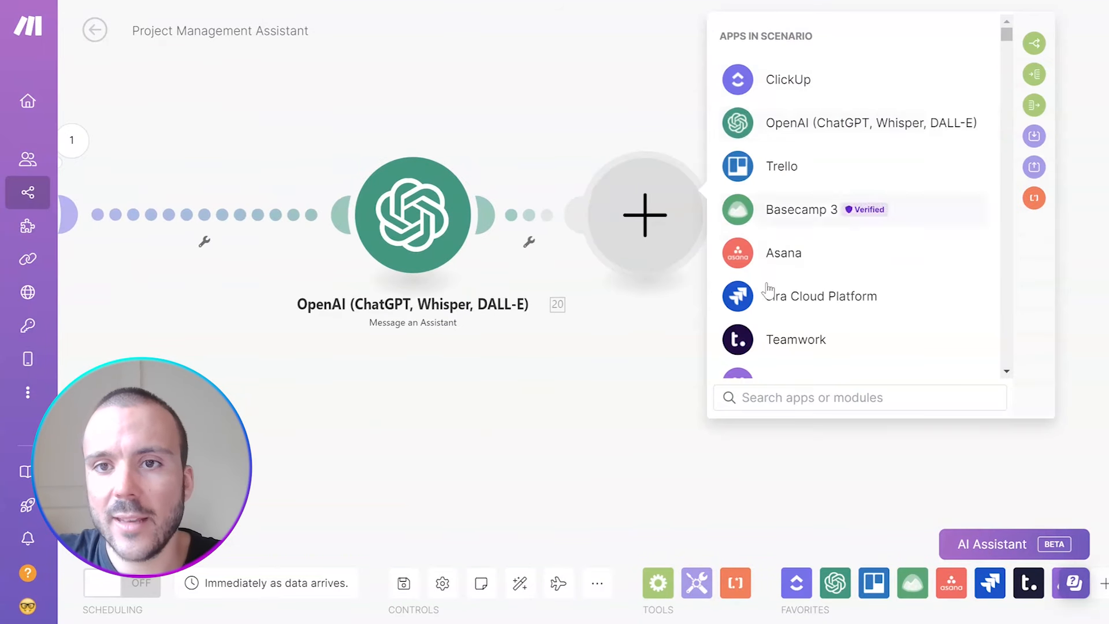
{"action": "left_click", "coordinate": [787, 79]}
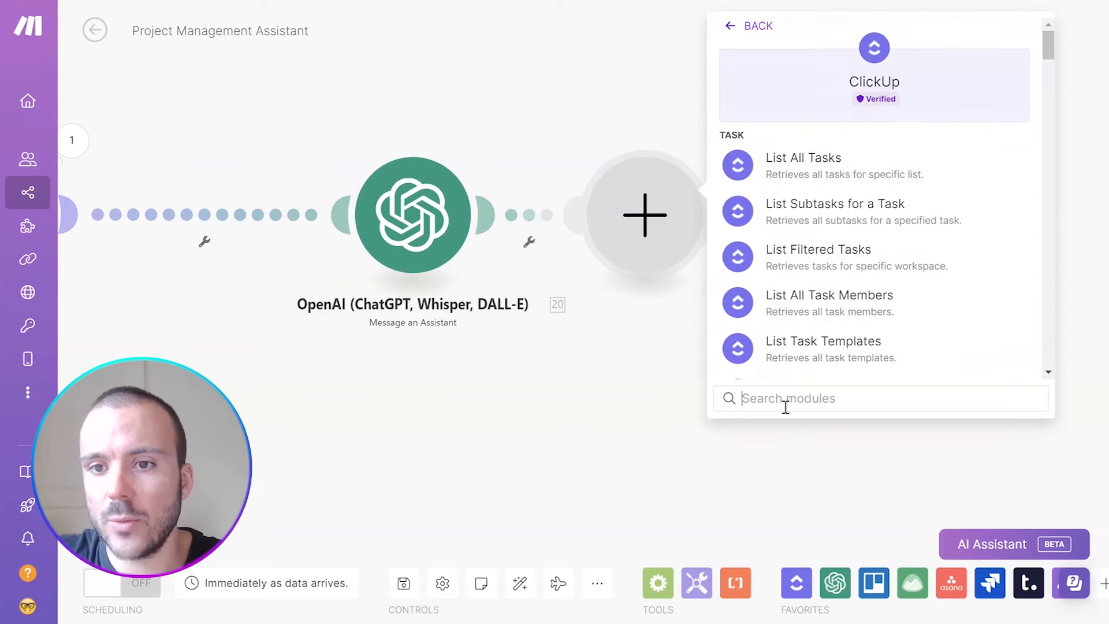
{"action": "type", "text": "comm"}
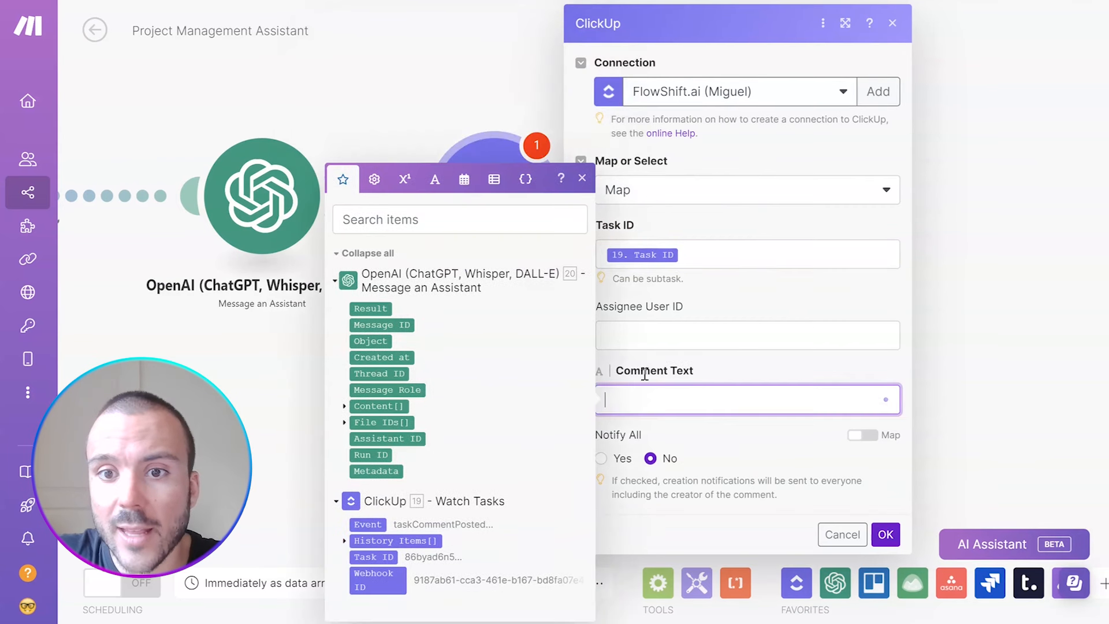
{"action": "left_click", "coordinate": [346, 406]}
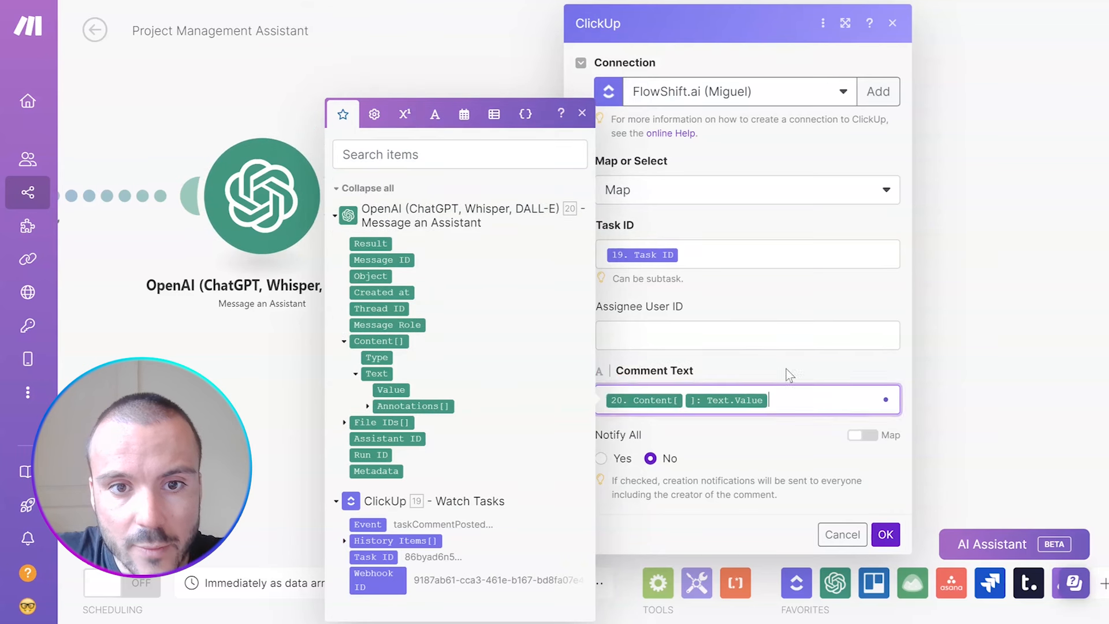
{"action": "left_click", "coordinate": [885, 534]}
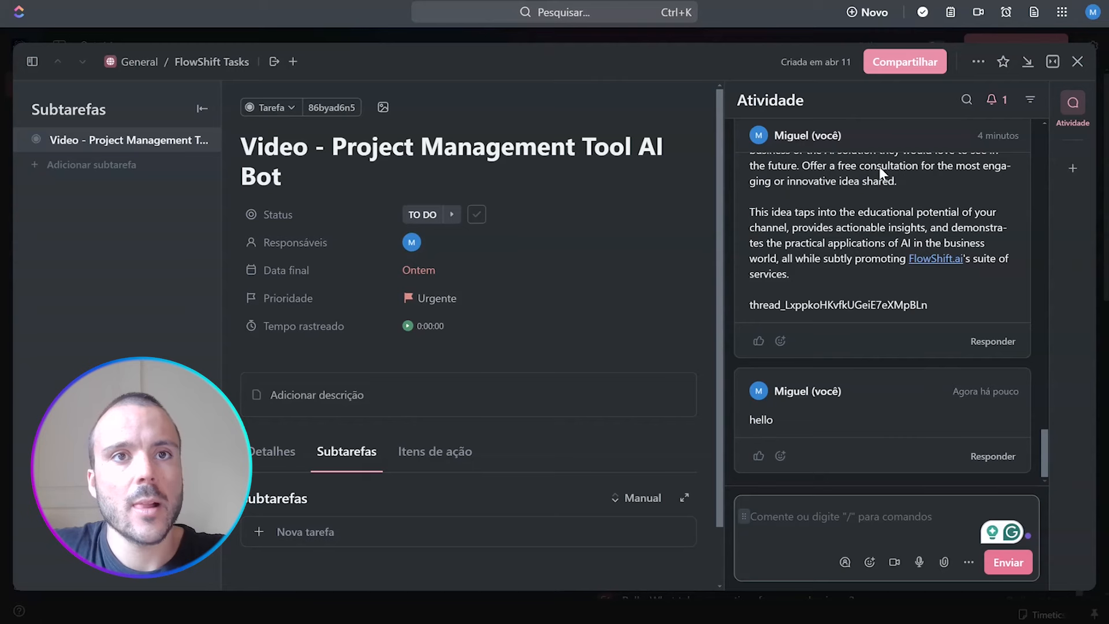
- Post a 'hello' comment on the AI Bot task to run the scenario
{"action": "type", "text": "hello"}
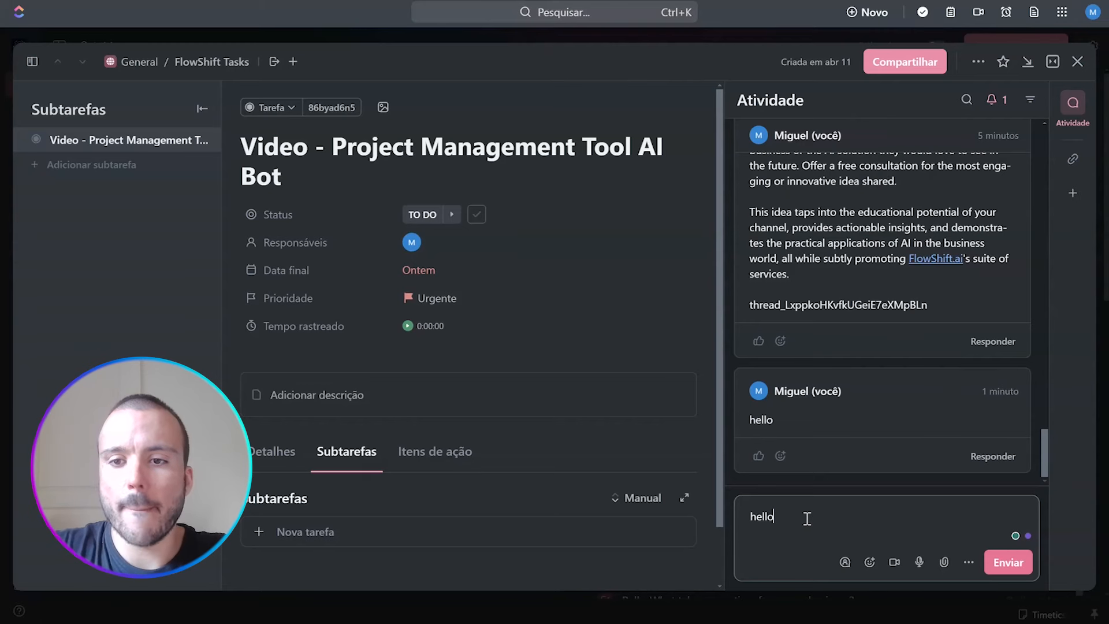
{"action": "left_click", "coordinate": [1007, 561]}
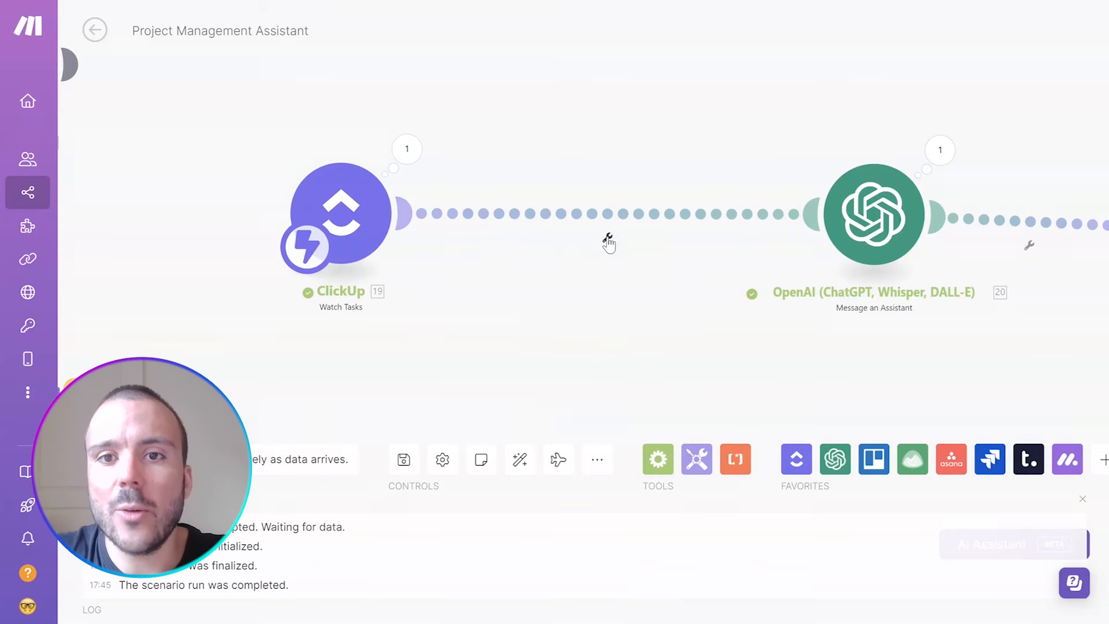
- Add an 'Only when called' filter: comment text_content starts with askgpt, case insensitive
{"action": "left_click", "coordinate": [607, 239]}
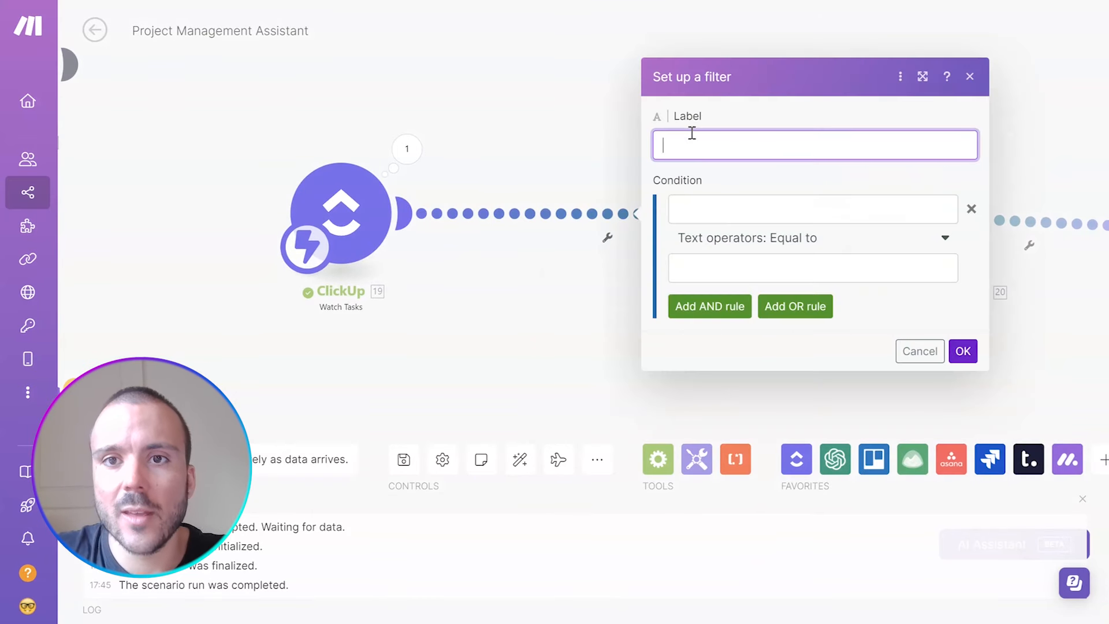
{"action": "type", "text": "Onlhy when called"}
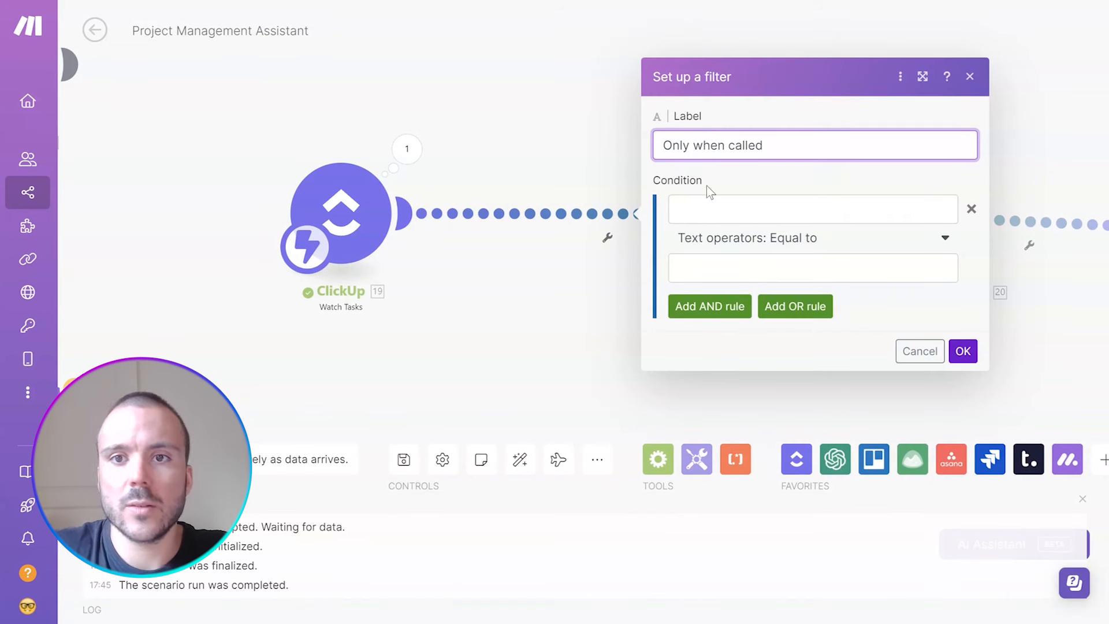
{"action": "left_click", "coordinate": [812, 208]}
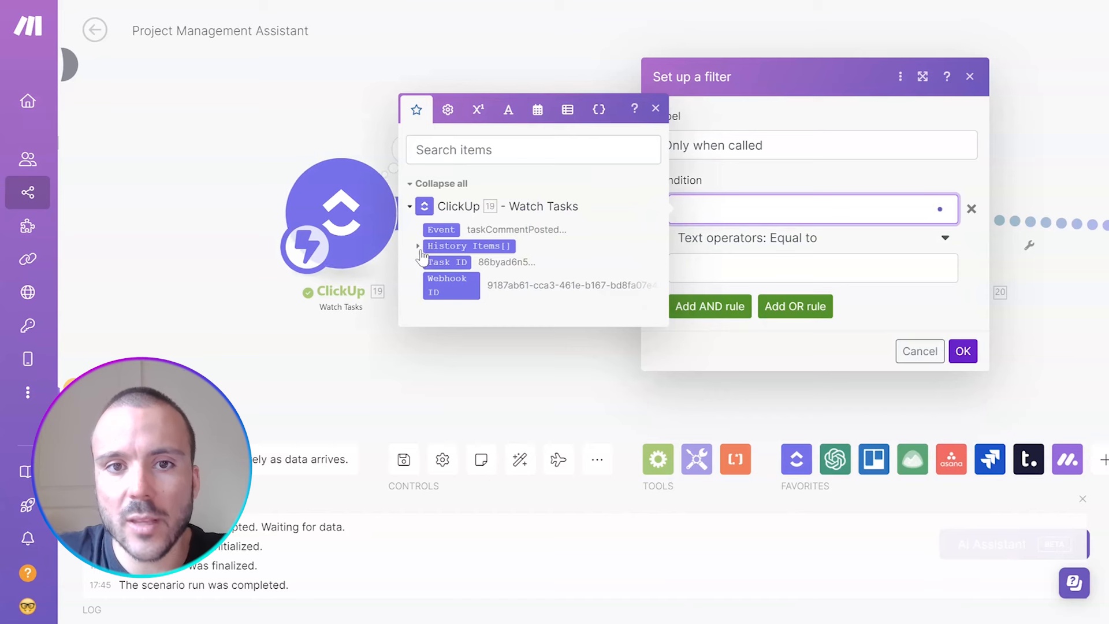
{"action": "left_click", "coordinate": [417, 245]}
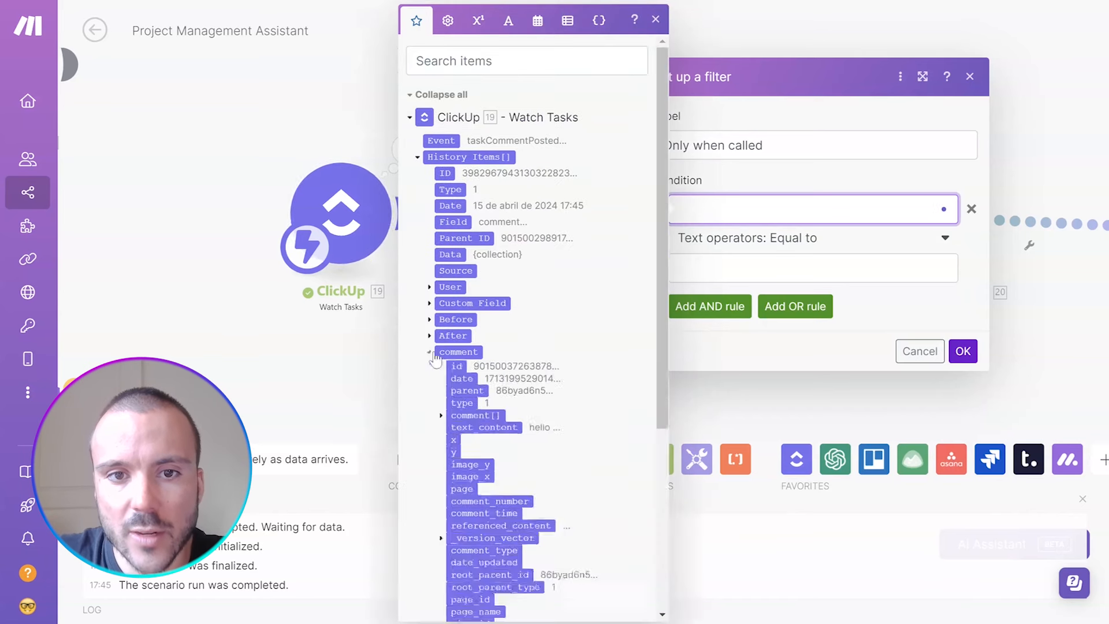
{"action": "scroll", "scroll_direction": "down", "scroll_amount": 3}
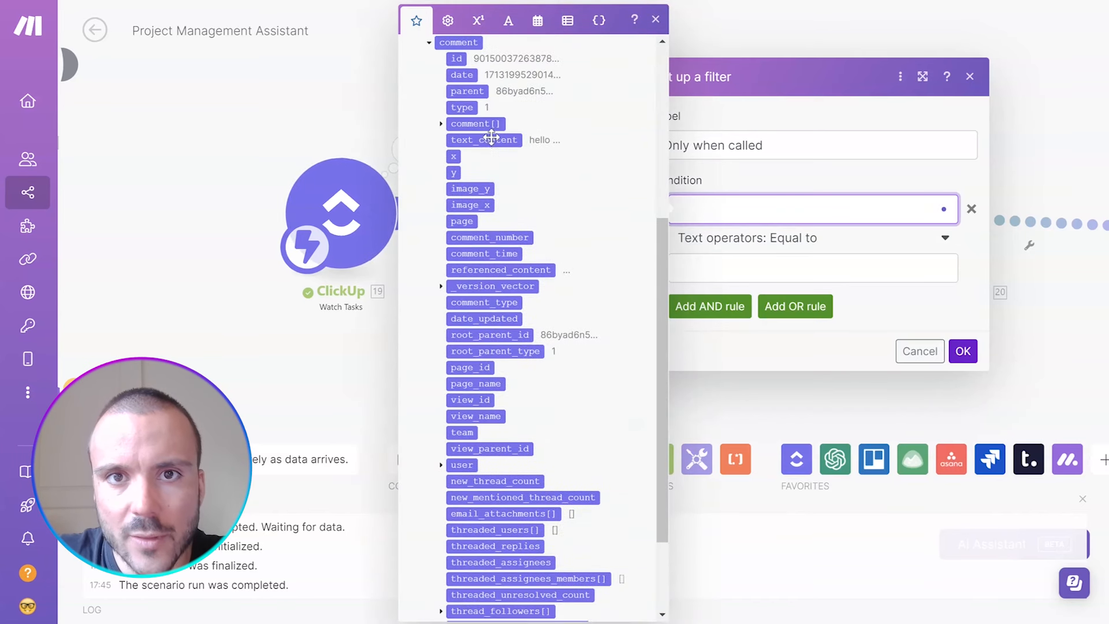
{"action": "left_click", "coordinate": [813, 239]}
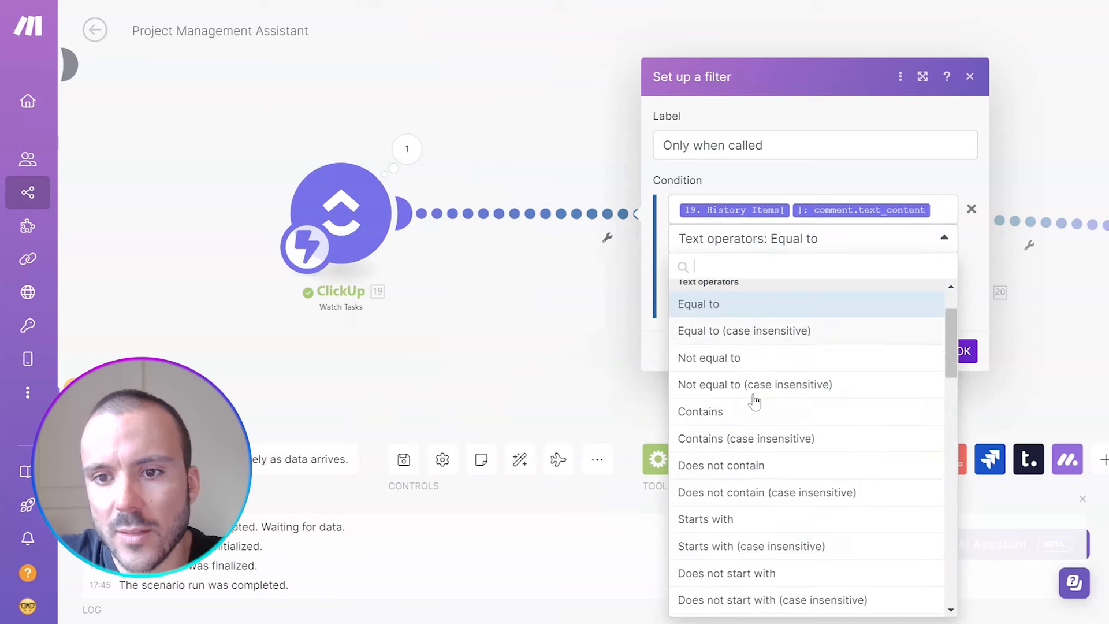
{"action": "left_click", "coordinate": [750, 545]}
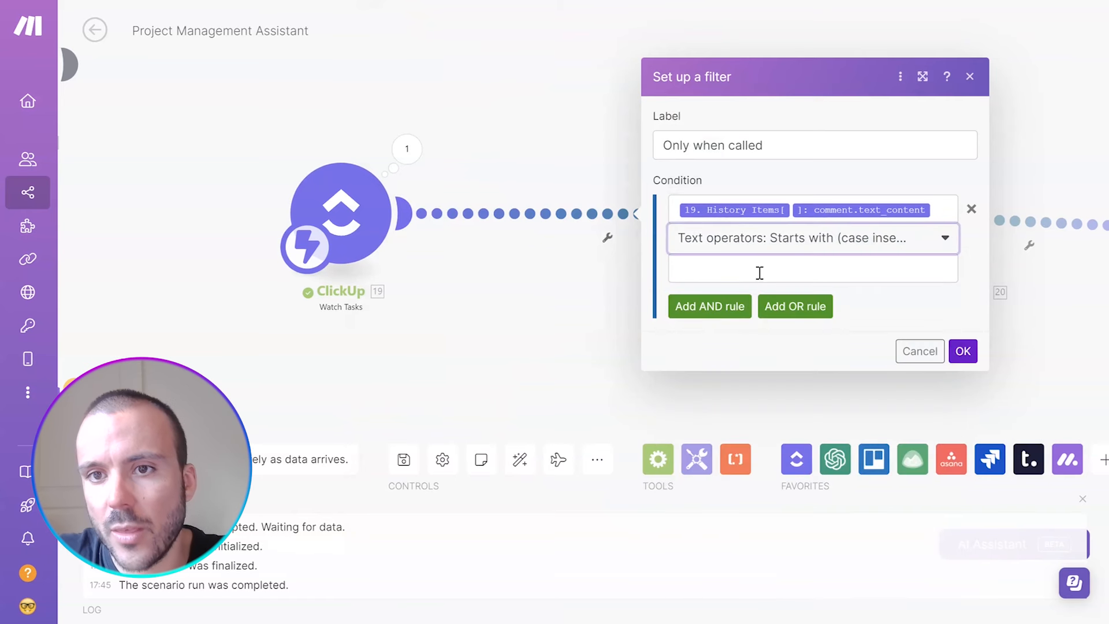
{"action": "type", "text": "askgpt"}
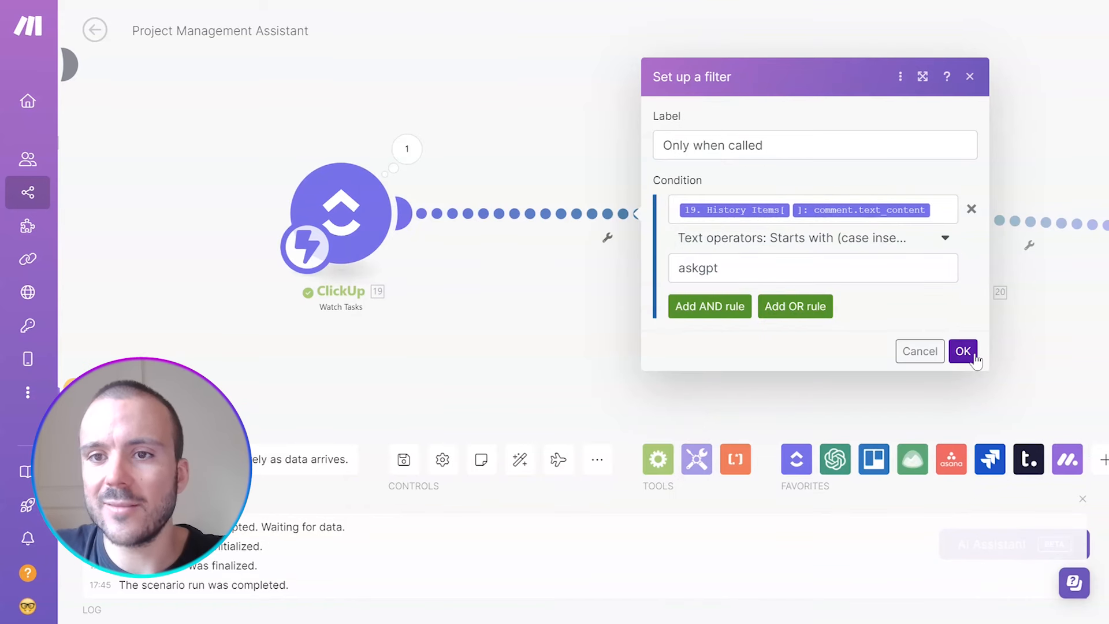
{"action": "mouse_move", "coordinate": [943, 331]}
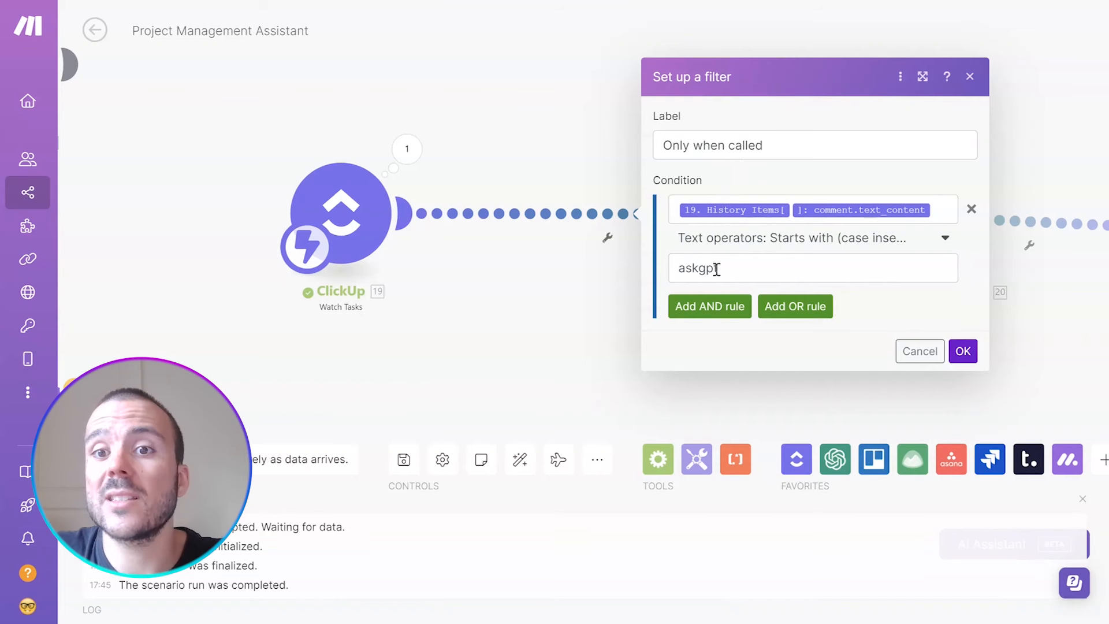
{"action": "left_click", "coordinate": [963, 350]}
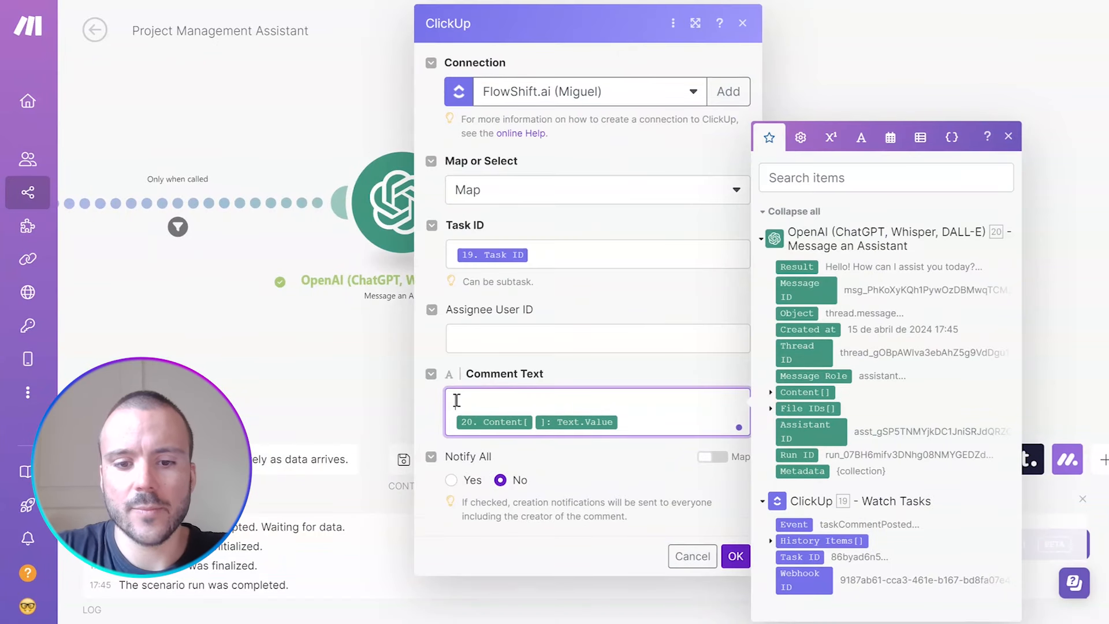
- Prefix the task comment text with 'Response by GPT:' and dismiss the filter check results
{"action": "type", "text": "Response"}
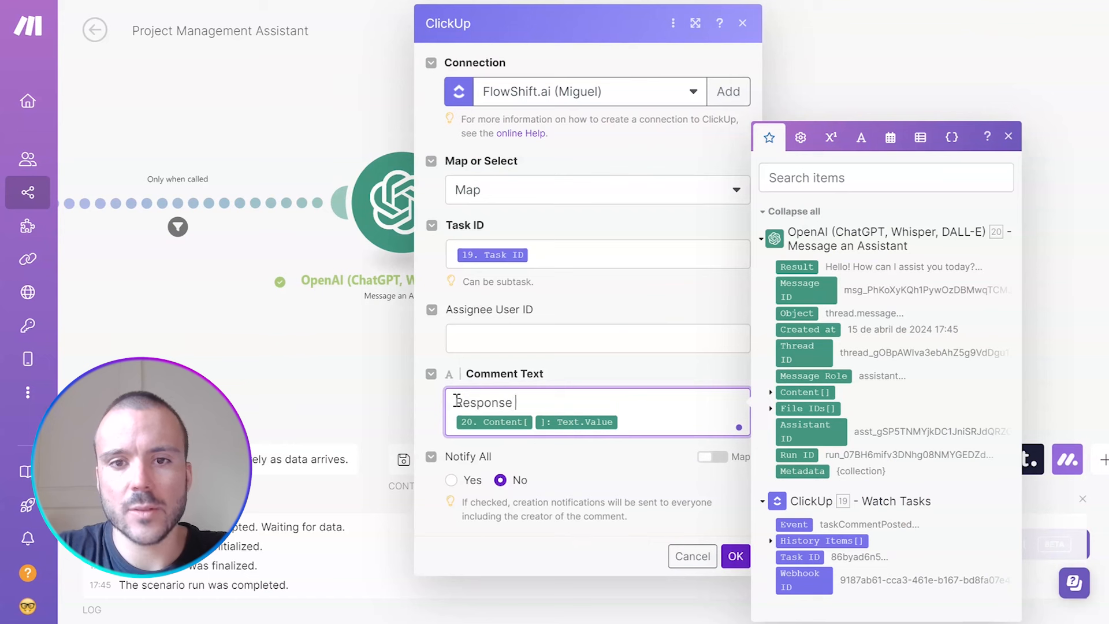
{"action": "type", "text": "by GPT:"}
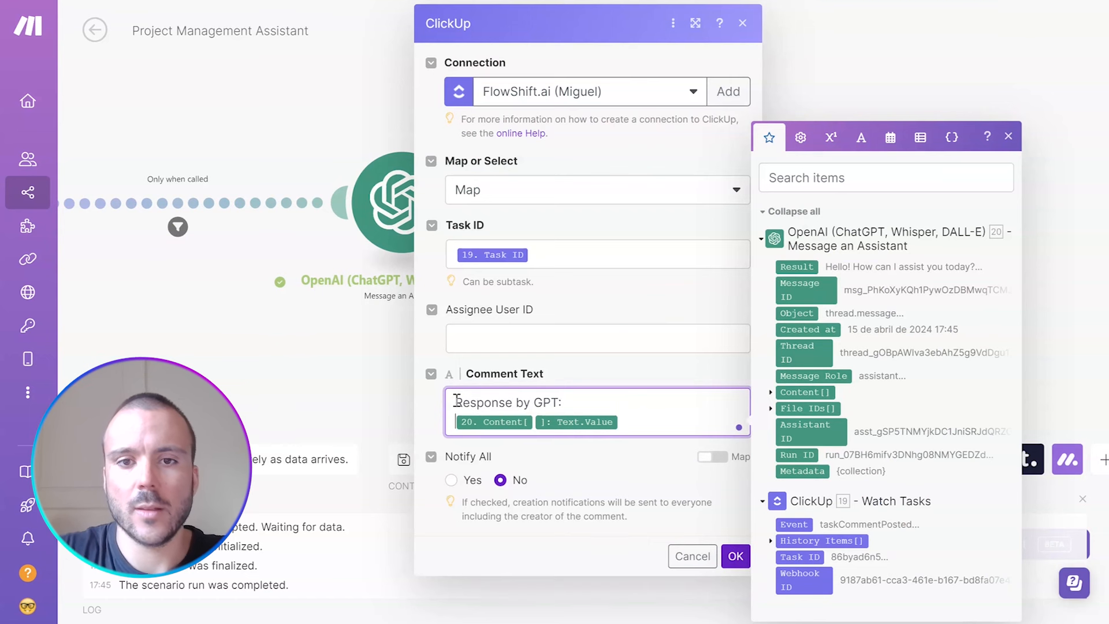
{"action": "left_click", "coordinate": [734, 556]}
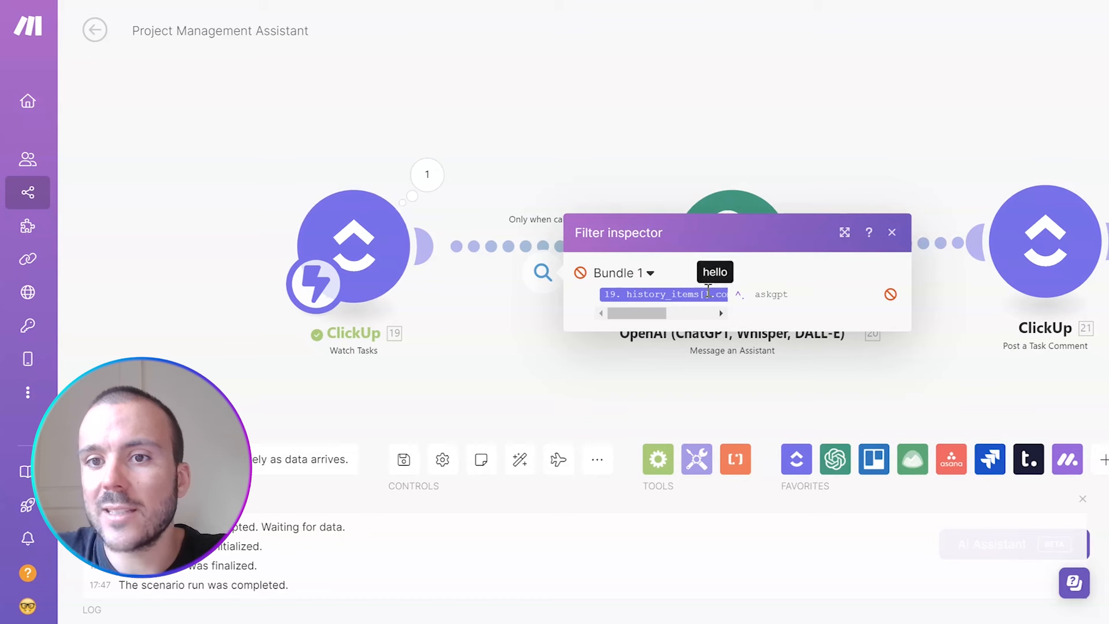
{"action": "left_click", "coordinate": [892, 232]}
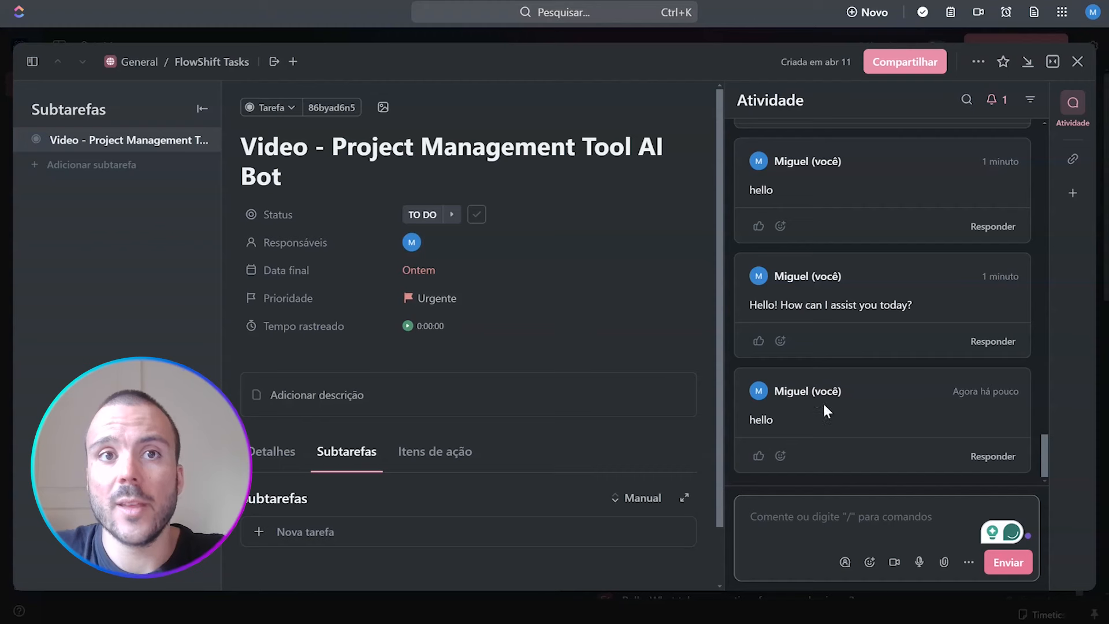
- Post the ClickUp comment 'askgpt Give me a headline idea'
{"action": "left_click", "coordinate": [813, 517]}
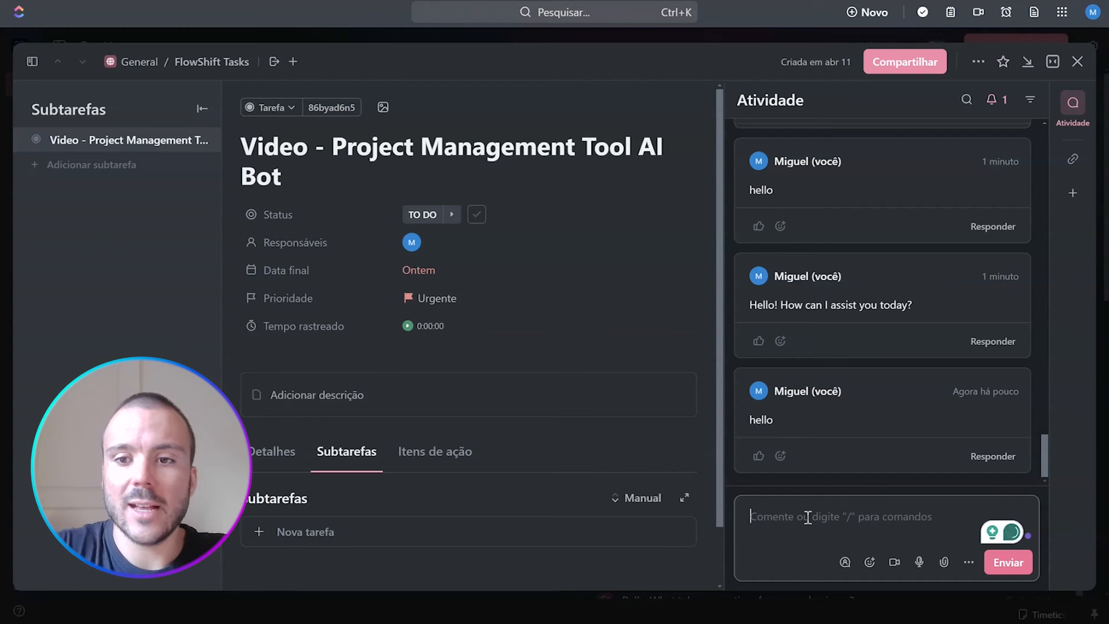
{"action": "type", "text": "askgpt"}
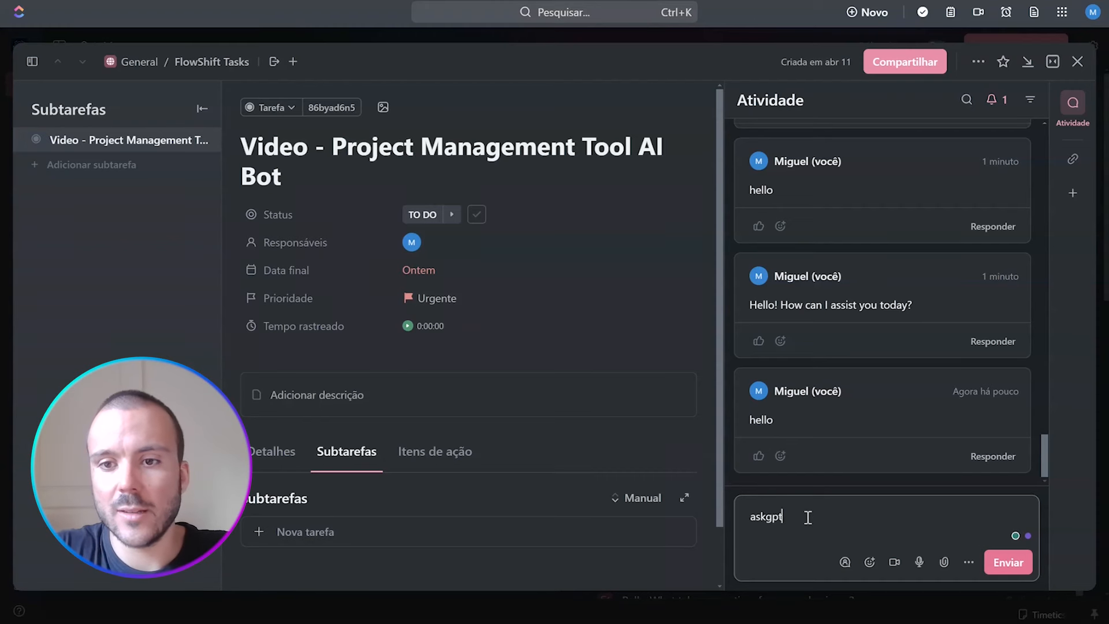
{"action": "type", "text": "Give me a headline idea"}
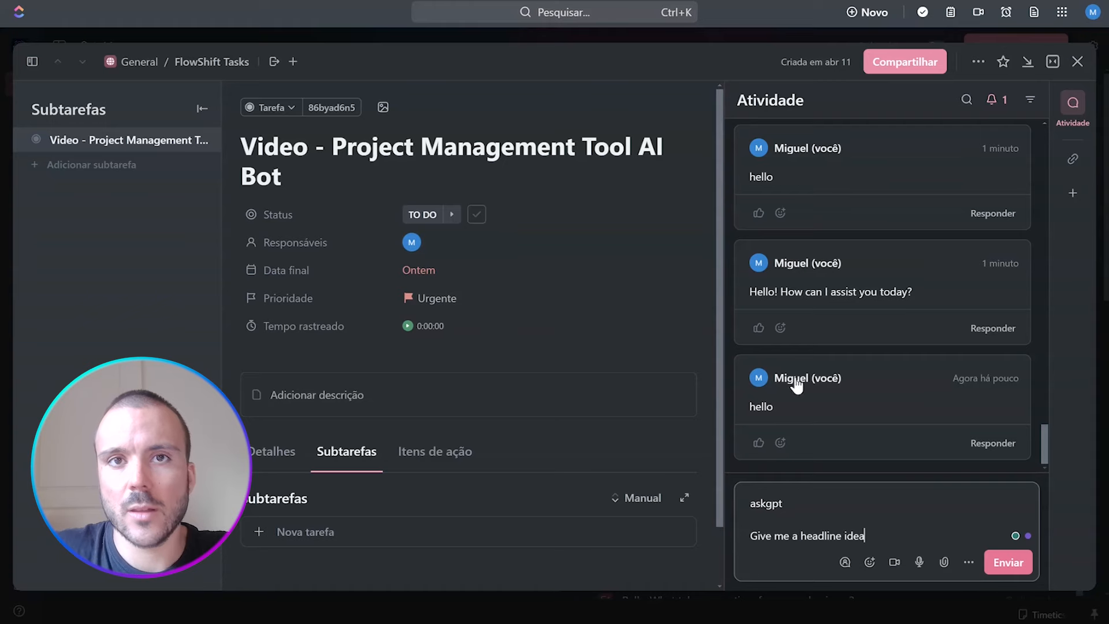
{"action": "left_click", "coordinate": [1008, 562]}
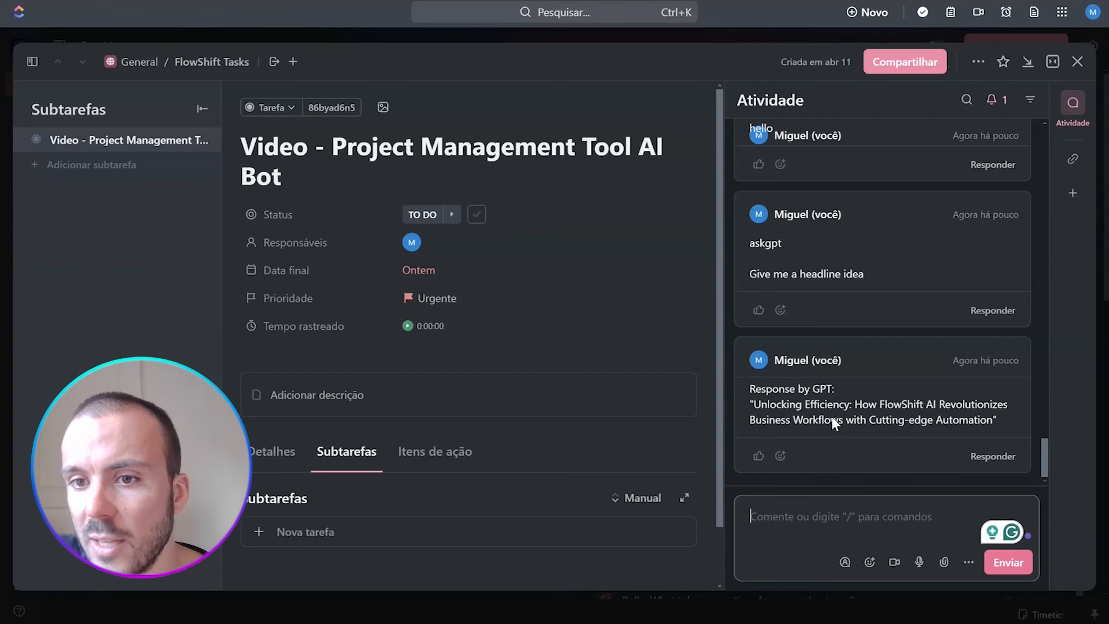
{"action": "mouse_move", "coordinate": [876, 424]}
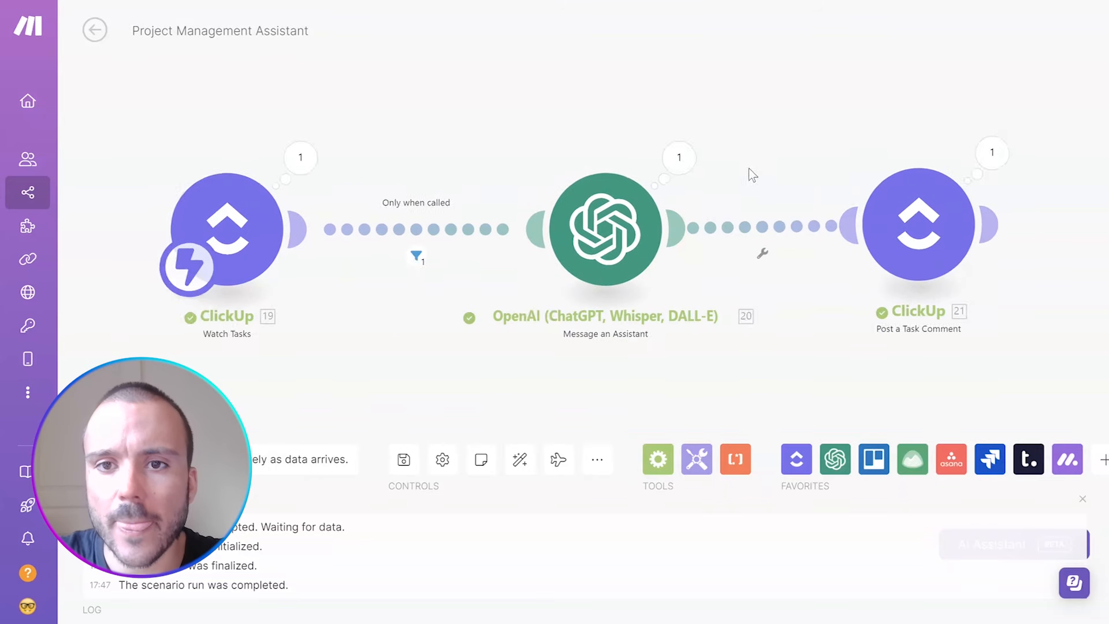
- Map the assistant's 20. Thread ID into the ClickUp comment text and save the module
{"action": "left_click", "coordinate": [918, 226]}
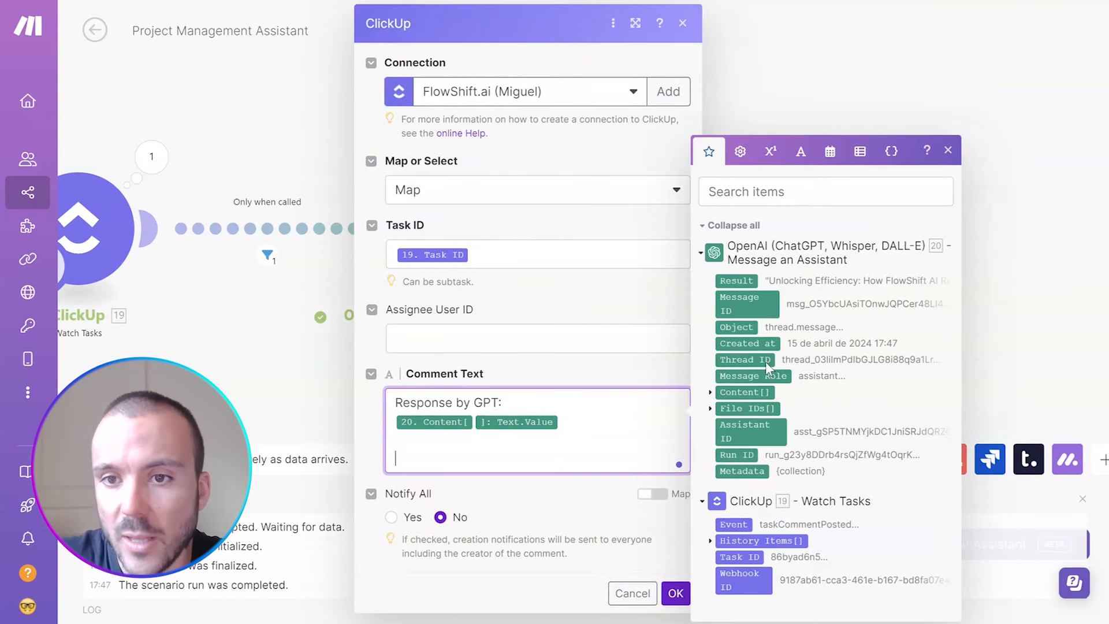
{"action": "mouse_move", "coordinate": [744, 359]}
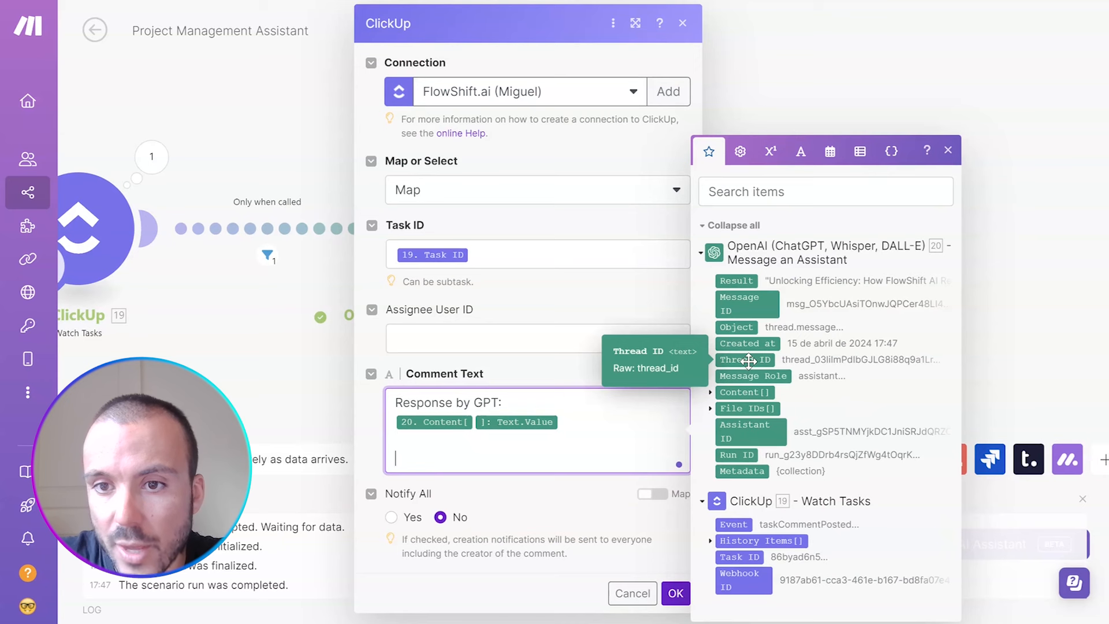
{"action": "left_click", "coordinate": [744, 359]}
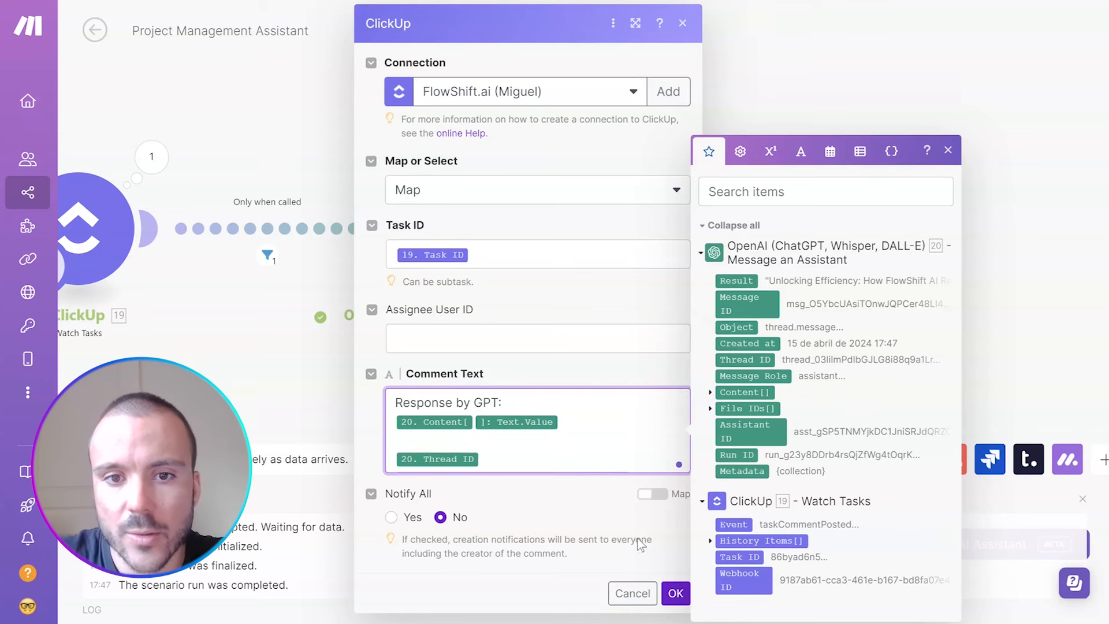
{"action": "left_click", "coordinate": [674, 593]}
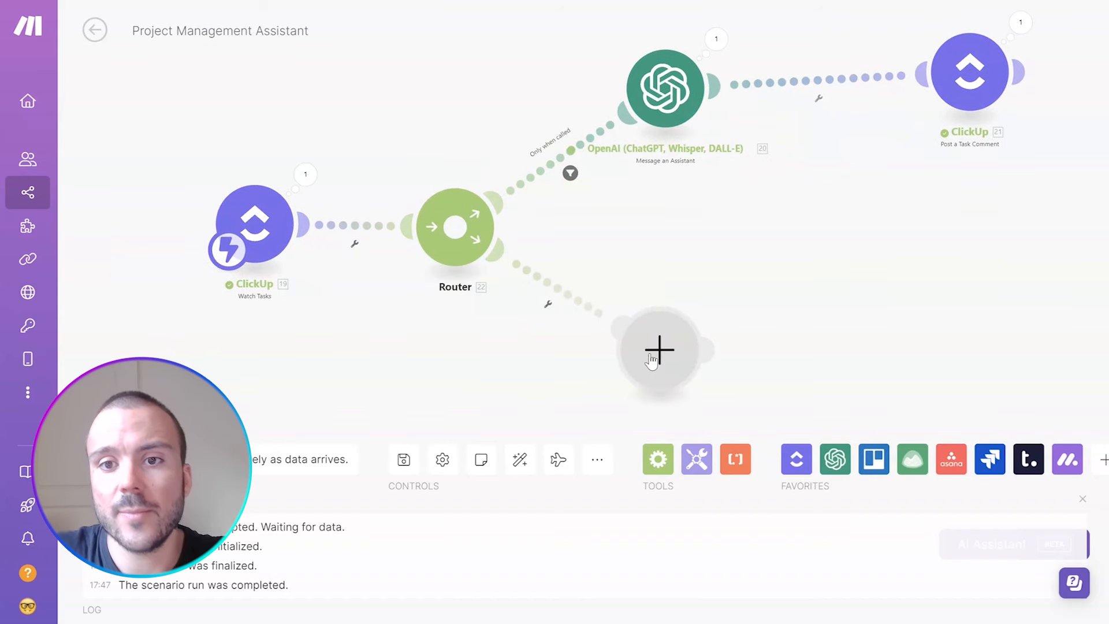
- Filter the second route as 'Thread': comment text_content starts with thread_, case insensitive
{"action": "left_click", "coordinate": [548, 304]}
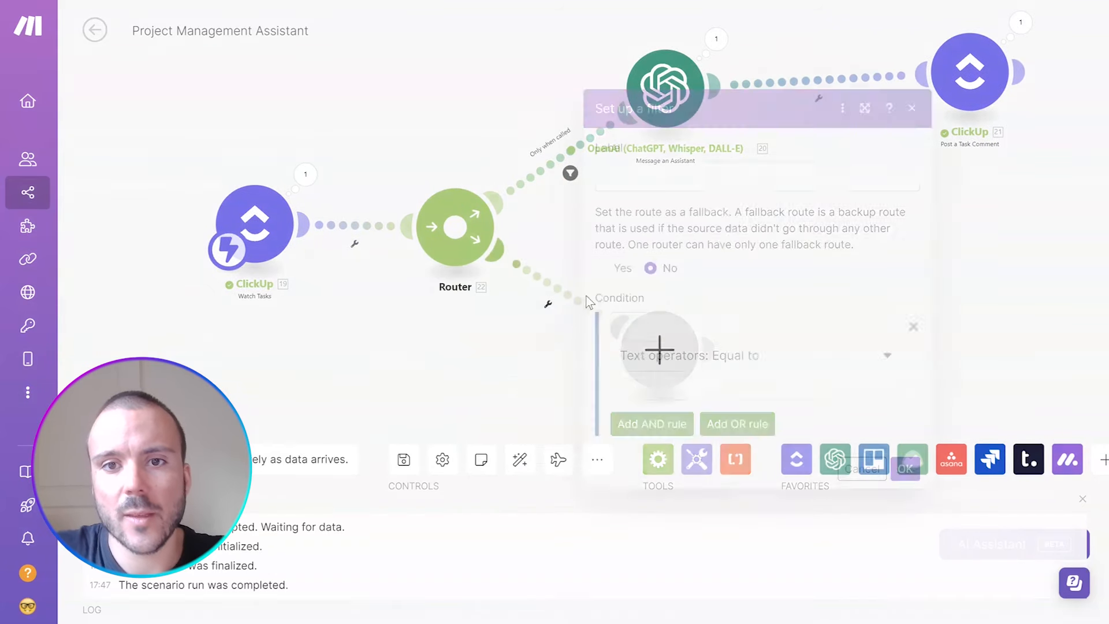
{"action": "type", "text": "Thr"}
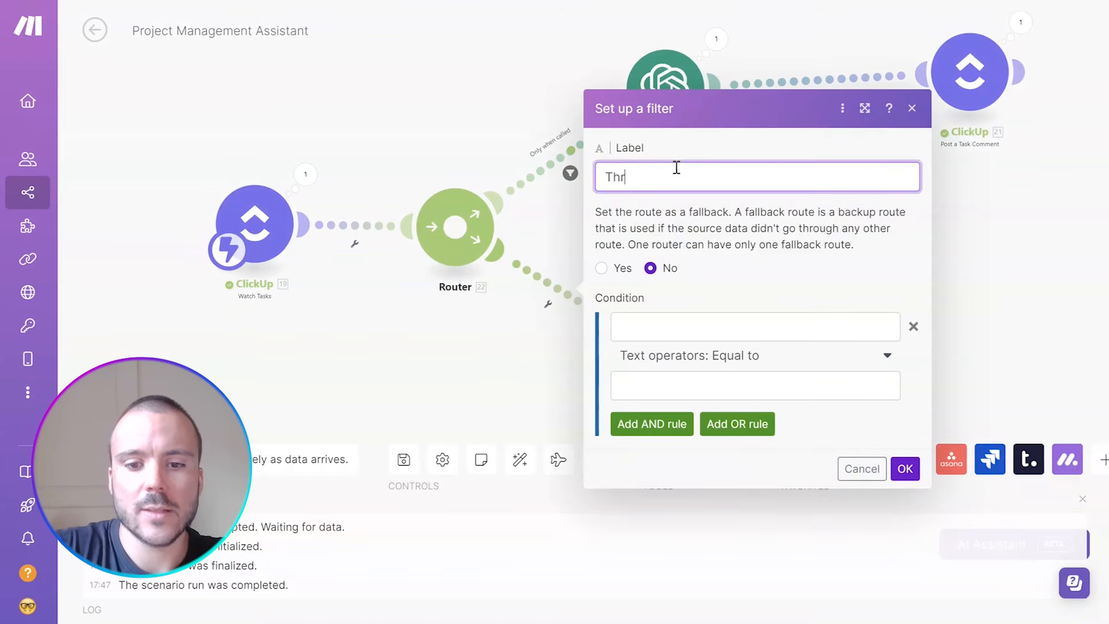
{"action": "left_click", "coordinate": [753, 326]}
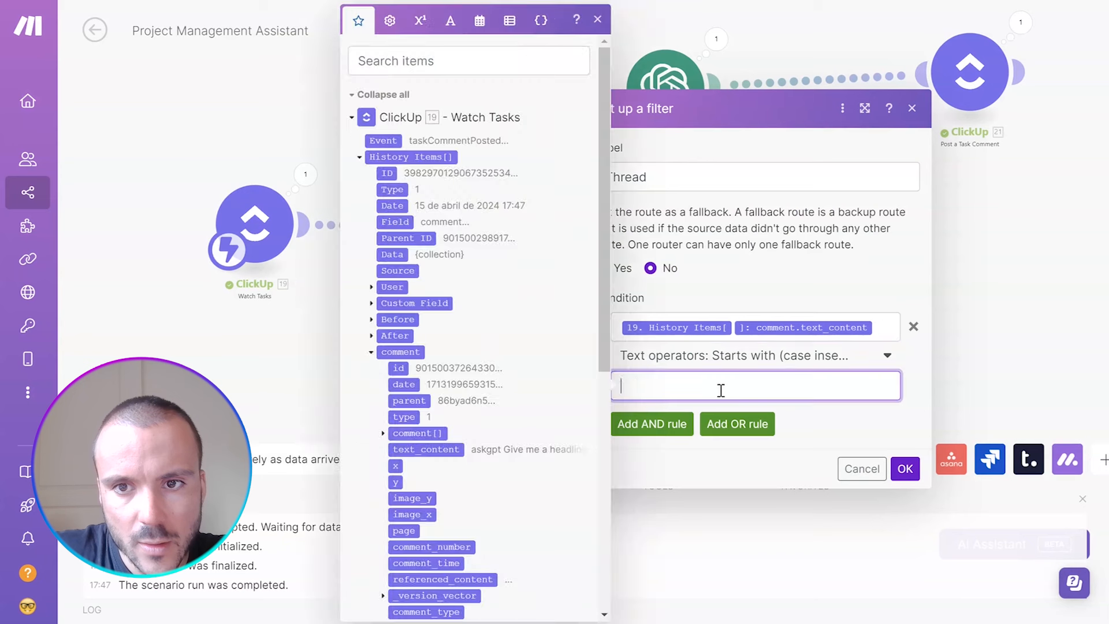
{"action": "type", "text": "thread_"}
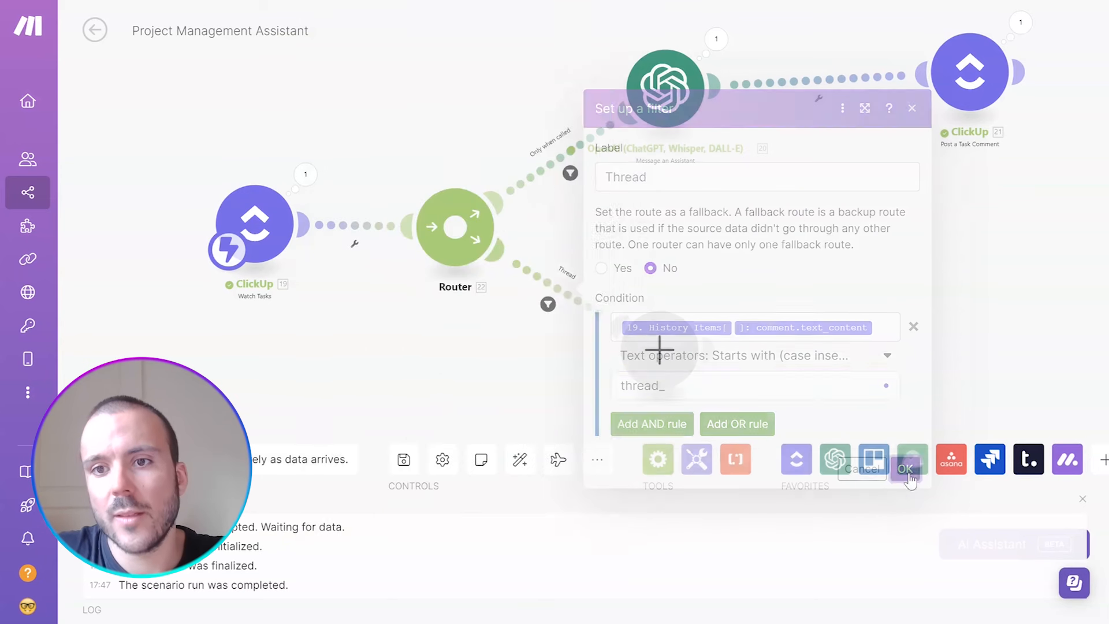
{"action": "left_click", "coordinate": [908, 469]}
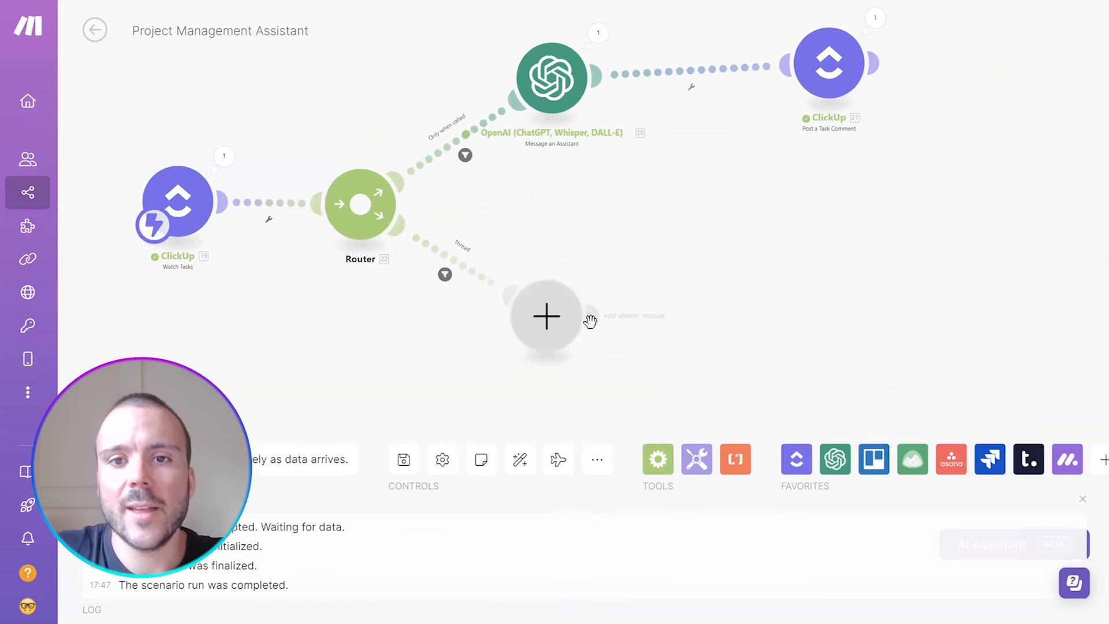
- Paste the copied OpenAI assistant and ClickUp comment modules onto the Thread route without a filter
{"action": "left_click", "coordinate": [547, 316]}
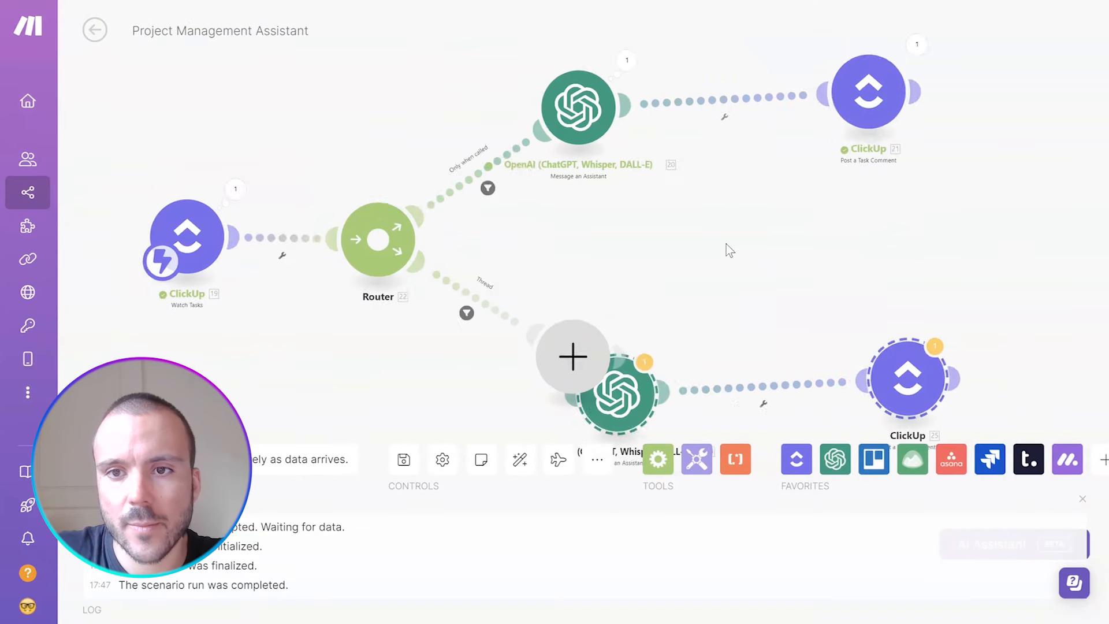
{"action": "left_click_drag", "start_coordinate": [730, 249], "coordinate": [488, 295]}
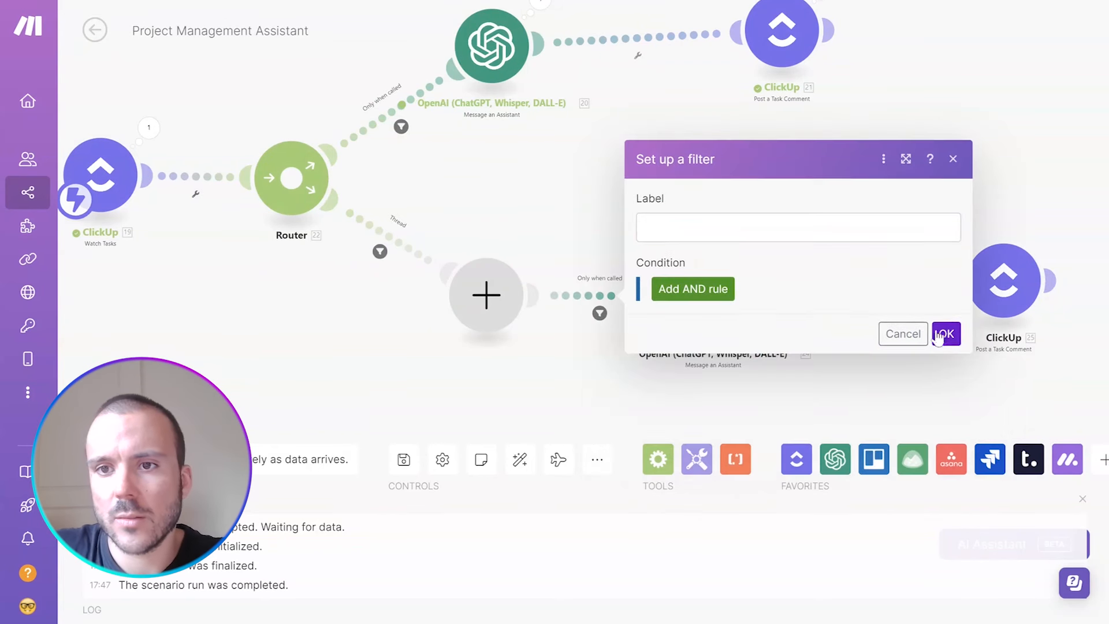
{"action": "left_click", "coordinate": [946, 333]}
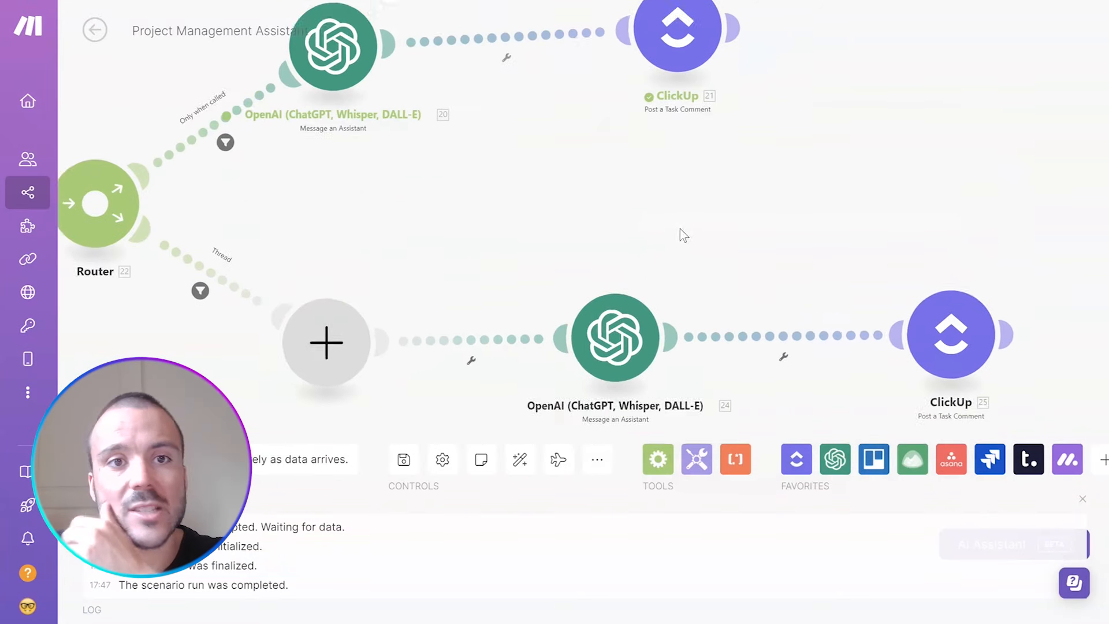
- Insert a Tools > Set variable module ahead of the copied assistant module
{"action": "left_click", "coordinate": [615, 337]}
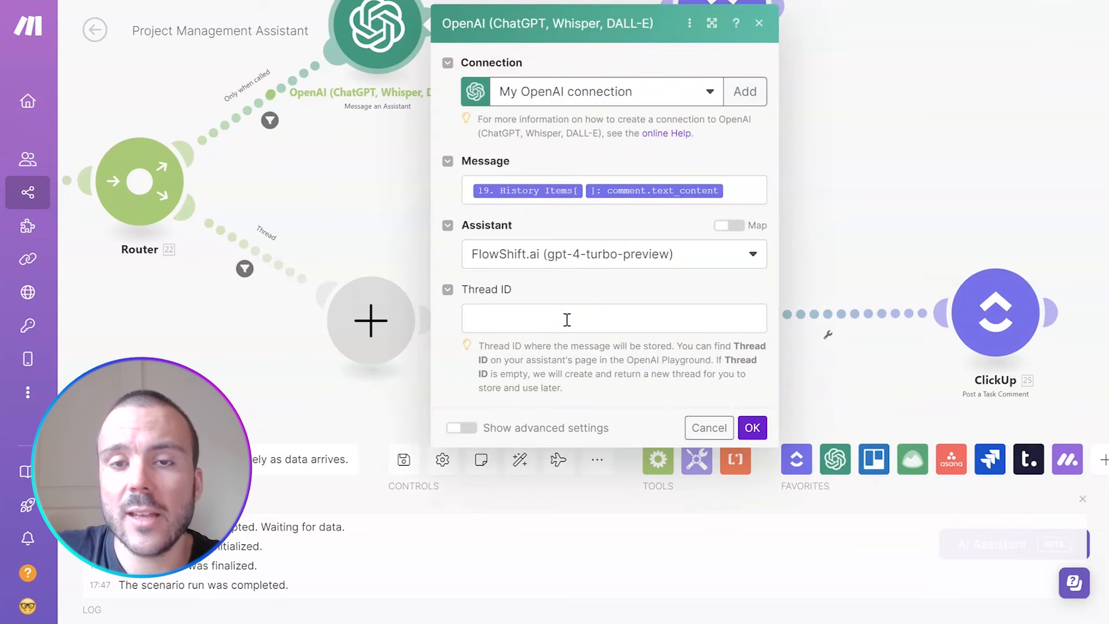
{"action": "left_click", "coordinate": [613, 318]}
{"action": "type", "text": "set"}
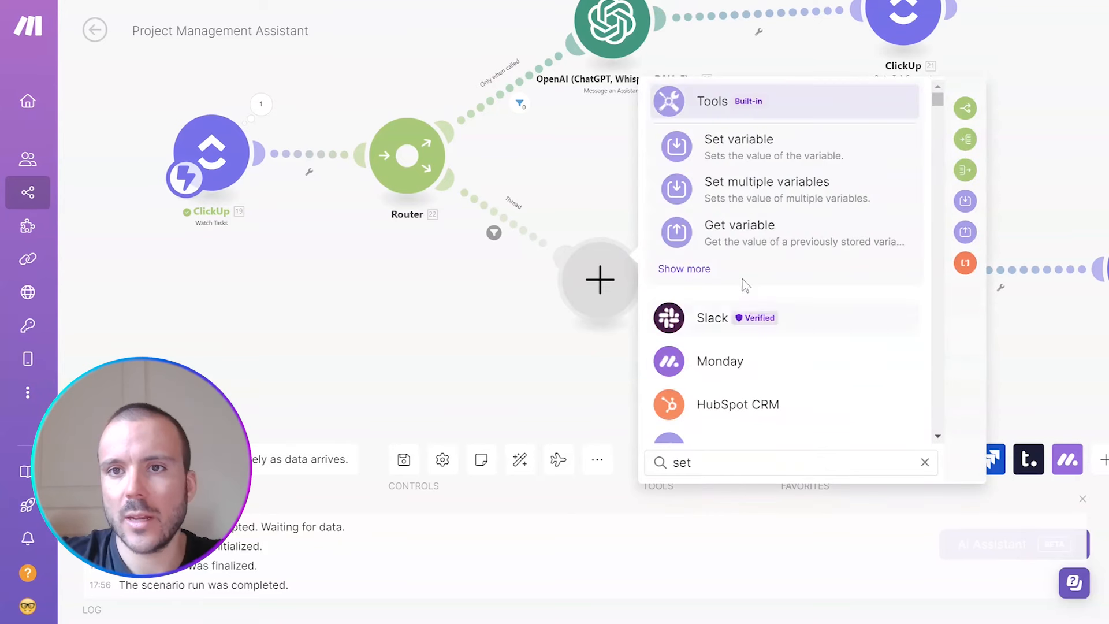
{"action": "left_click", "coordinate": [738, 138]}
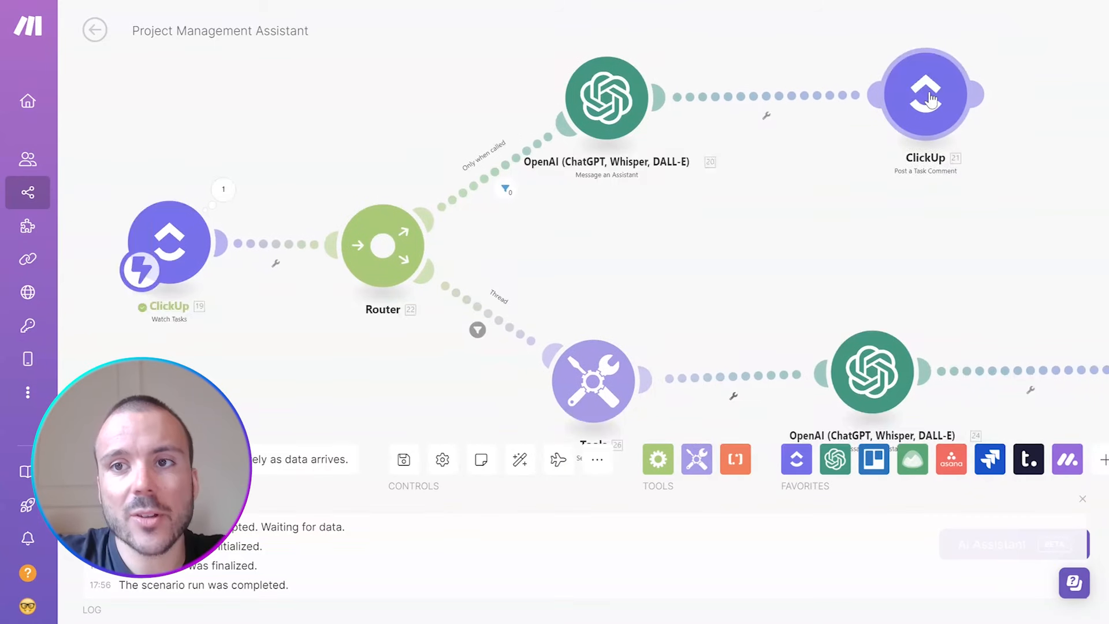
- Comment 'askgpt hello', then copy the reply's thread ID into a new follow-up comment
{"action": "left_click", "coordinate": [925, 96]}
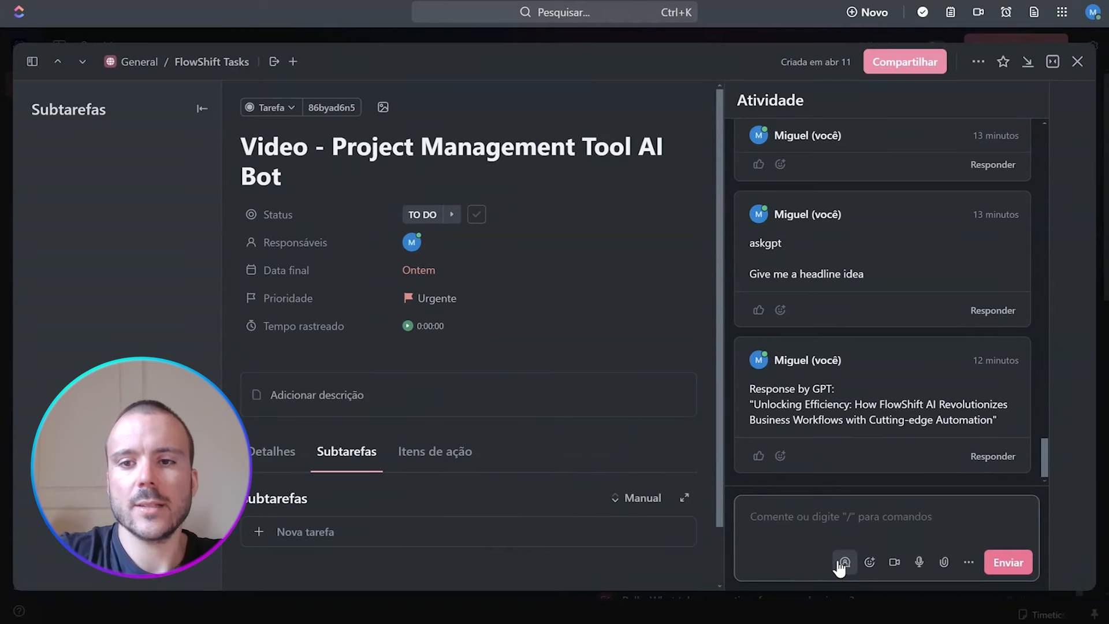
{"action": "type", "text": "askgpt"}
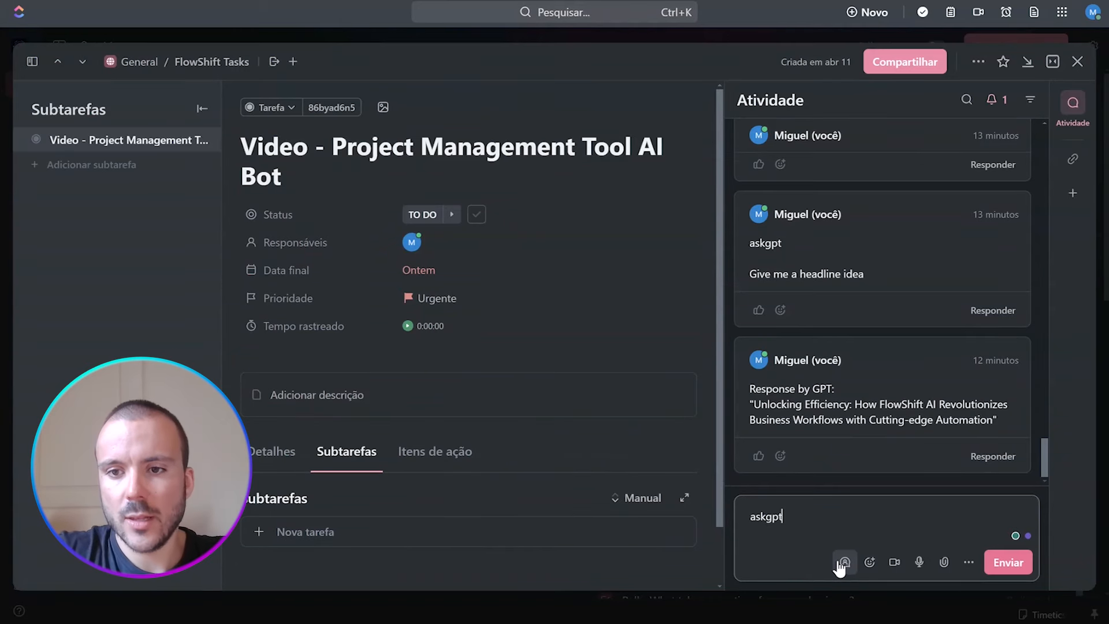
{"action": "type", "text": "hello"}
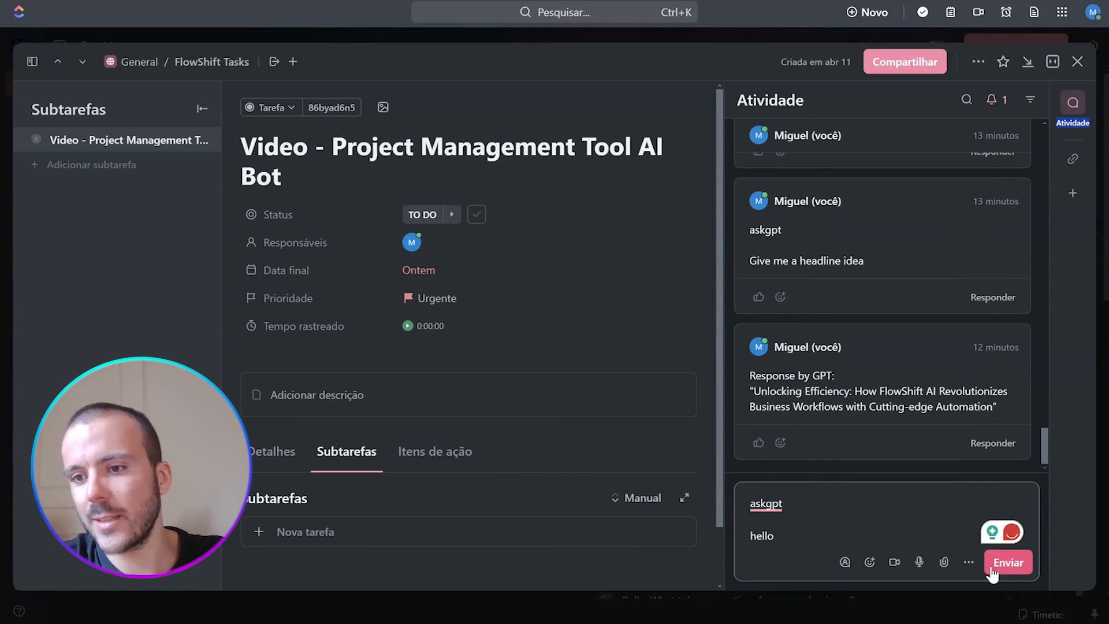
{"action": "left_click", "coordinate": [1007, 562]}
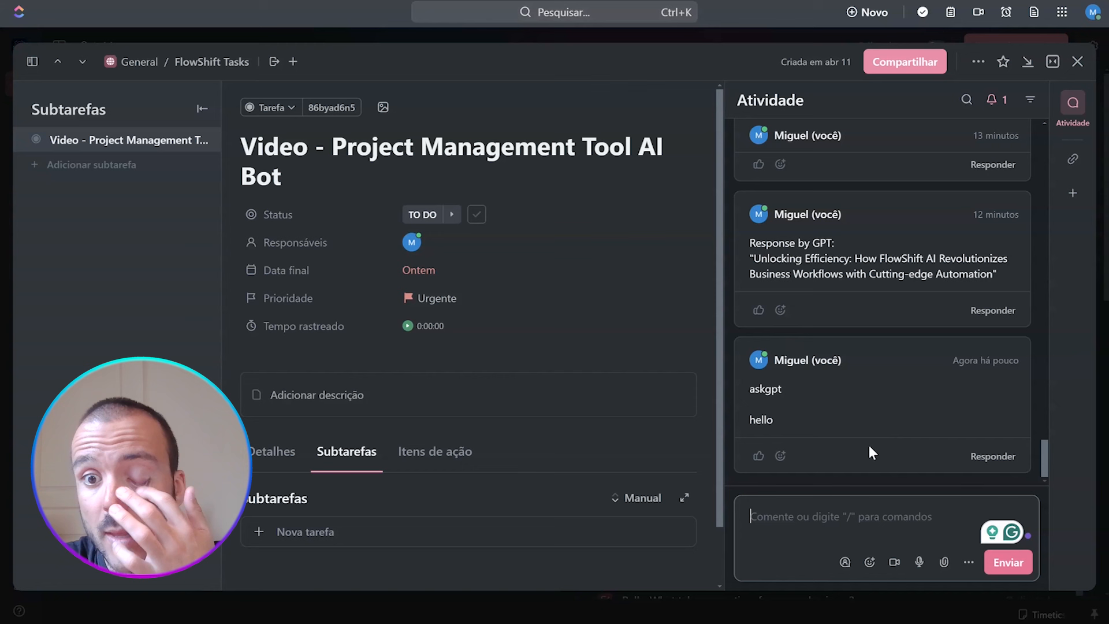
{"action": "mouse_move", "coordinate": [861, 357]}
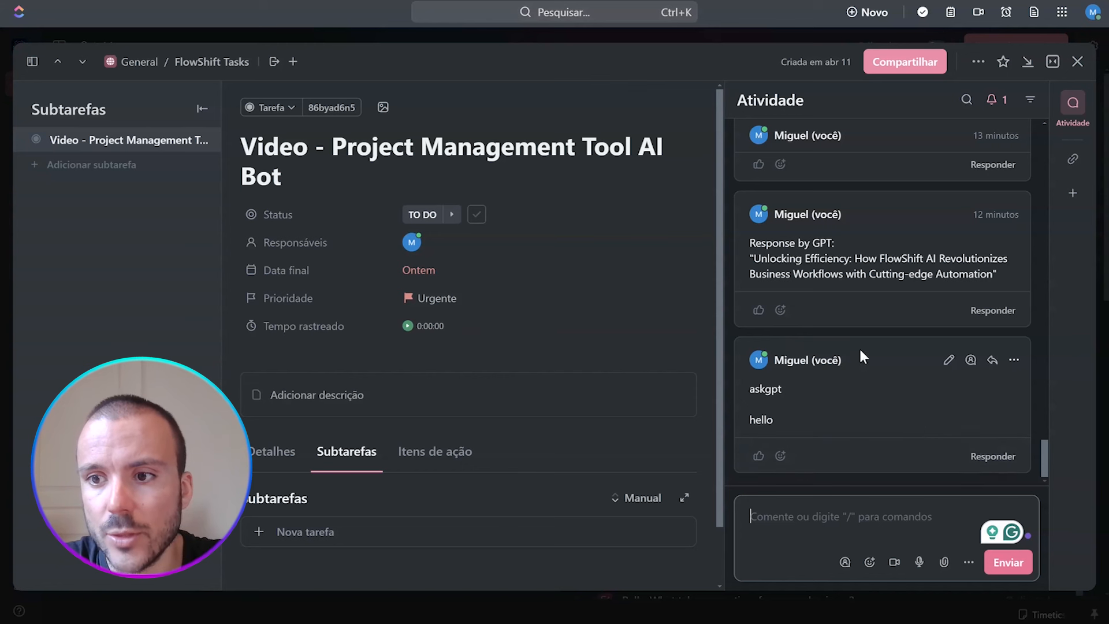
{"action": "mouse_move", "coordinate": [858, 446]}
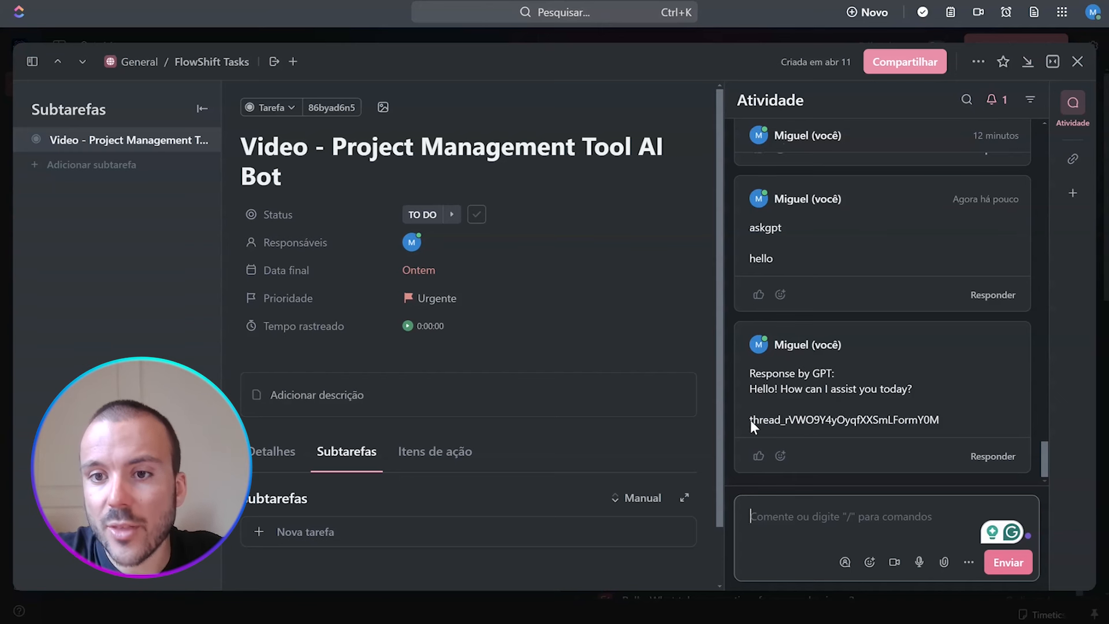
{"action": "double_click", "coordinate": [844, 419]}
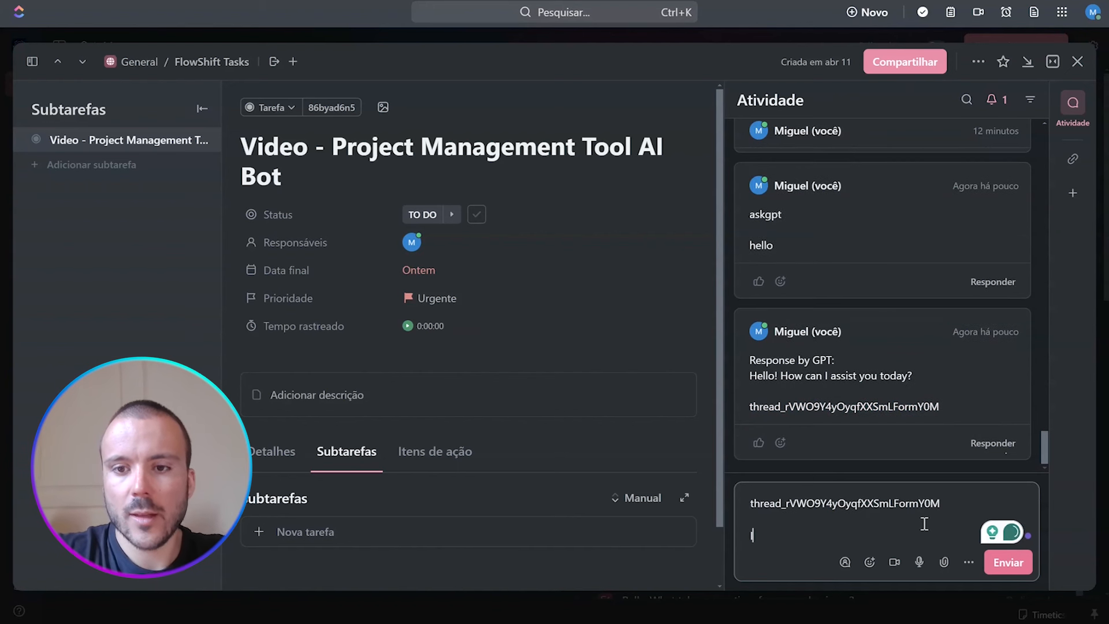
{"action": "type", "text": "I want busin"}
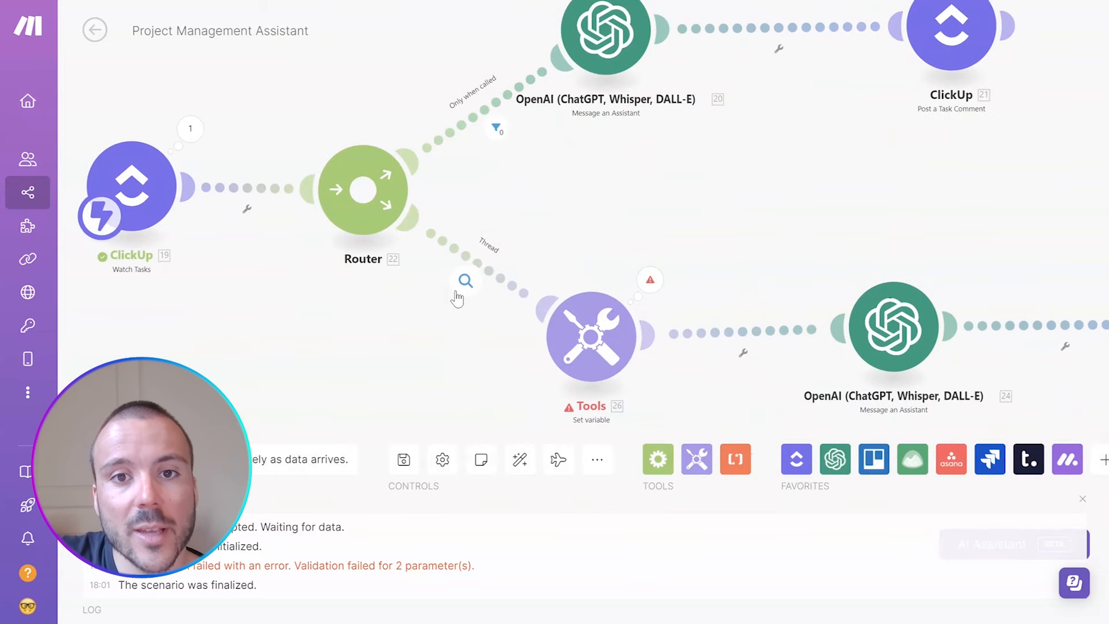
- Set ThreadID to substring(text_content; 0; indexOf(text_content; newline))
{"action": "left_click", "coordinate": [465, 280]}
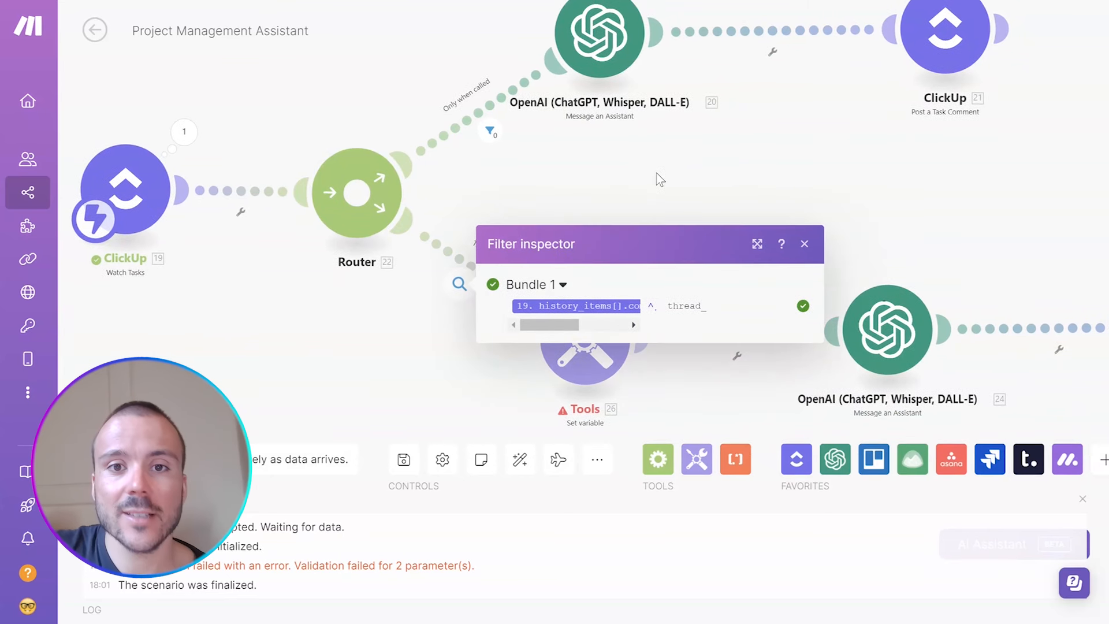
{"action": "left_click", "coordinate": [804, 244]}
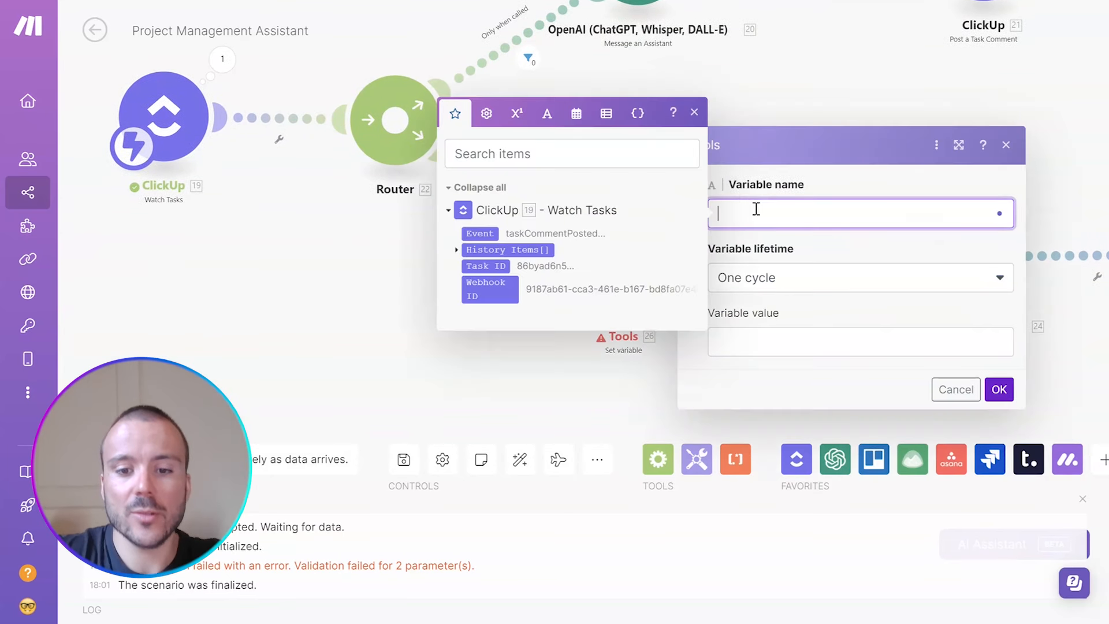
{"action": "type", "text": "Thread"}
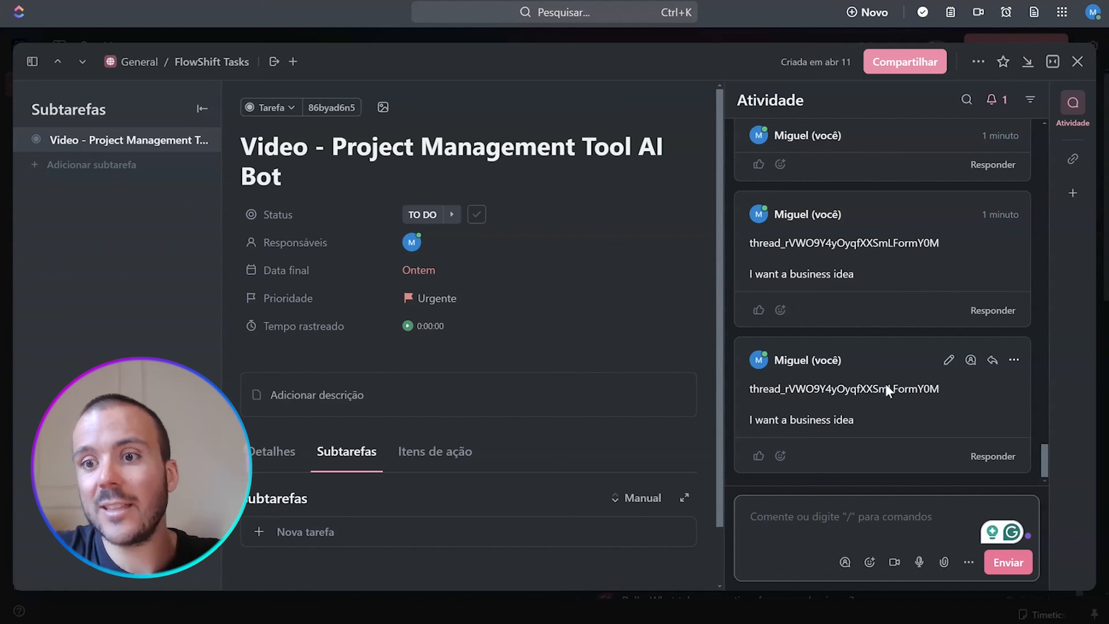
{"action": "mouse_move", "coordinate": [951, 394]}
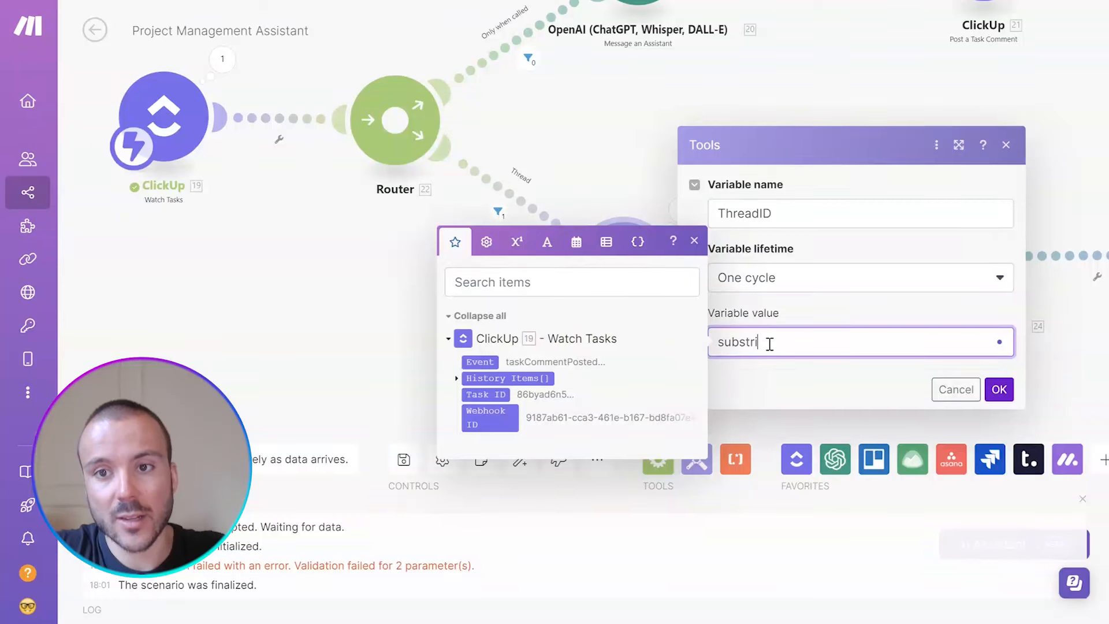
{"action": "type", "text": "ng"}
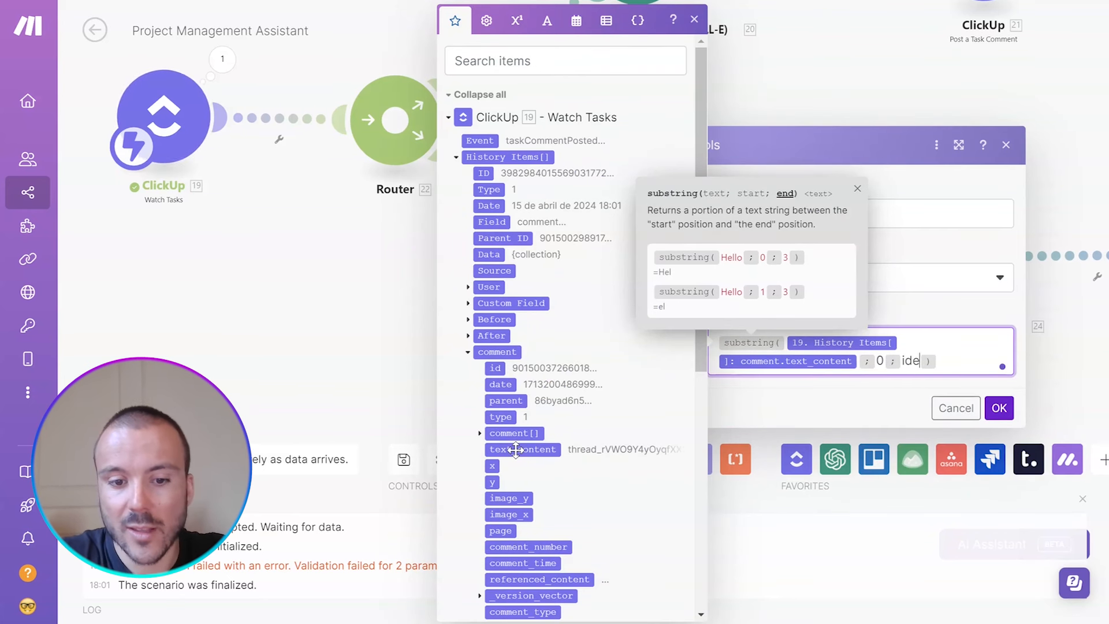
{"action": "type", "text": "ndexOf( 19. History Items[ ]: comment.text_content ;"}
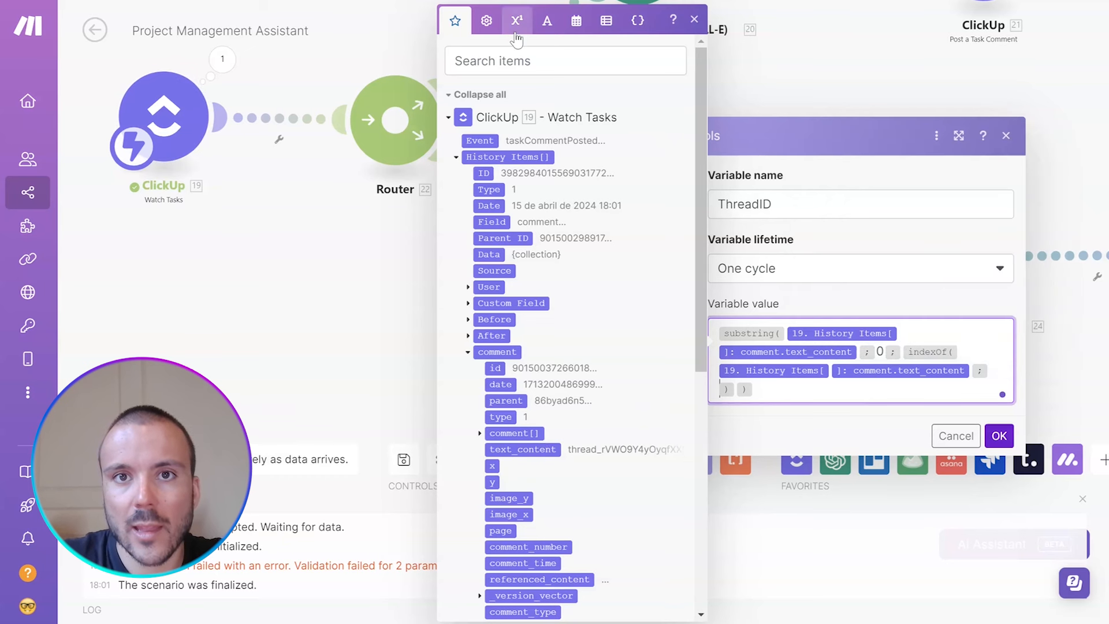
{"action": "left_click", "coordinate": [546, 19]}
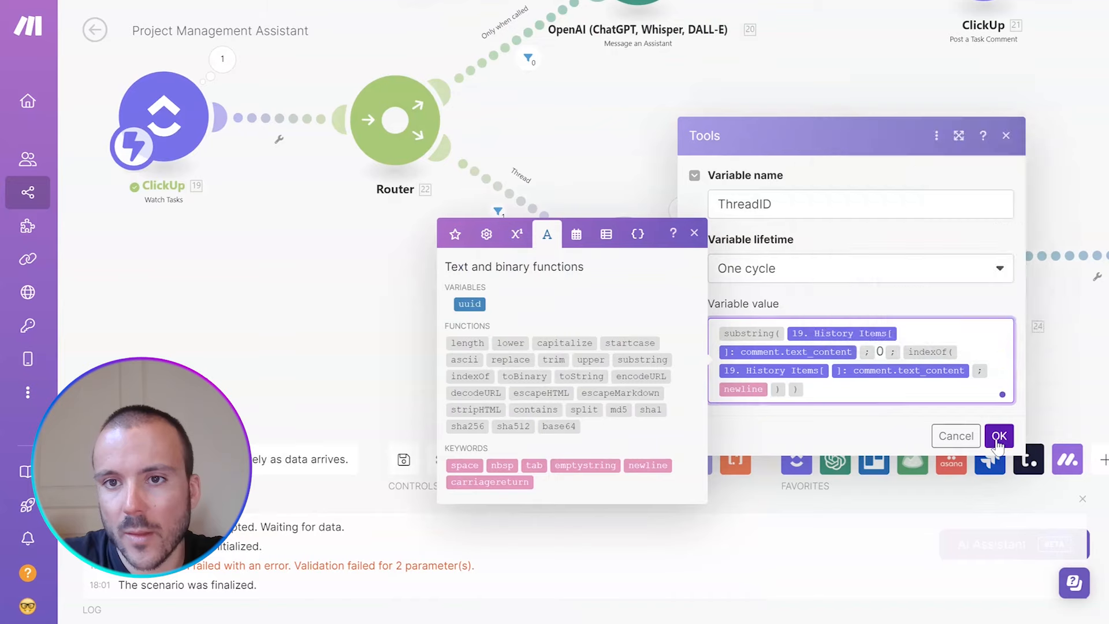
{"action": "left_click", "coordinate": [998, 435]}
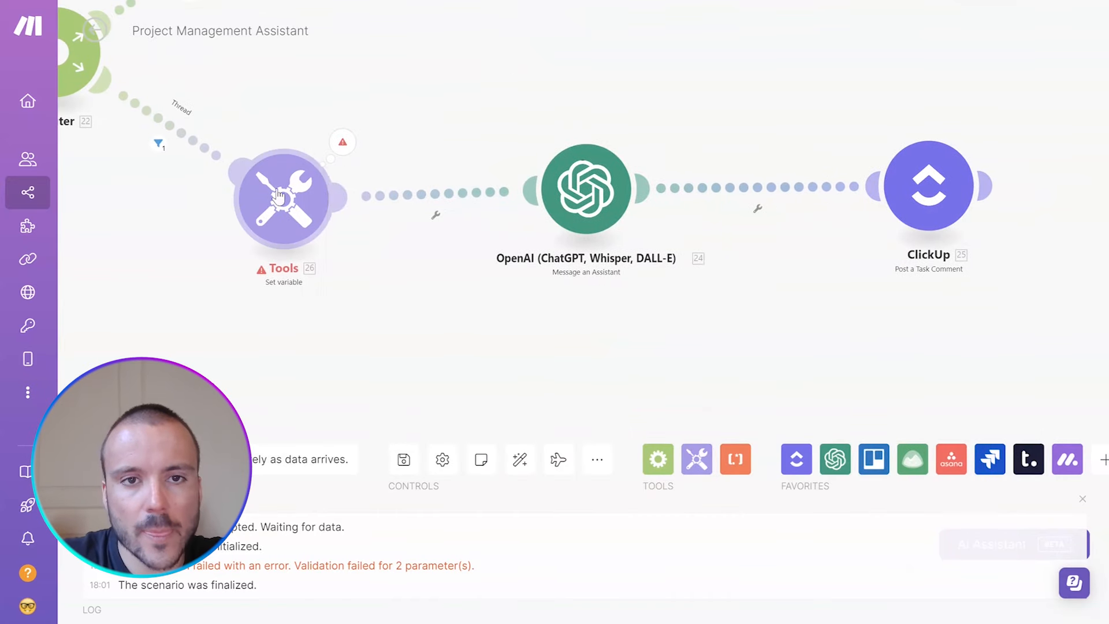
- Map 26. ThreadID into the Thread route assistant module's Thread ID field
{"action": "left_click", "coordinate": [283, 197]}
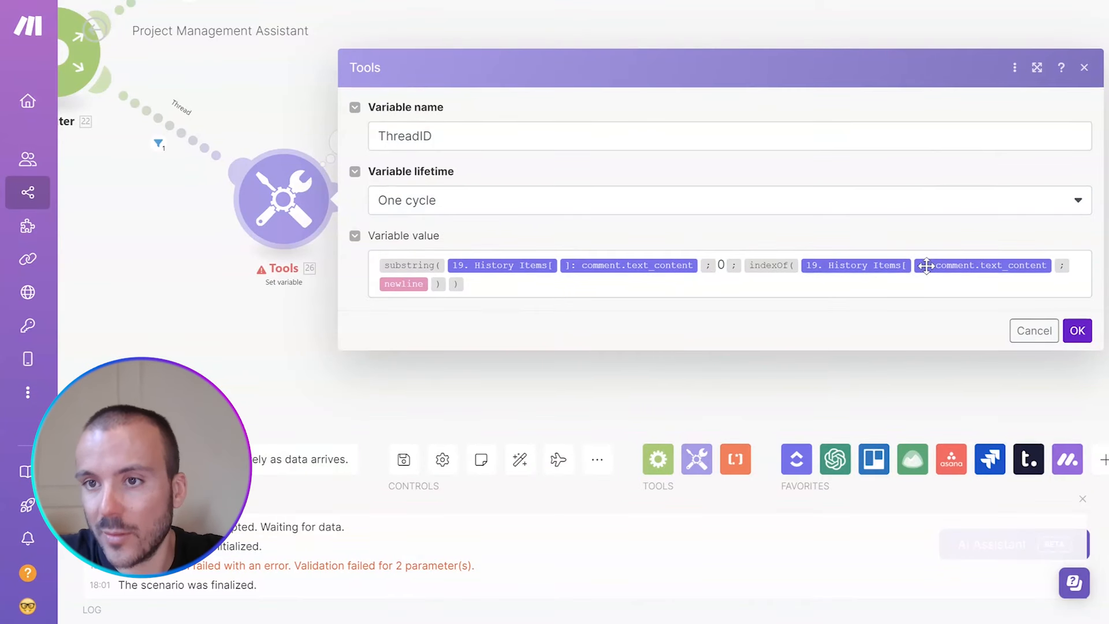
{"action": "mouse_move", "coordinate": [586, 318]}
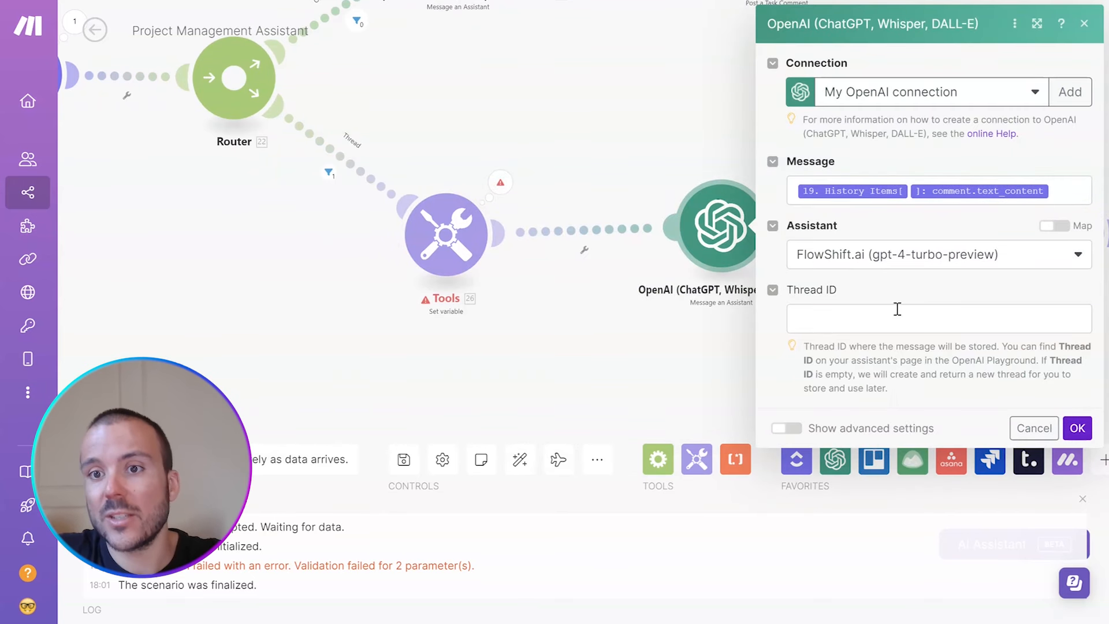
{"action": "left_click", "coordinate": [939, 318]}
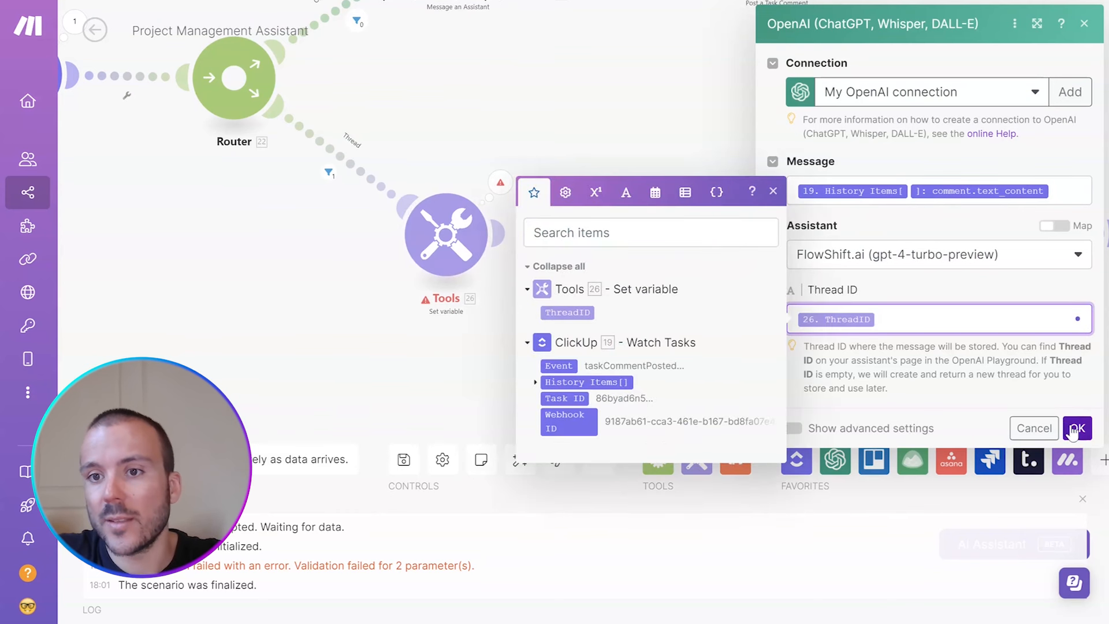
{"action": "left_click", "coordinate": [1076, 428]}
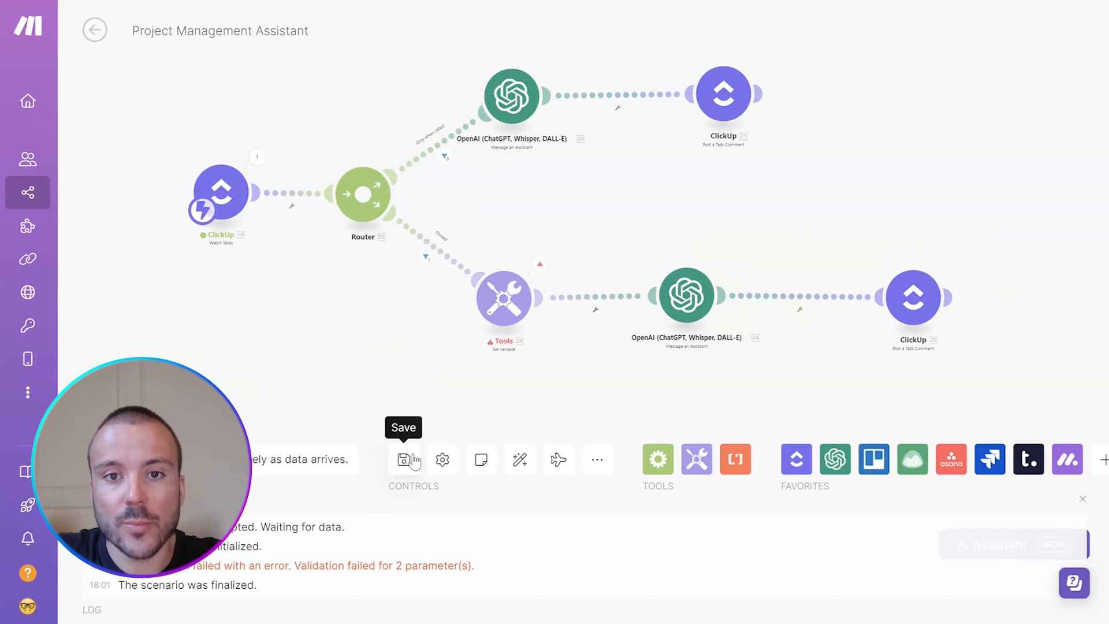
- Save, comment 'askgpt Give me a headline idea', then copy the thread ID into 'Give me another'
{"action": "left_click", "coordinate": [404, 460]}
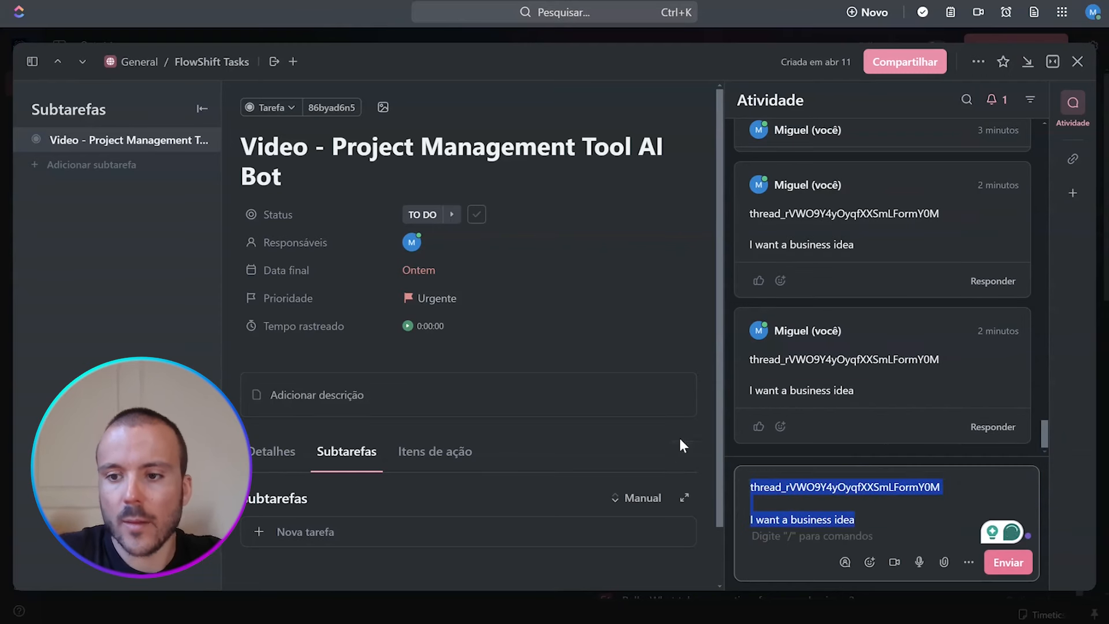
{"action": "type", "text": "s"}
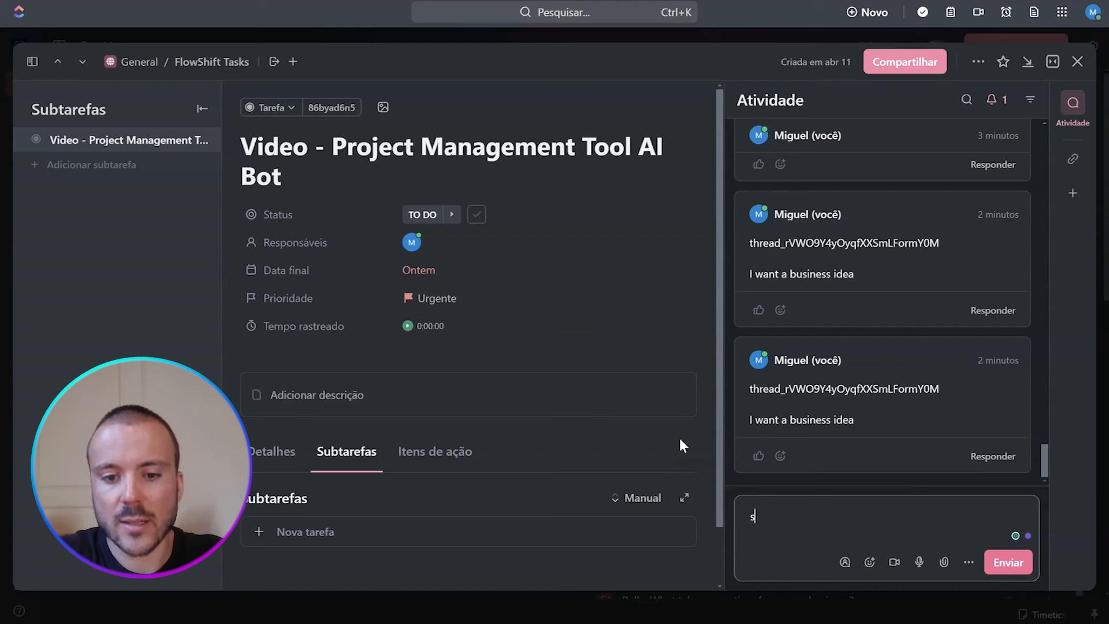
{"action": "type", "text": "askgpt"}
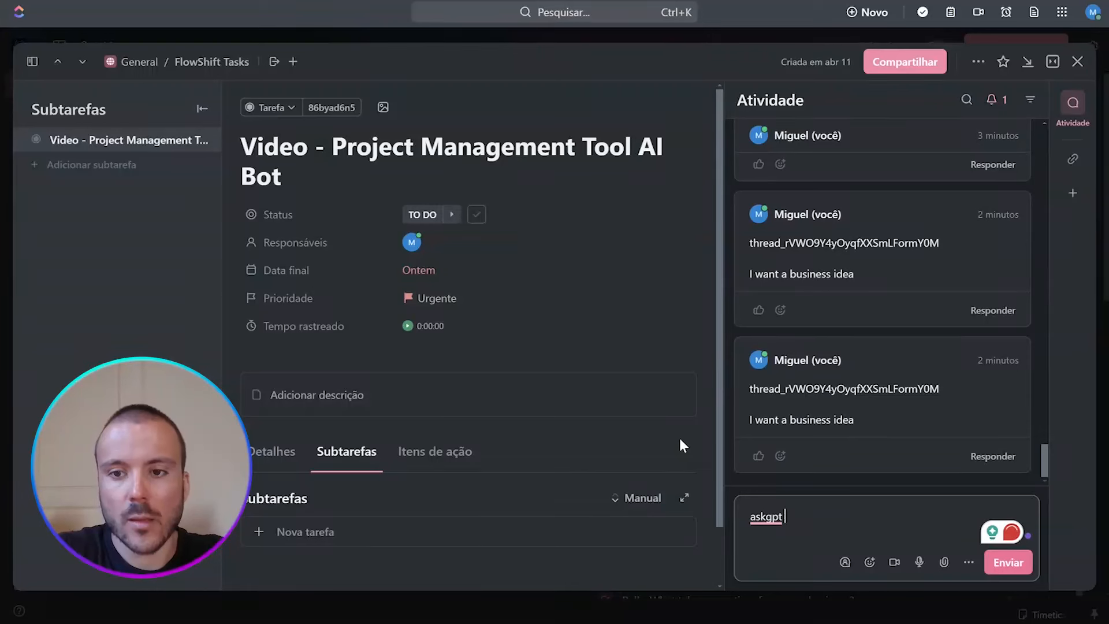
{"action": "type", "text": "Give me"}
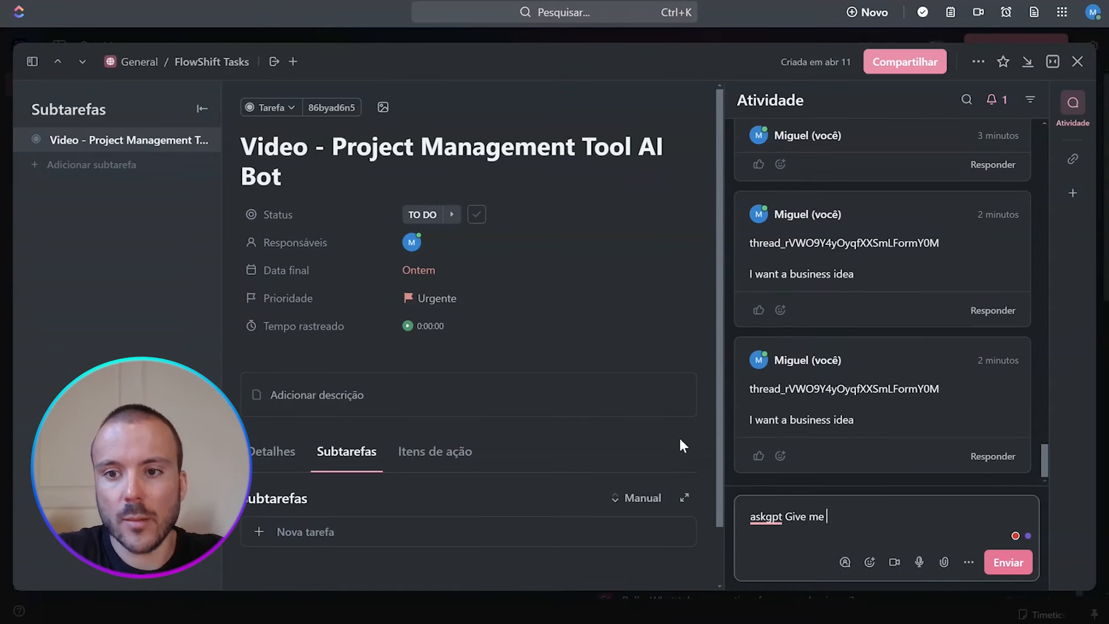
{"action": "type", "text": "a business"}
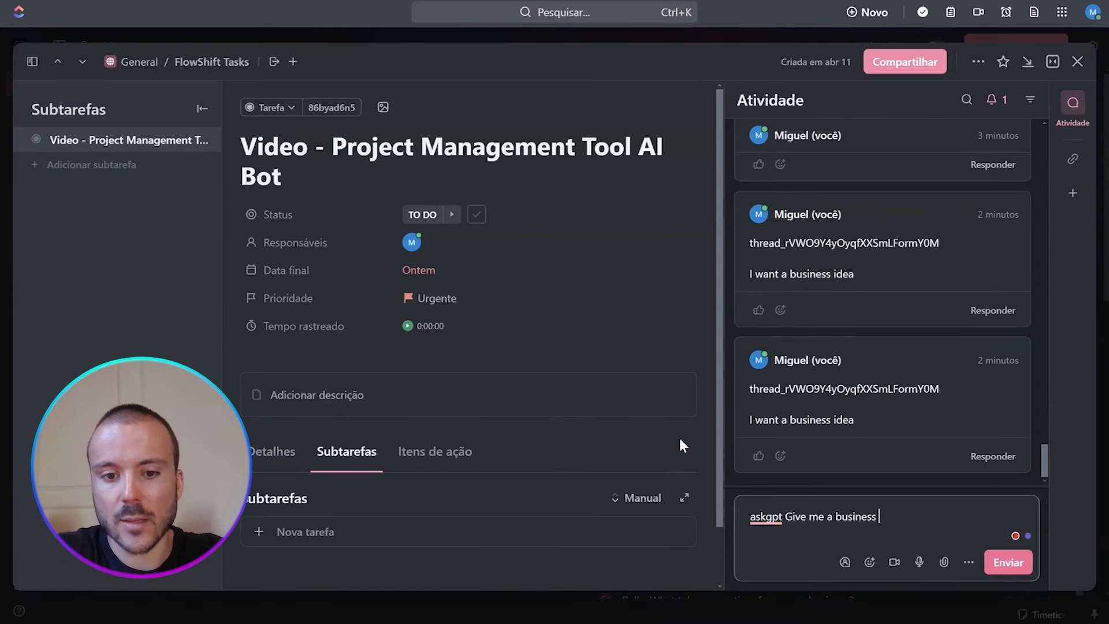
{"action": "key", "text": "Backspace"}
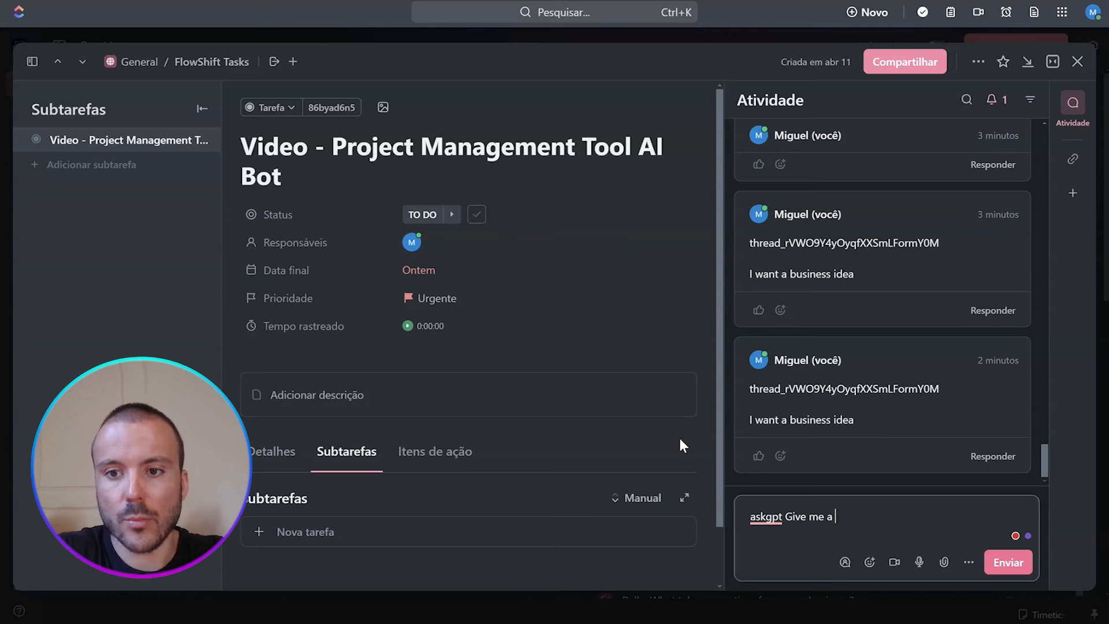
{"action": "type", "text": "headline"}
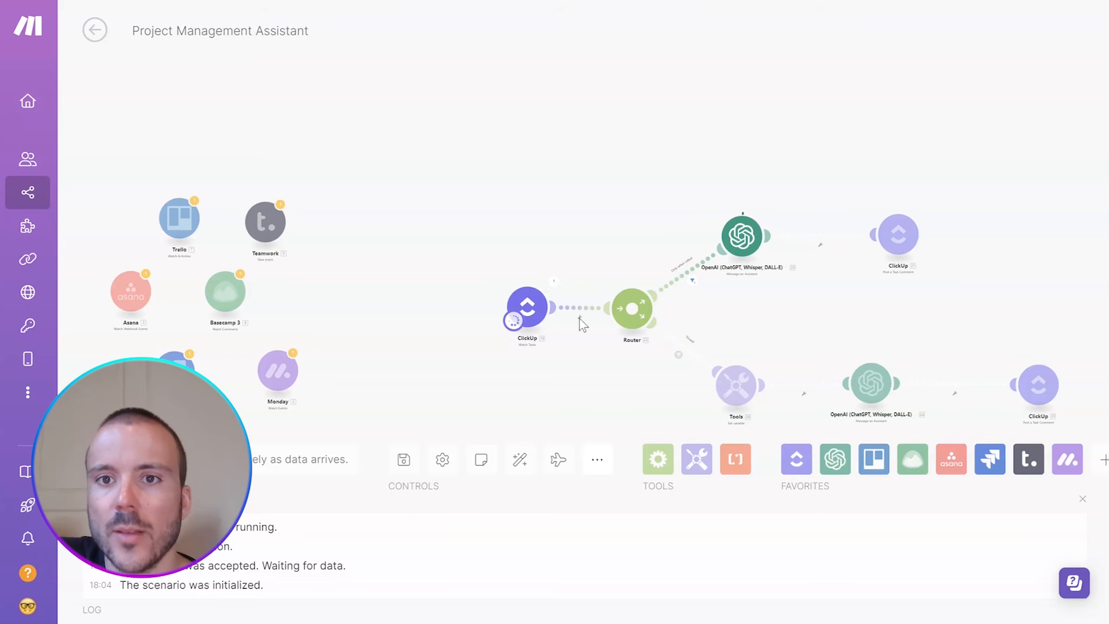
{"action": "mouse_move", "coordinate": [833, 266]}
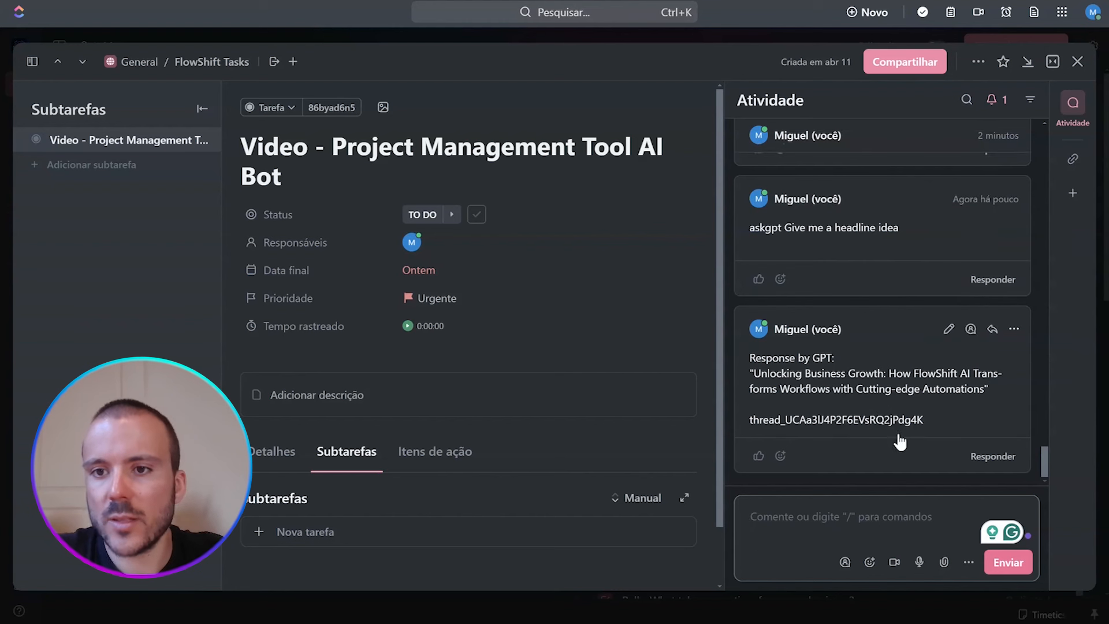
{"action": "double_click", "coordinate": [836, 420]}
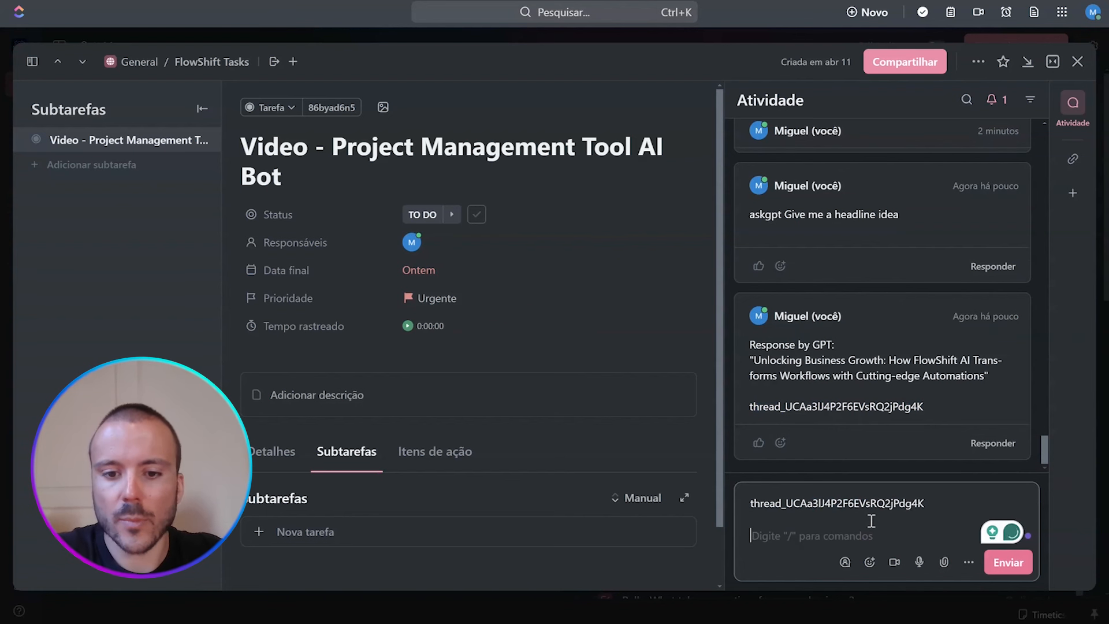
{"action": "type", "text": "Give me anothe"}
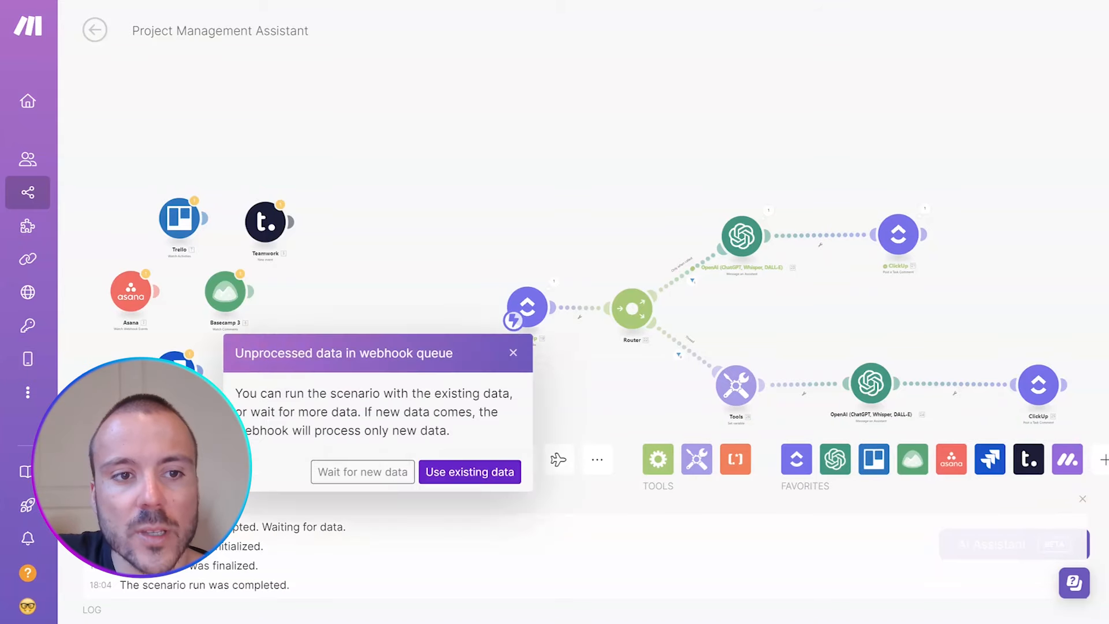
- Run the scenario on the existing follow-up comment data and check the Tools module's extracted ThreadID
{"action": "left_click", "coordinate": [469, 472]}
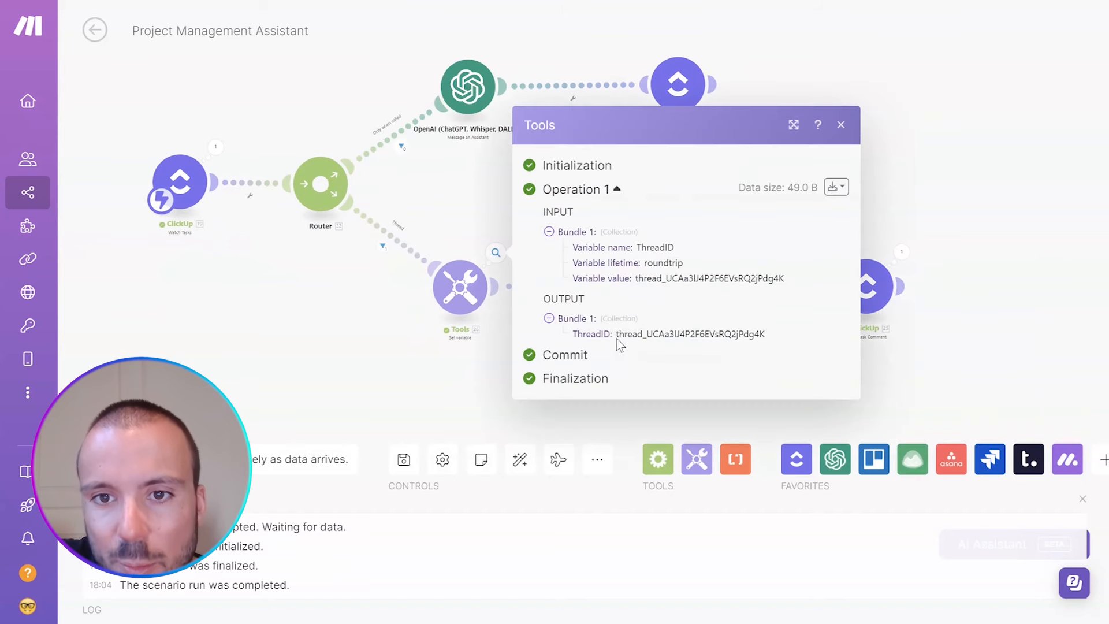
{"action": "double_click", "coordinate": [689, 334]}
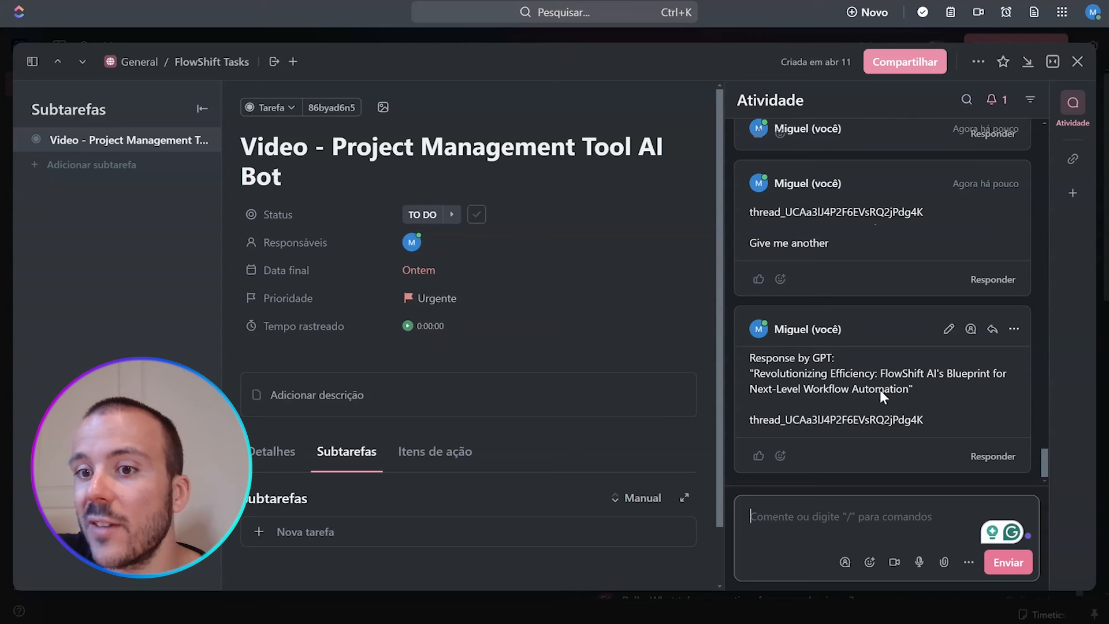
{"action": "left_click_drag", "start_coordinate": [751, 372], "coordinate": [911, 388]}
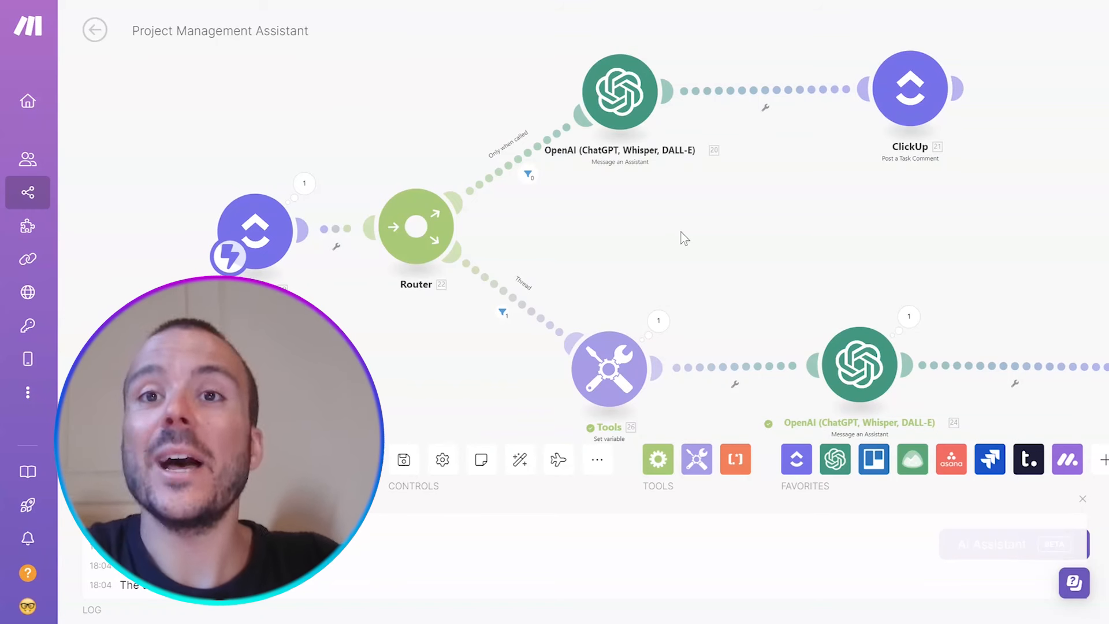
{"action": "mouse_move", "coordinate": [949, 290]}
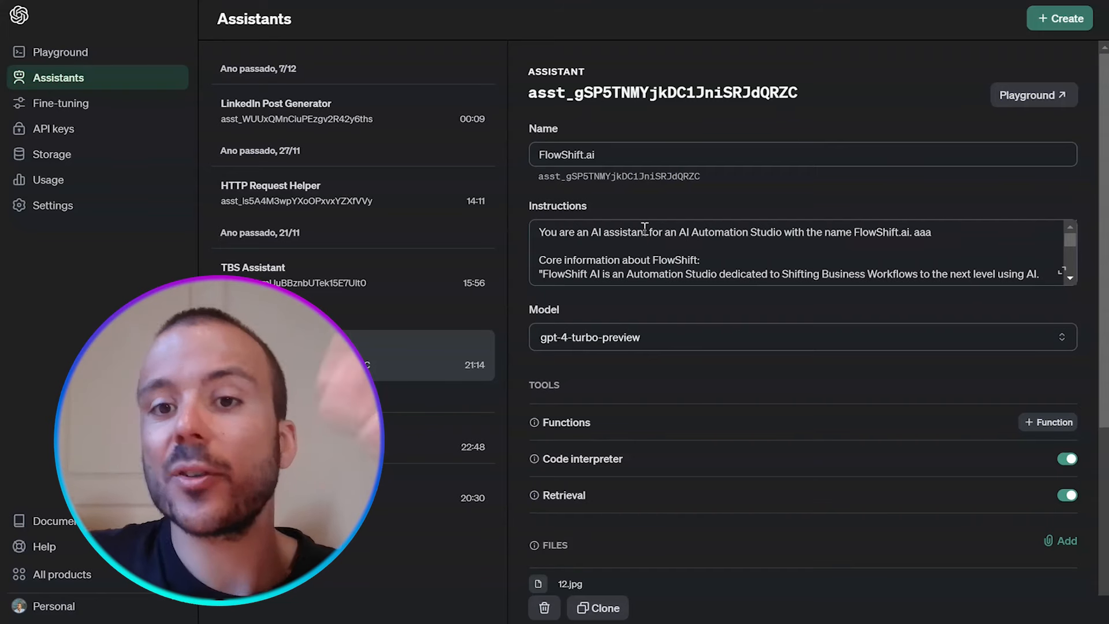
- Scroll through the FlowShift.ai assistant's settings and instructions
{"action": "scroll", "scroll_direction": "down", "scroll_amount": 3}
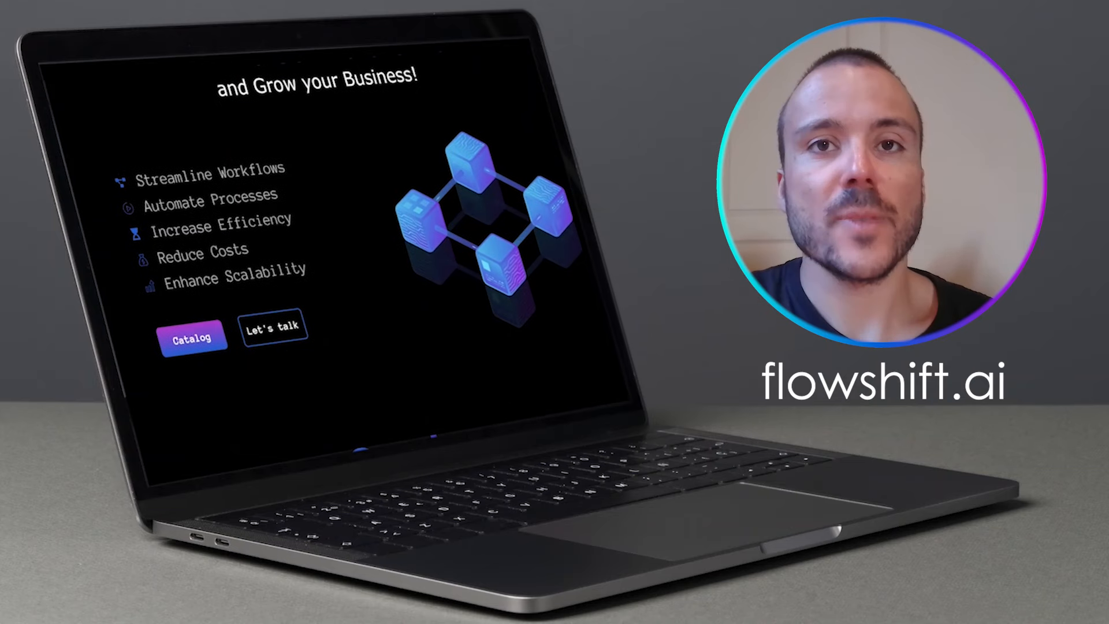
- Scroll the flowshift.ai homepage down to Services: templates, development, AI chatbots and consulting
{"action": "scroll", "scroll_direction": "down", "scroll_amount": 3}
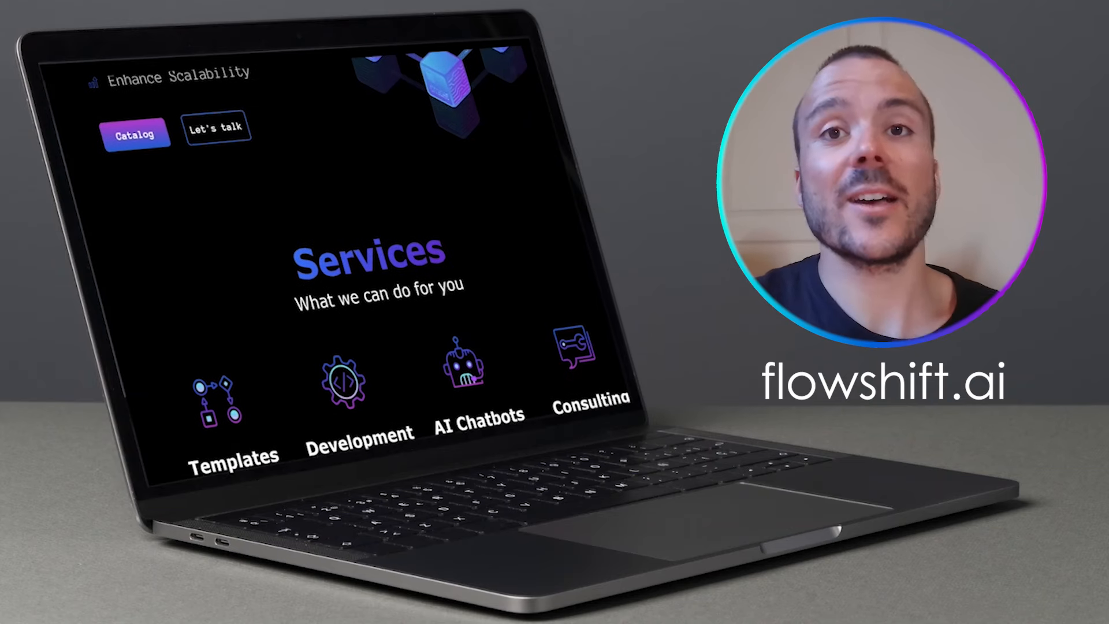